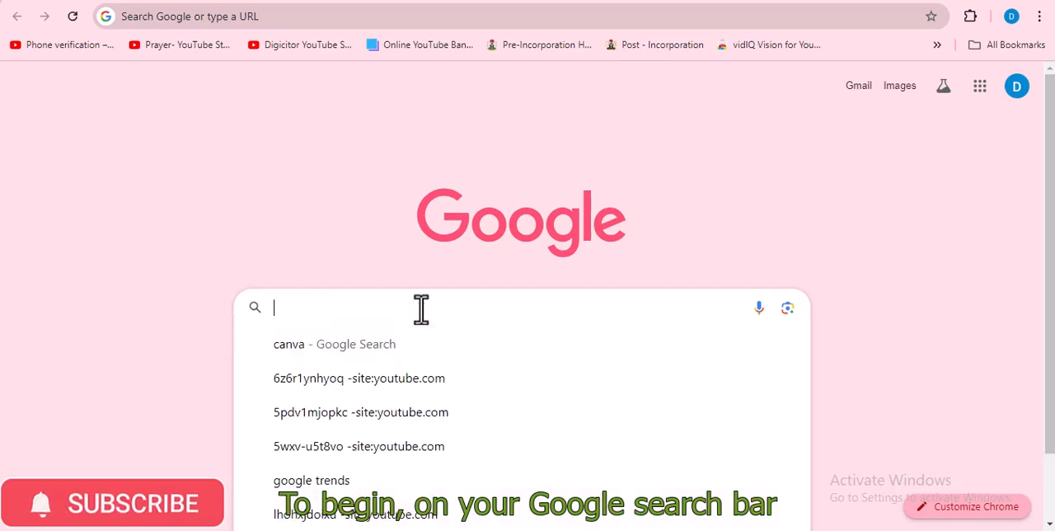
# - Search Google for "canva" from the Chrome address bar
pyautogui.write('canva')
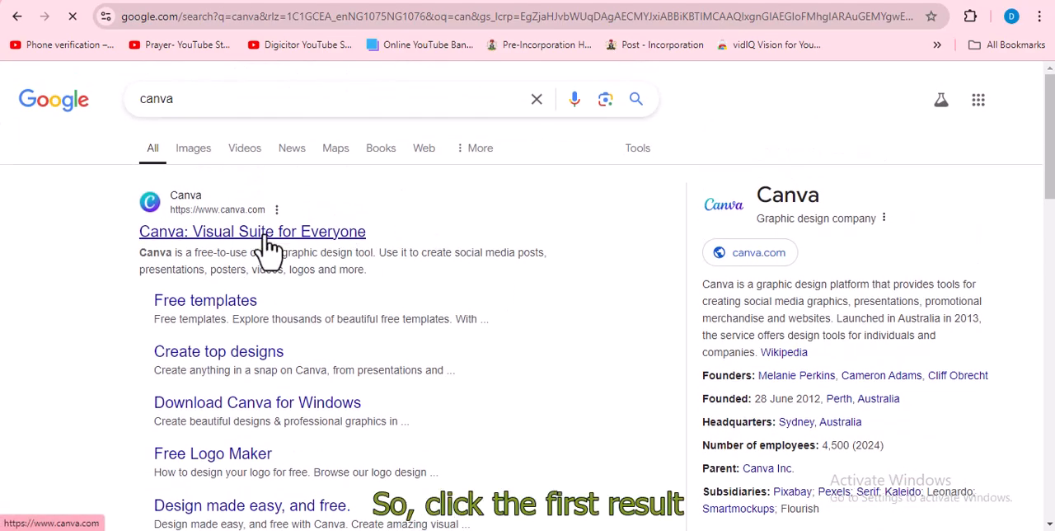
# - Enter Canva's site from the results, accept cookies and begin signing up
pyautogui.click(253, 230)
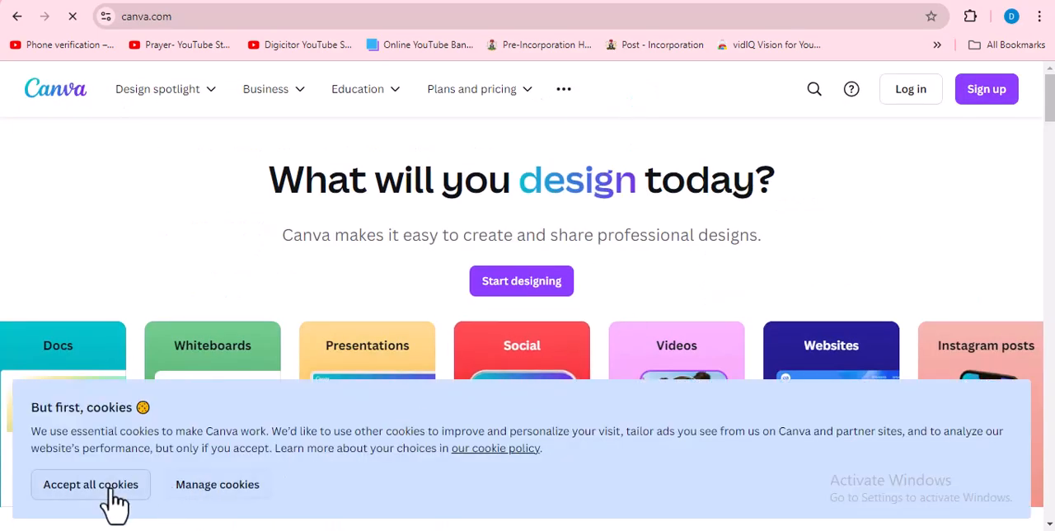
pyautogui.click(90, 484)
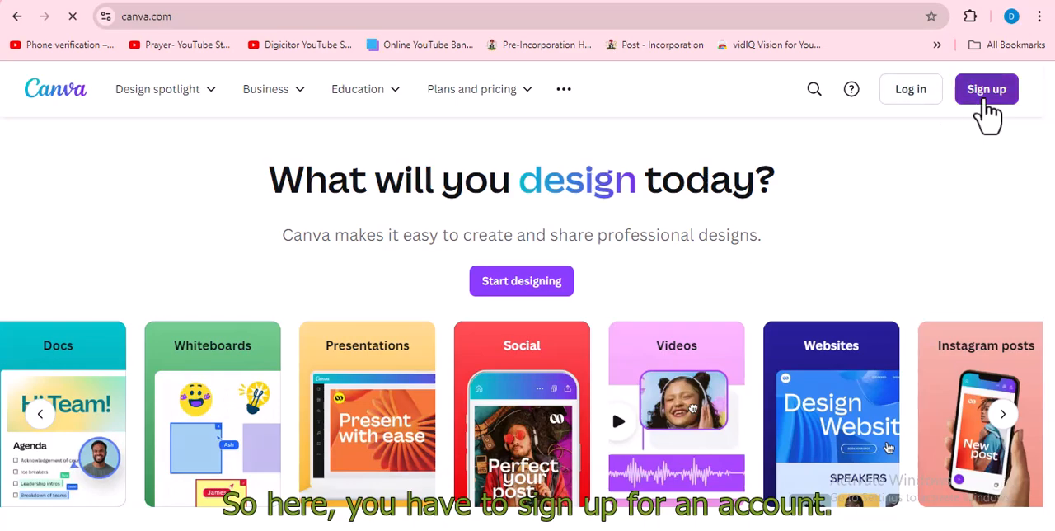
pyautogui.click(986, 89)
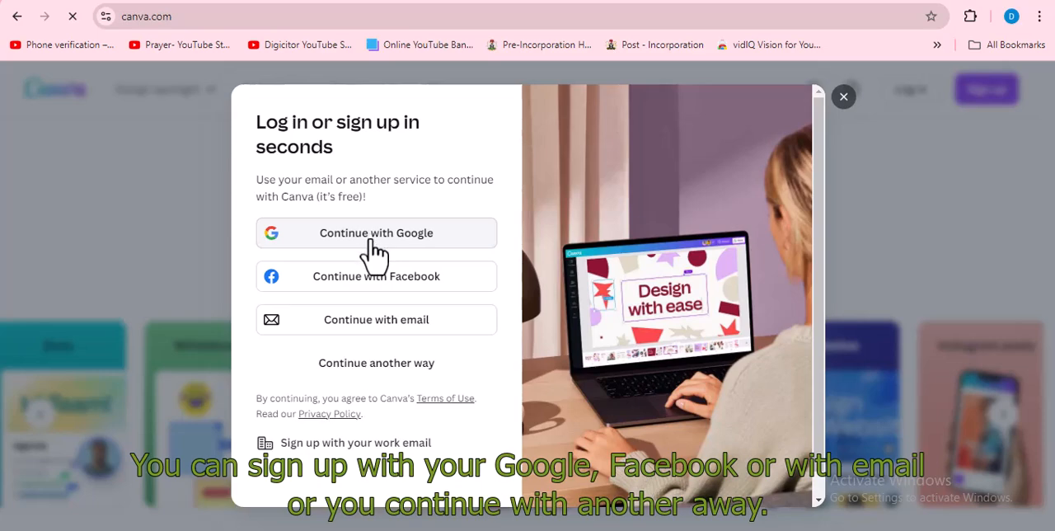
pyautogui.moveTo(404, 335)
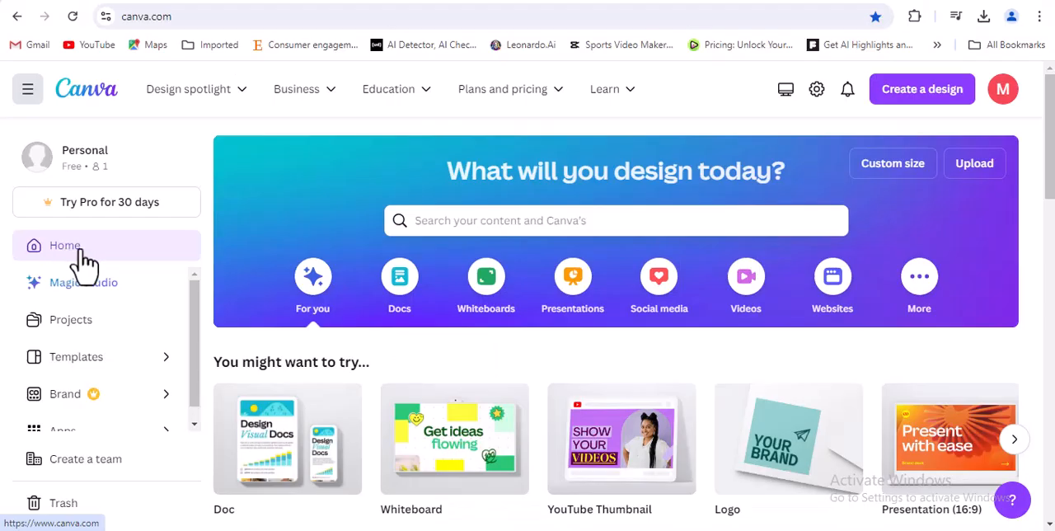
# - Search Canva for "website" and limit results to Canva Templates
pyautogui.click(614, 221)
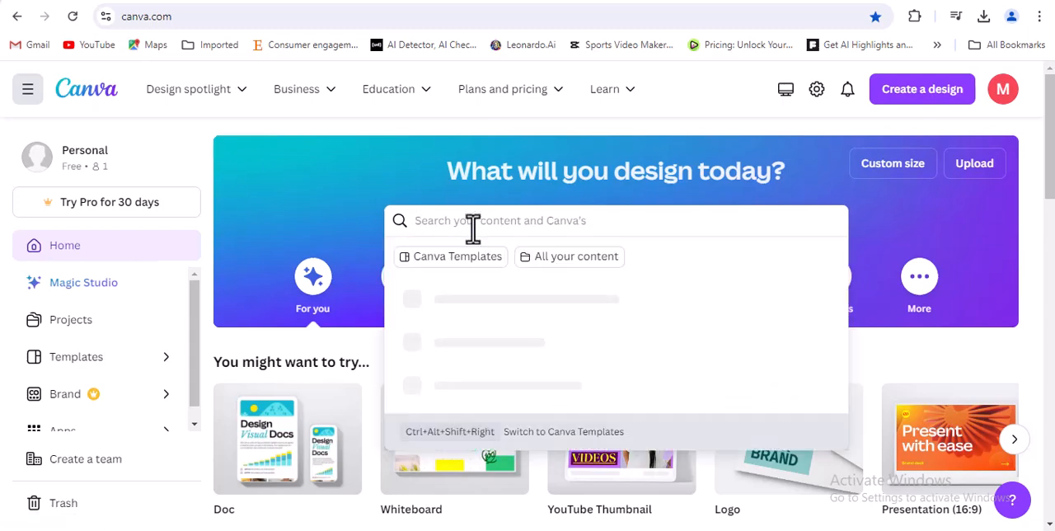
pyautogui.write('website')
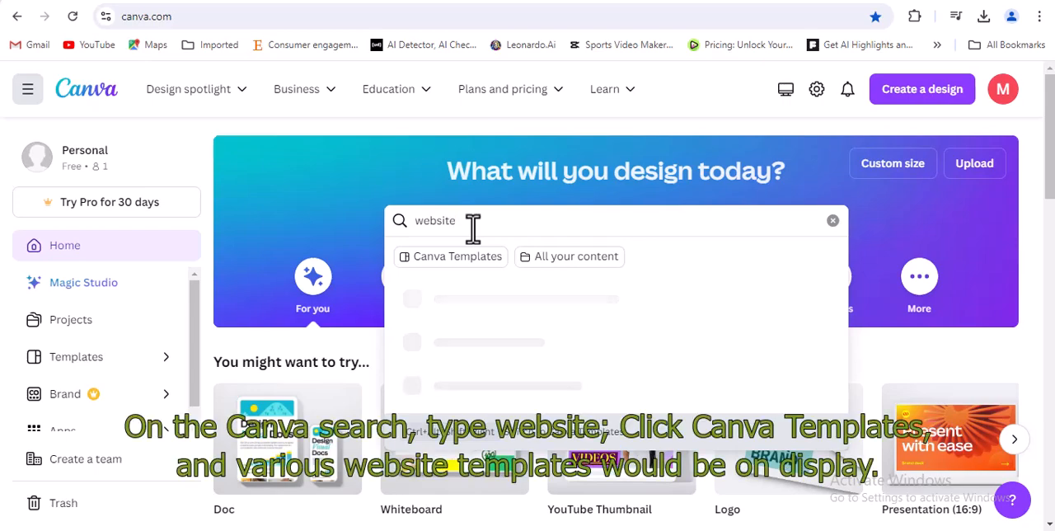
pyautogui.write('website')
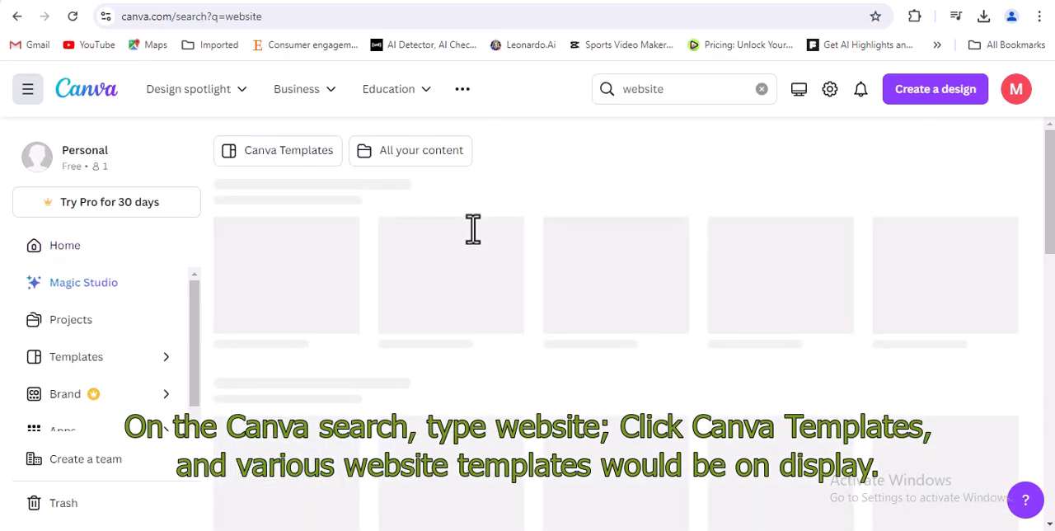
pyautogui.moveTo(453, 211)
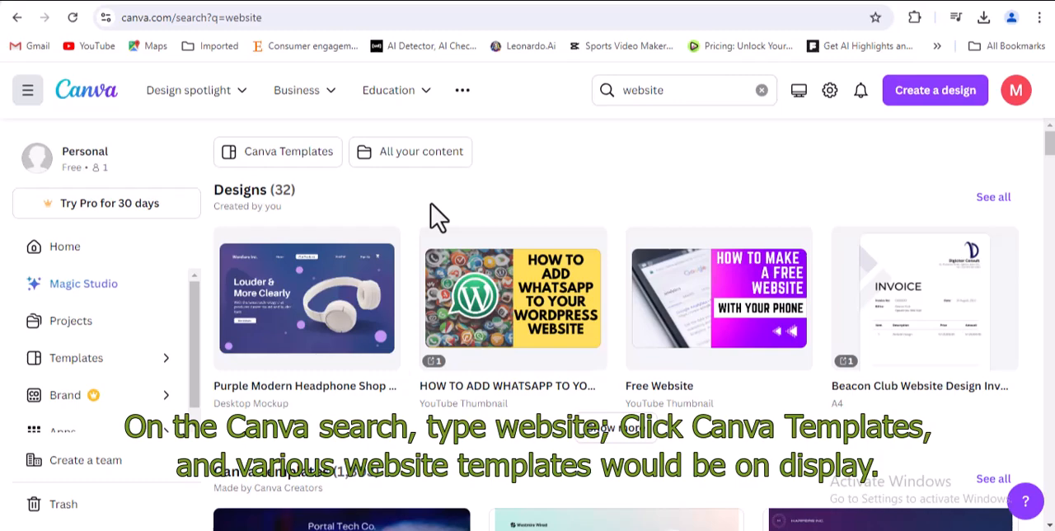
pyautogui.moveTo(564, 185)
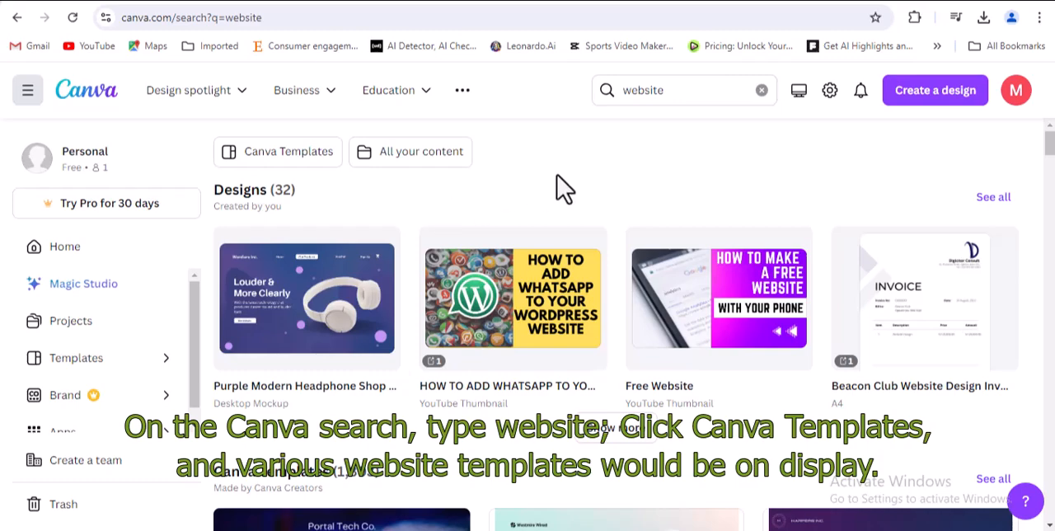
pyautogui.click(277, 151)
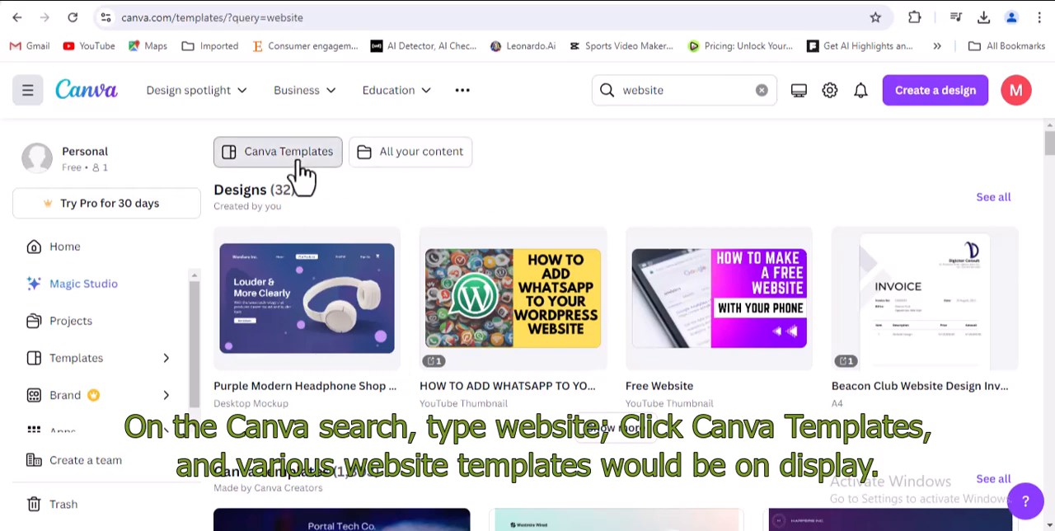
# - Narrow the template results to the Websites category and scroll to the Digital Consulting template
pyautogui.click(276, 152)
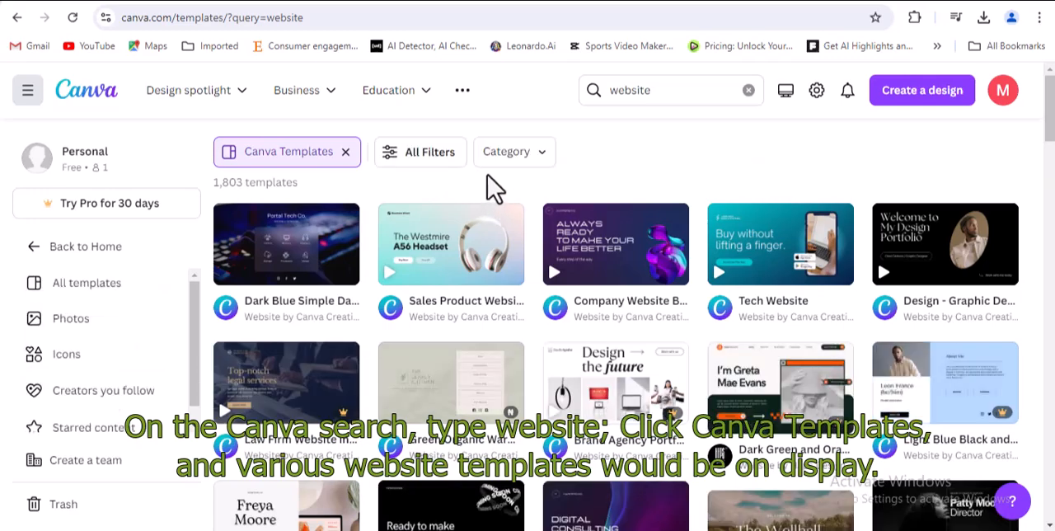
pyautogui.moveTo(536, 193)
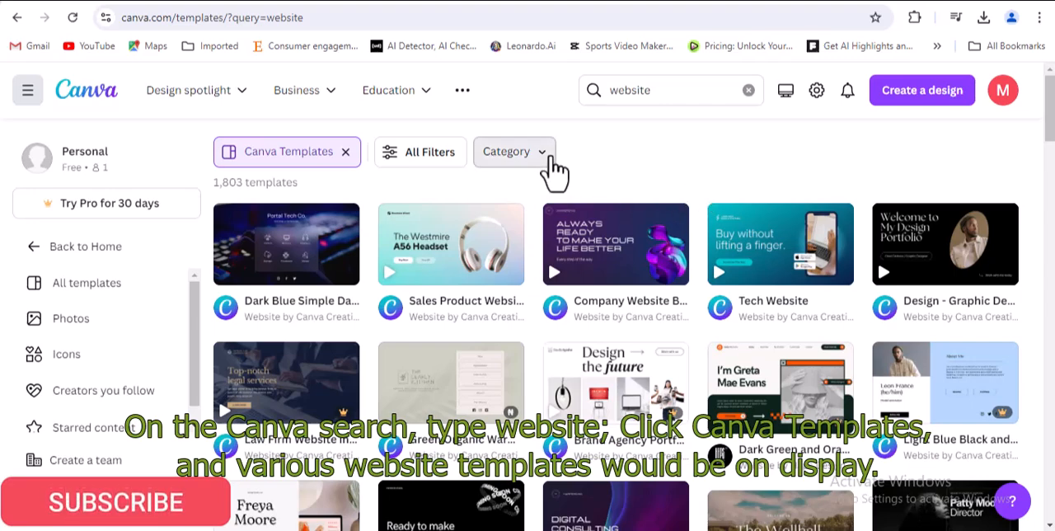
pyautogui.click(514, 152)
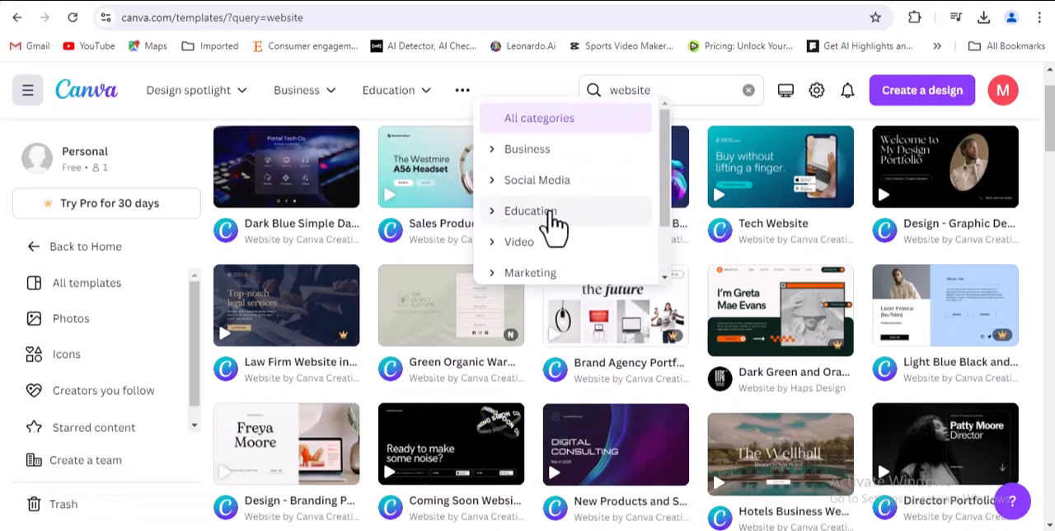
pyautogui.click(526, 148)
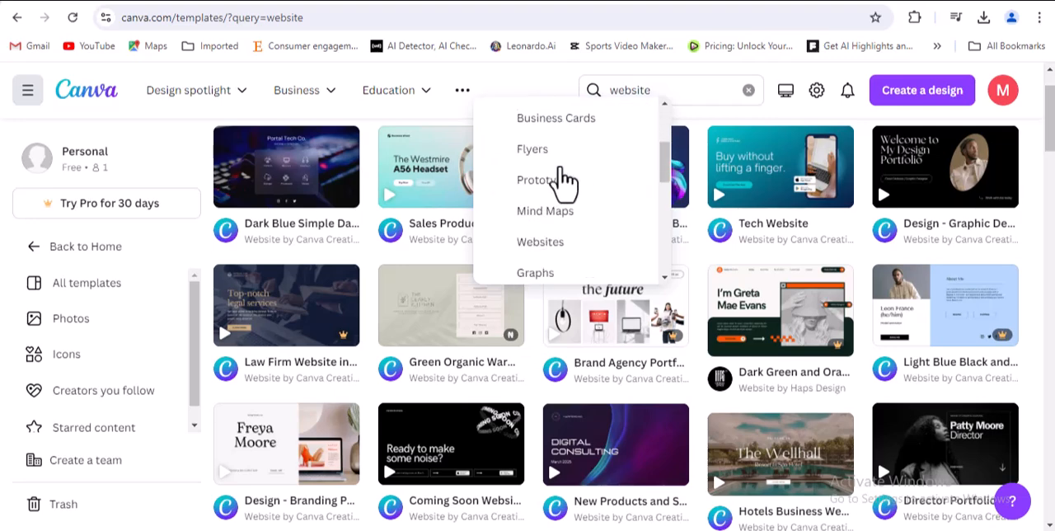
pyautogui.moveTo(540, 241)
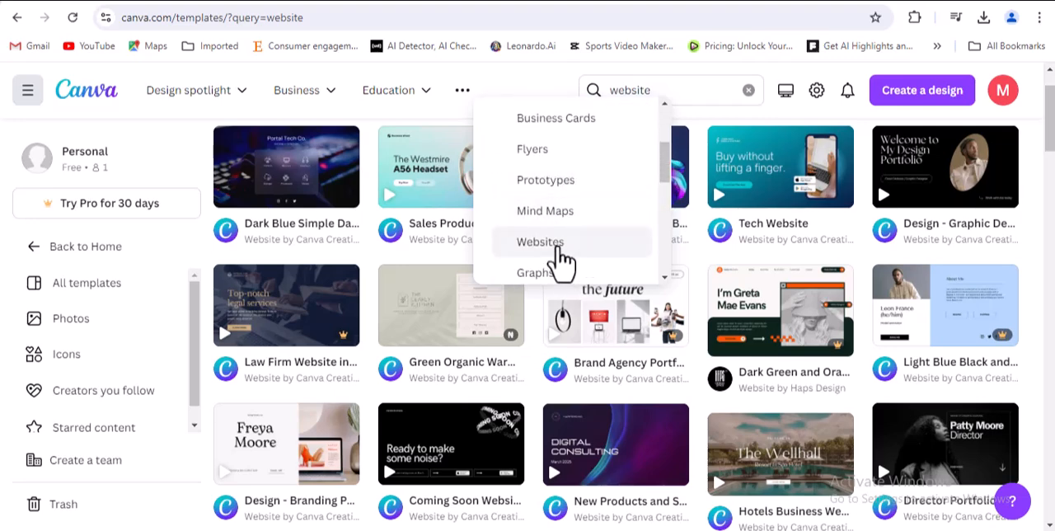
pyautogui.click(540, 243)
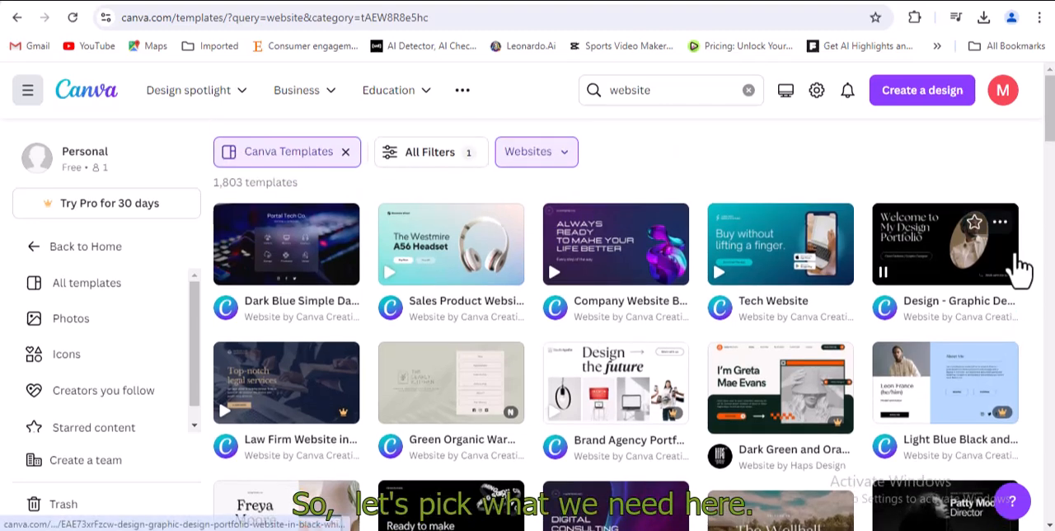
pyautogui.scroll(-3)
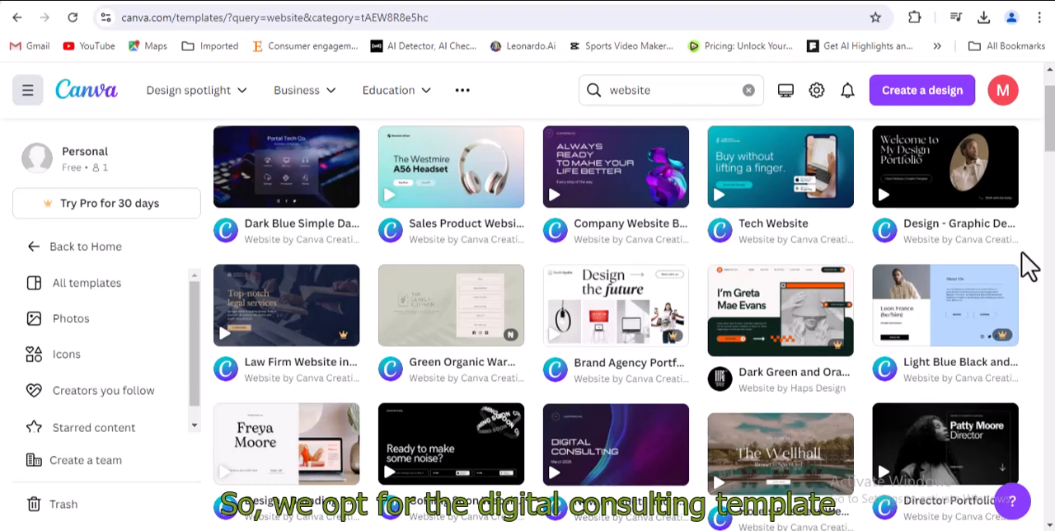
pyautogui.scroll(-3)
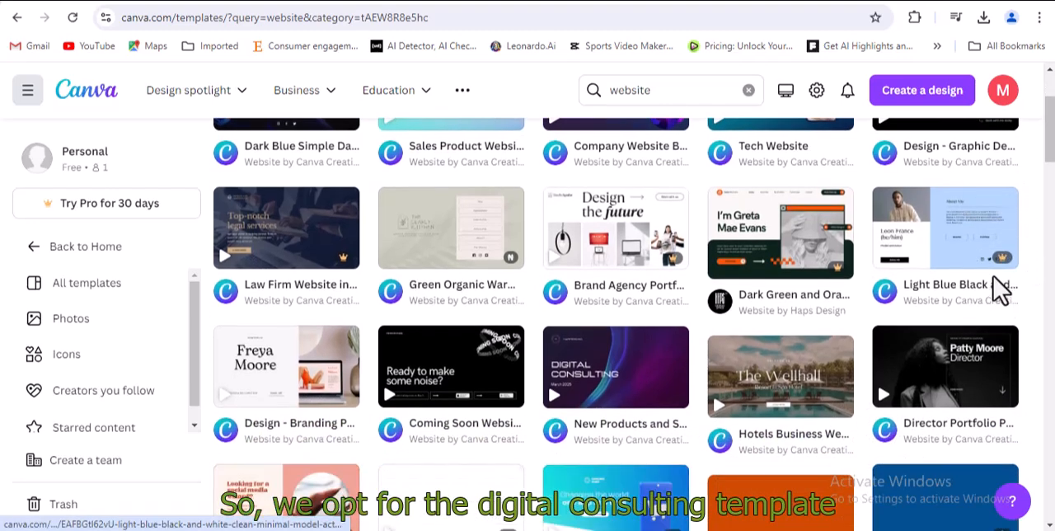
pyautogui.moveTo(616, 402)
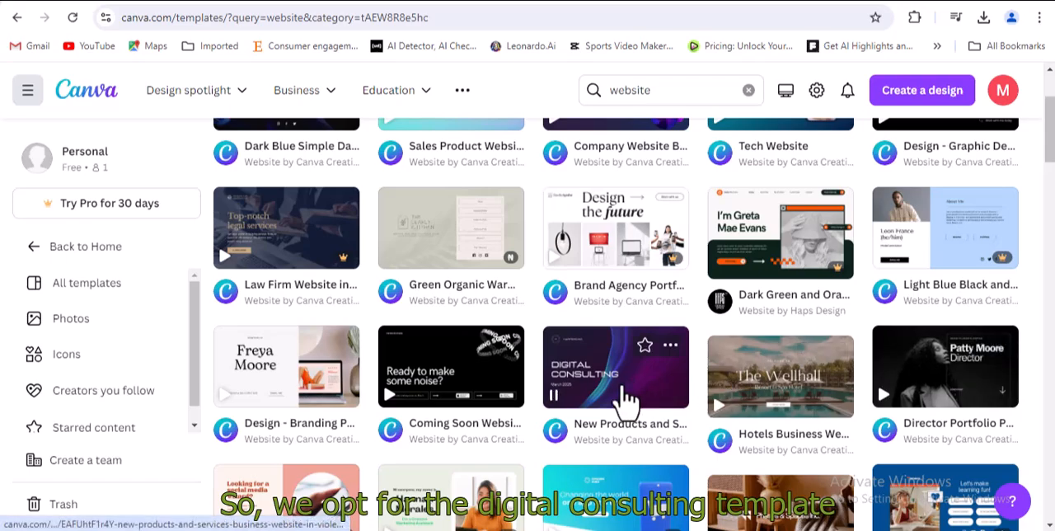
# - Preview the Digital Consulting website template's pages and customize a copy in the editor
pyautogui.click(616, 367)
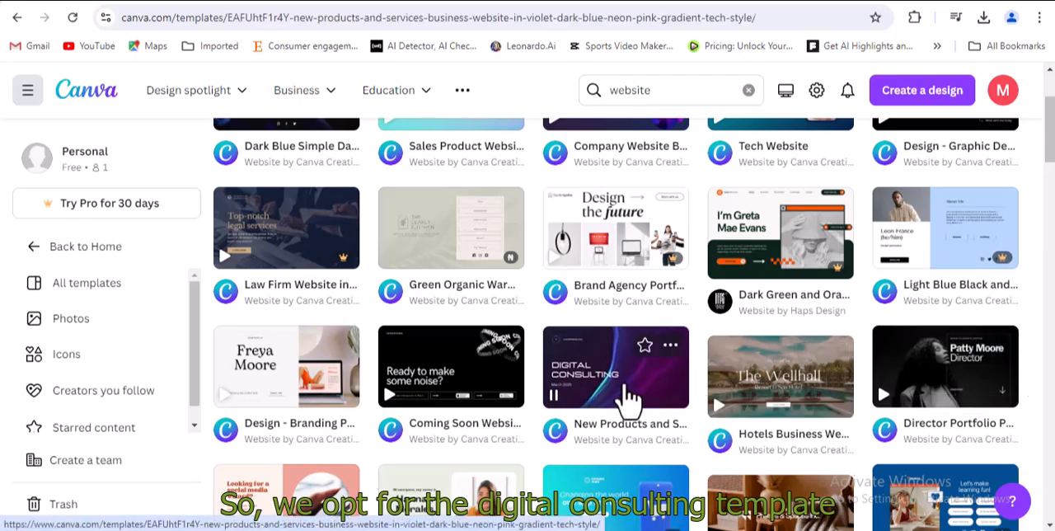
pyautogui.click(616, 367)
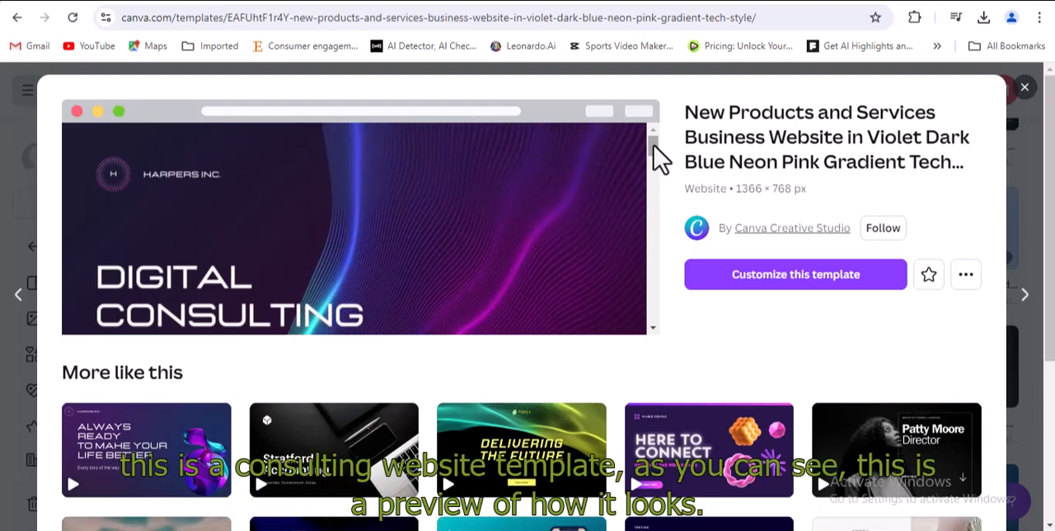
pyautogui.scroll(-3)
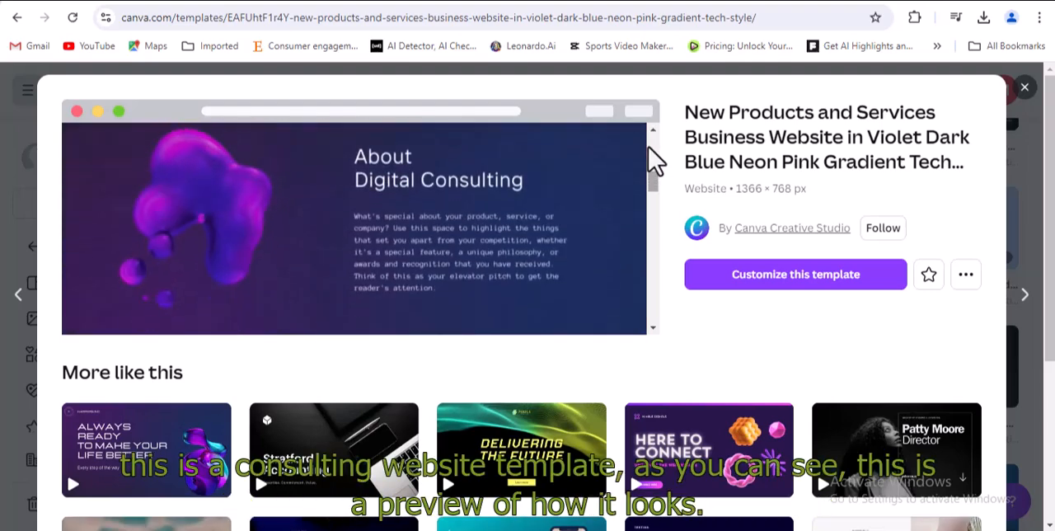
pyautogui.scroll(-3)
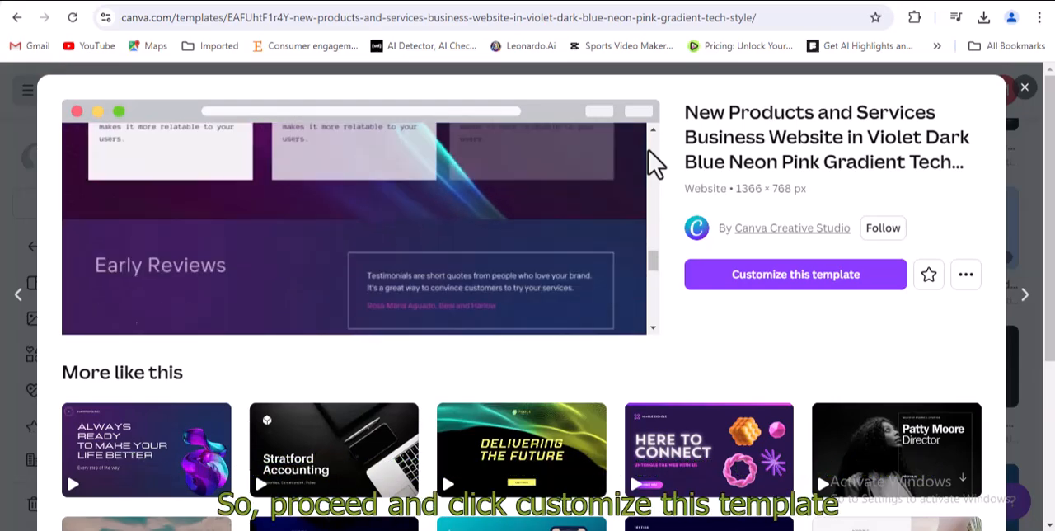
pyautogui.scroll(-3)
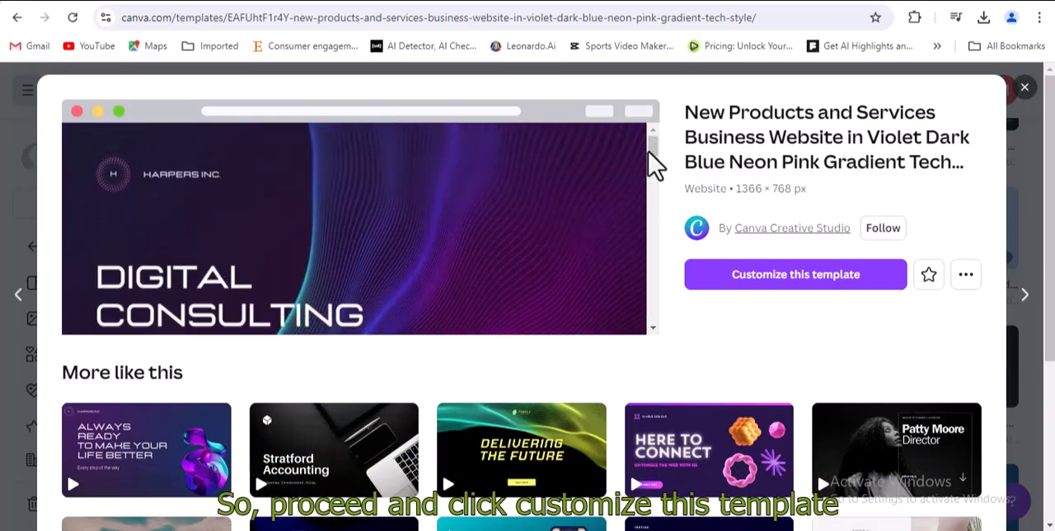
pyautogui.click(794, 274)
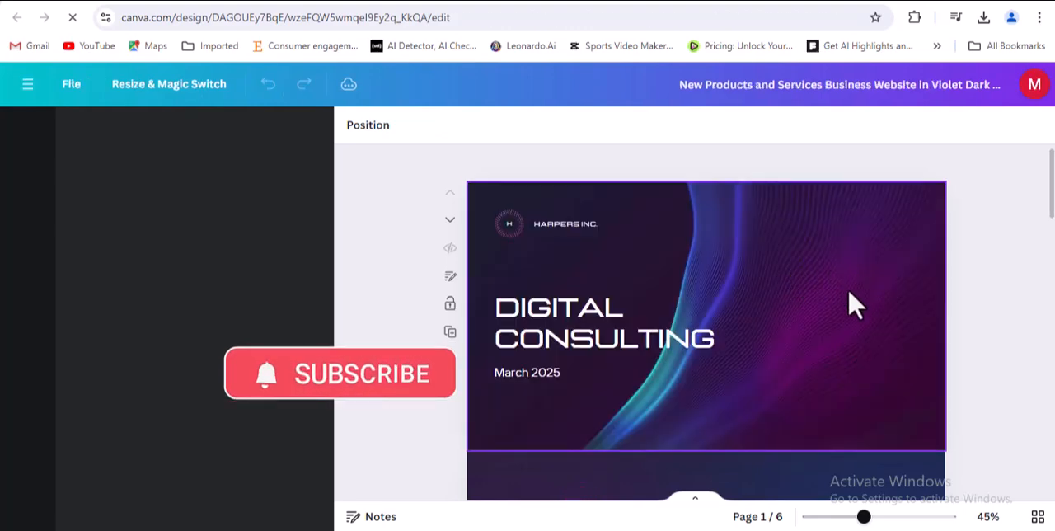
# - Browse the loaded six-page template from the HARPERS INC. cover down to page 3
pyautogui.scroll(-3)
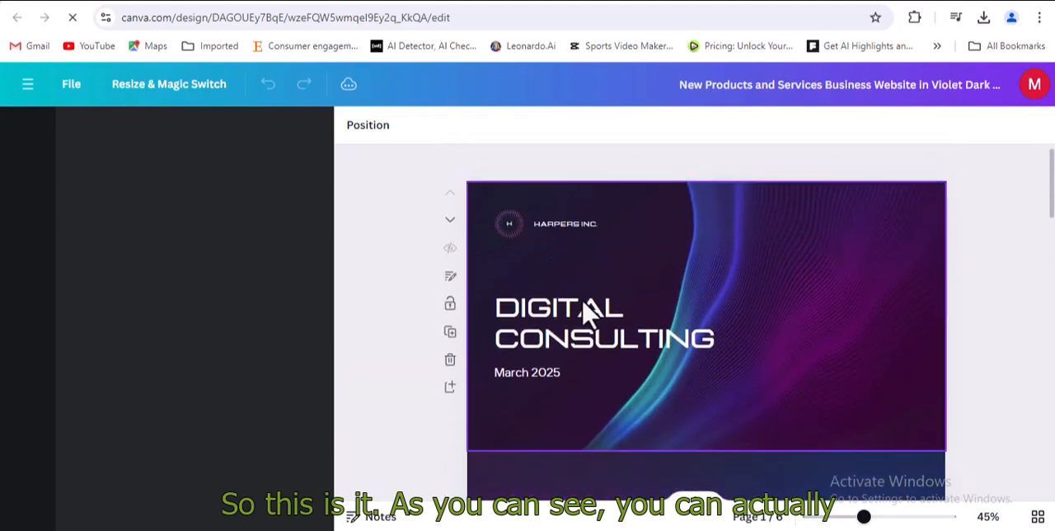
pyautogui.click(564, 224)
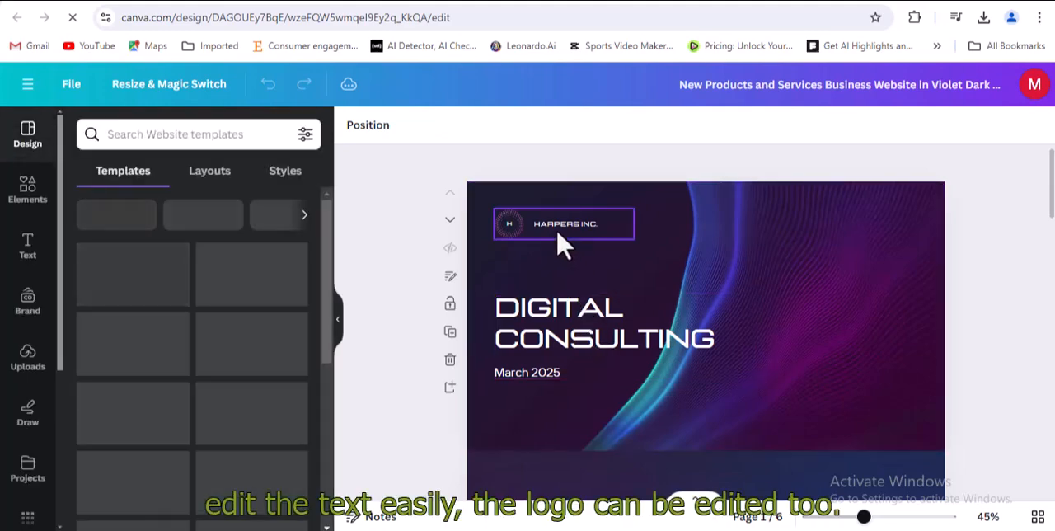
pyautogui.click(606, 335)
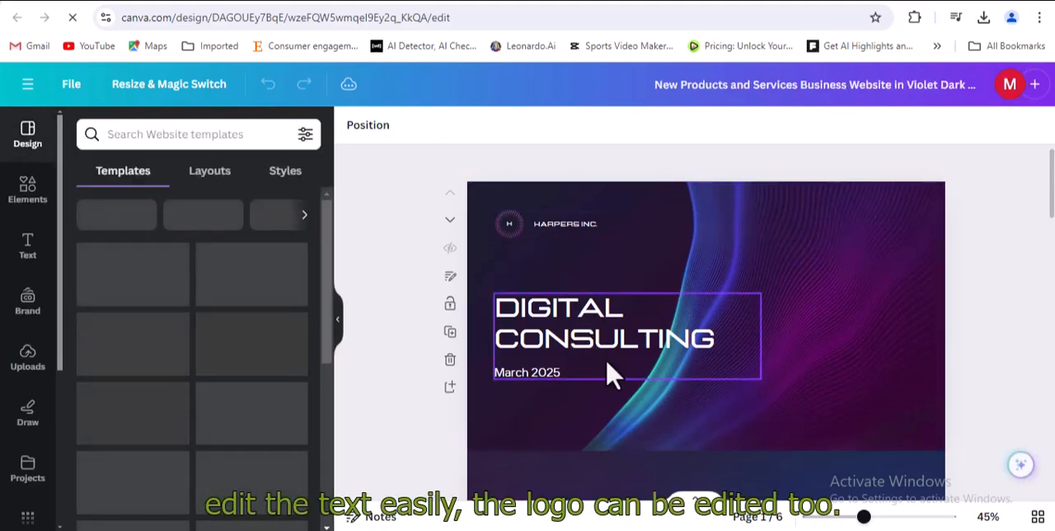
pyautogui.scroll(-3)
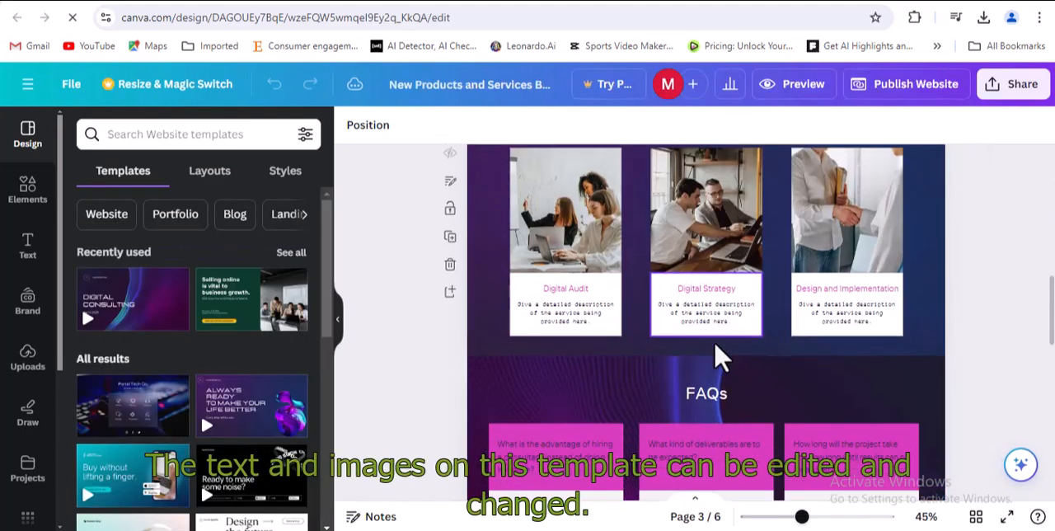
pyautogui.scroll(-3)
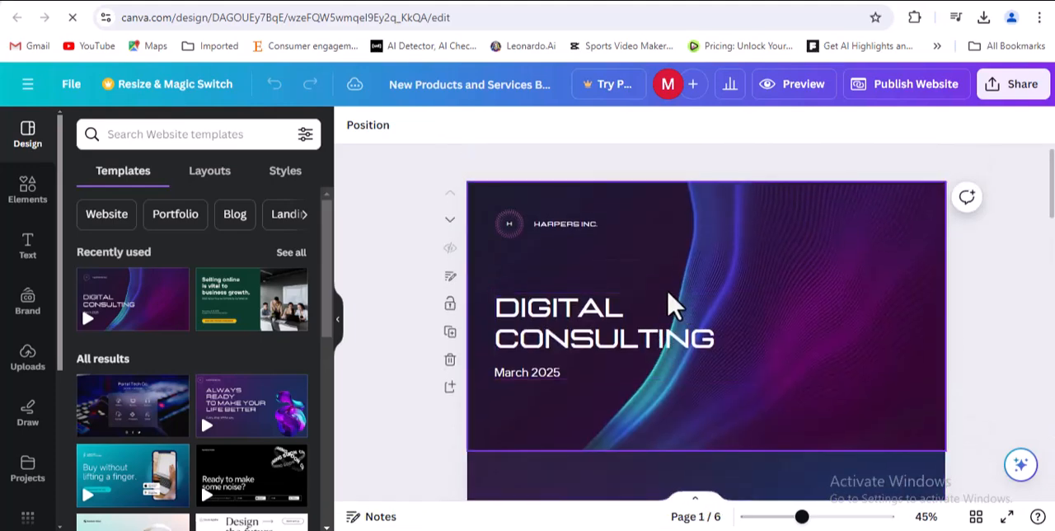
# - Replace DIGITAL with JAYCOM so the cover headline reads JAYCOM CONSULTING
pyautogui.click(634, 338)
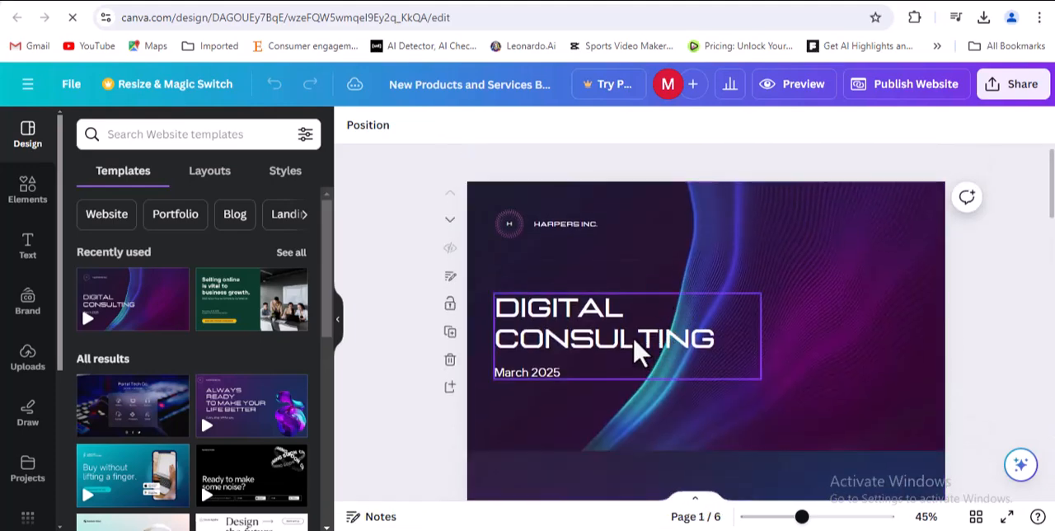
pyautogui.click(626, 338)
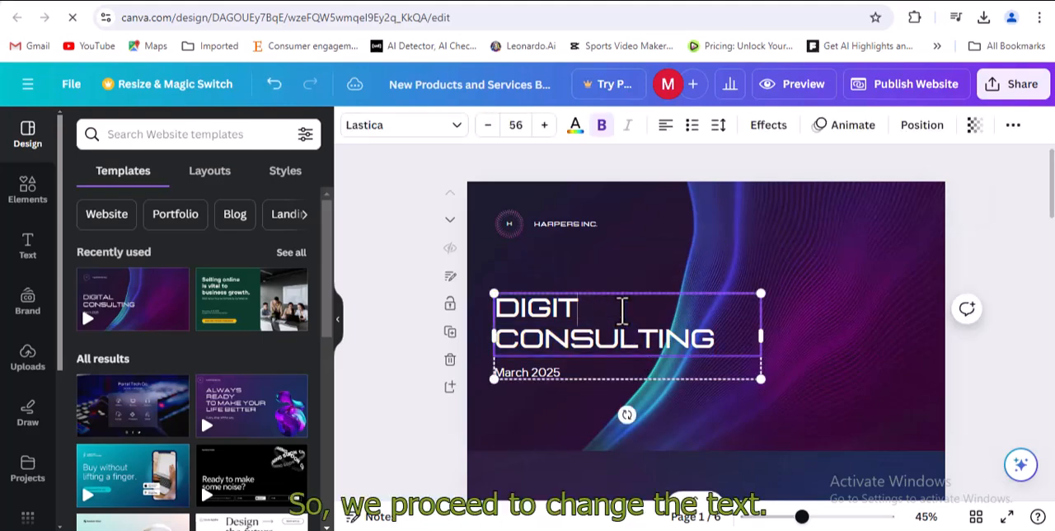
pyautogui.press('Backspace')
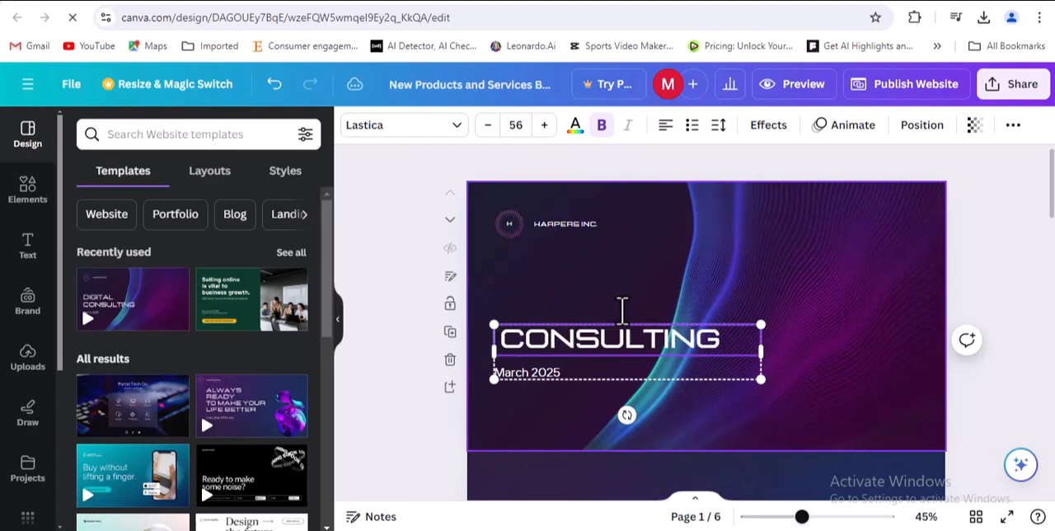
pyautogui.write('JAY')
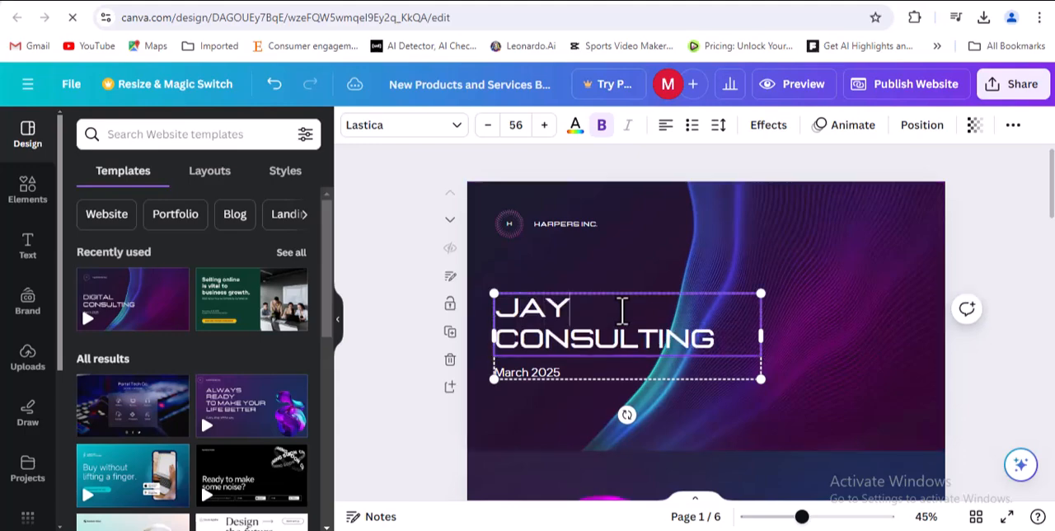
pyautogui.write('COM')
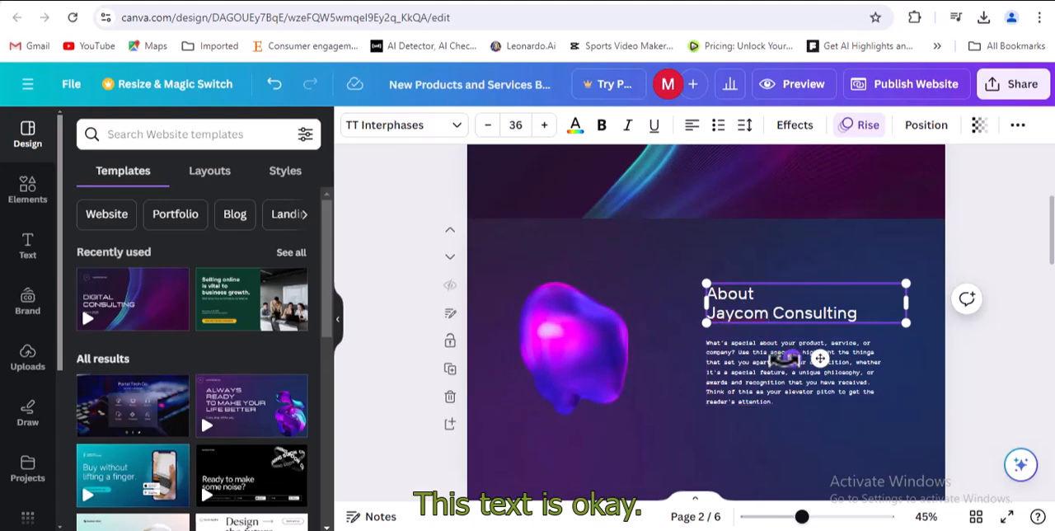
pyautogui.scroll(-3)
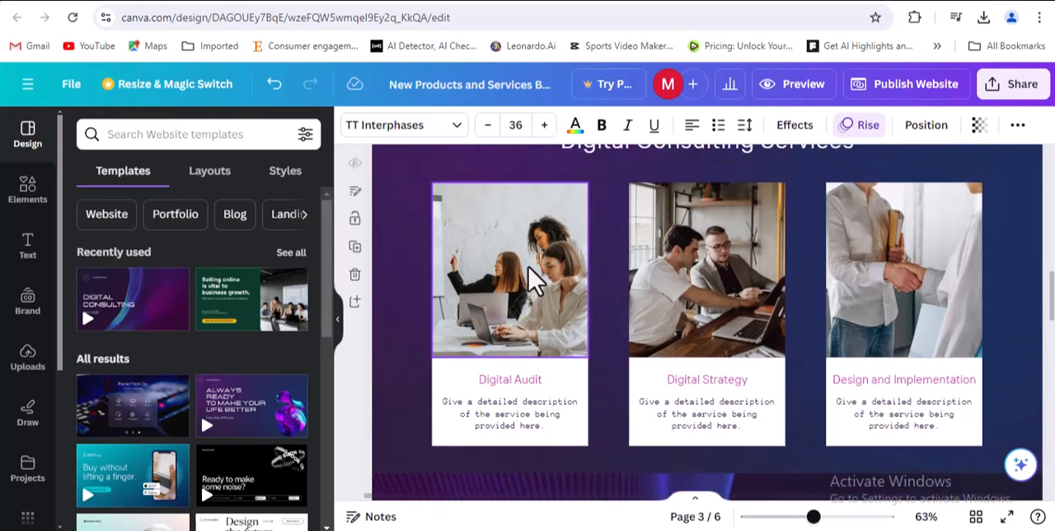
pyautogui.moveTo(536, 283)
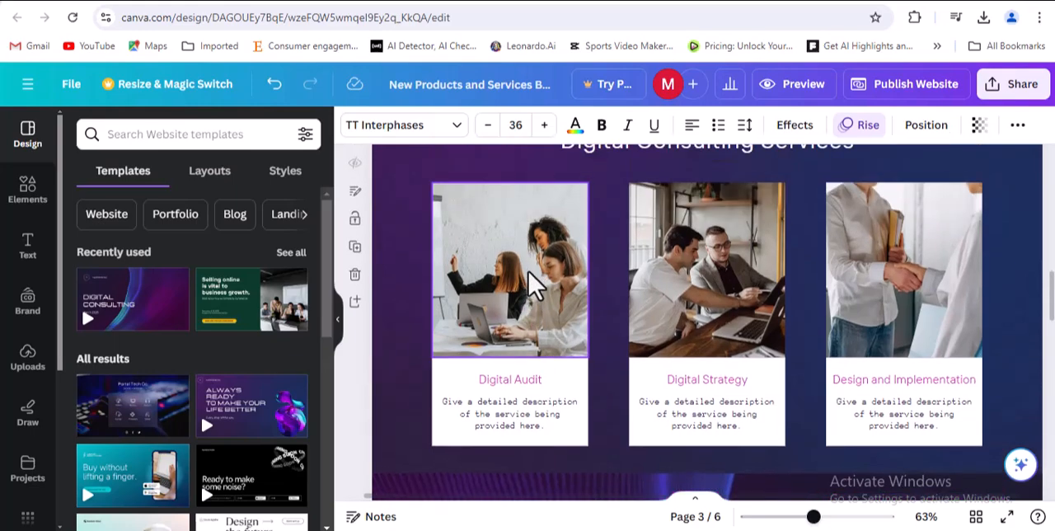
# - Select the Digital Audit card photo and browse the Discover apps list for creation tools
pyautogui.click(510, 267)
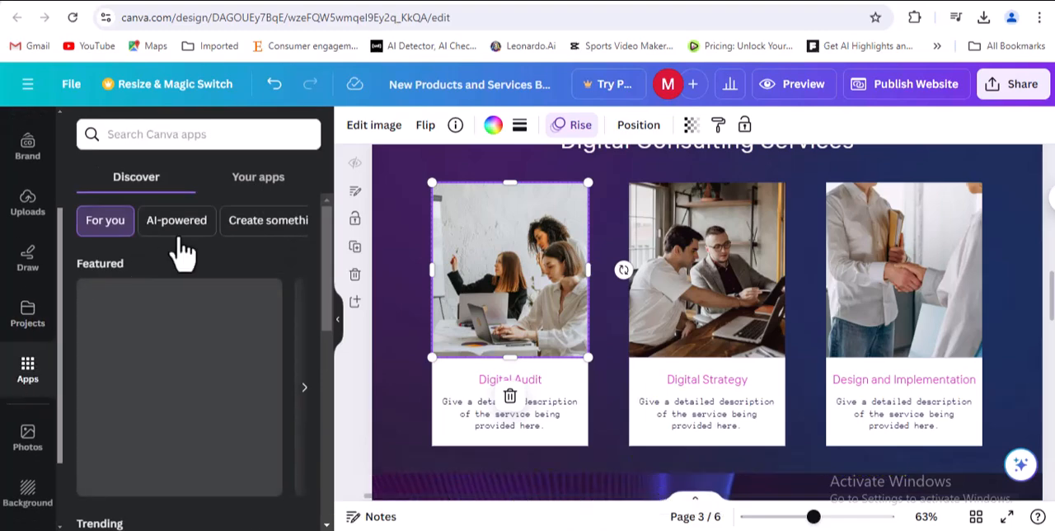
pyautogui.moveTo(27, 432)
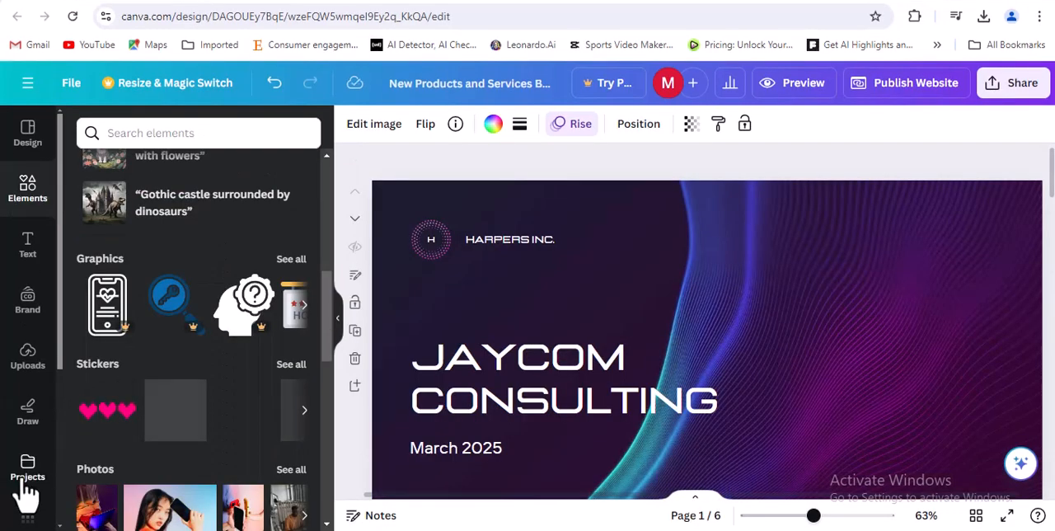
pyautogui.scroll(-3)
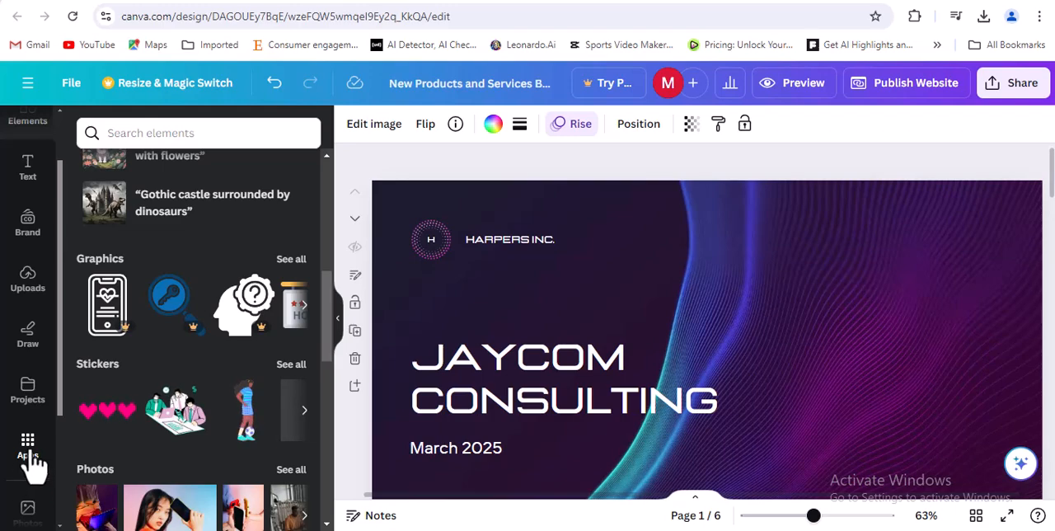
pyautogui.click(27, 444)
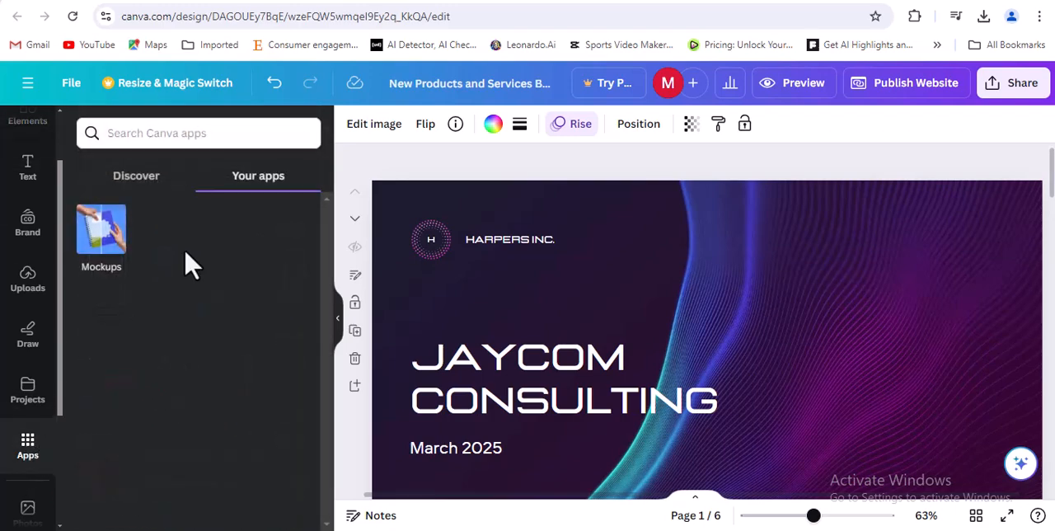
pyautogui.click(135, 175)
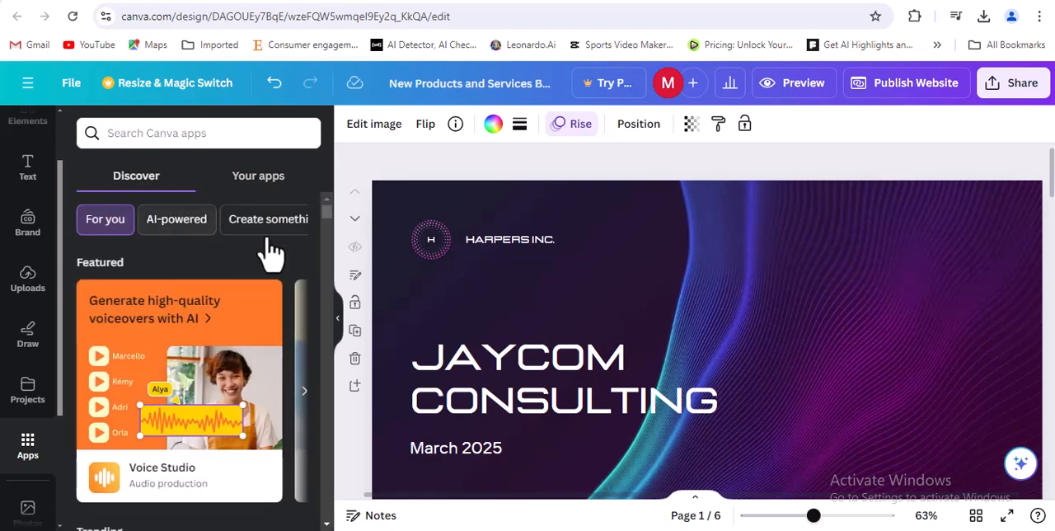
pyautogui.scroll(-3)
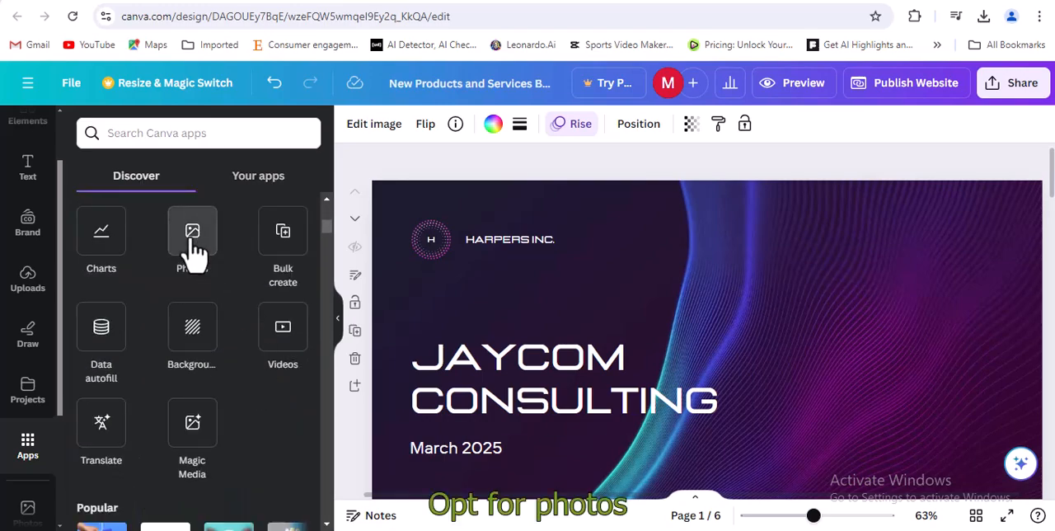
# - Swap new stock photos onto the Digital Audit and Digital Strategy service cards from the Photos library
pyautogui.click(191, 239)
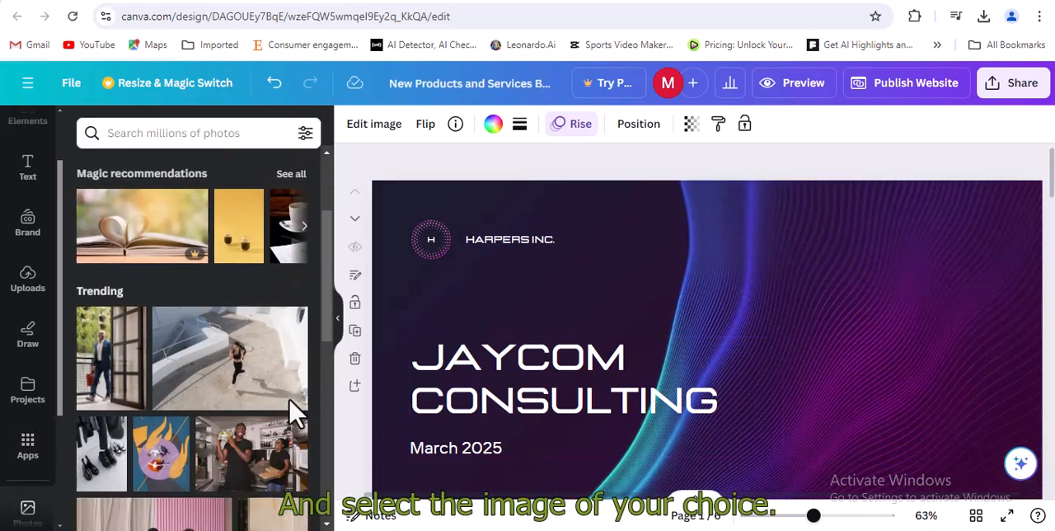
pyautogui.scroll(-3)
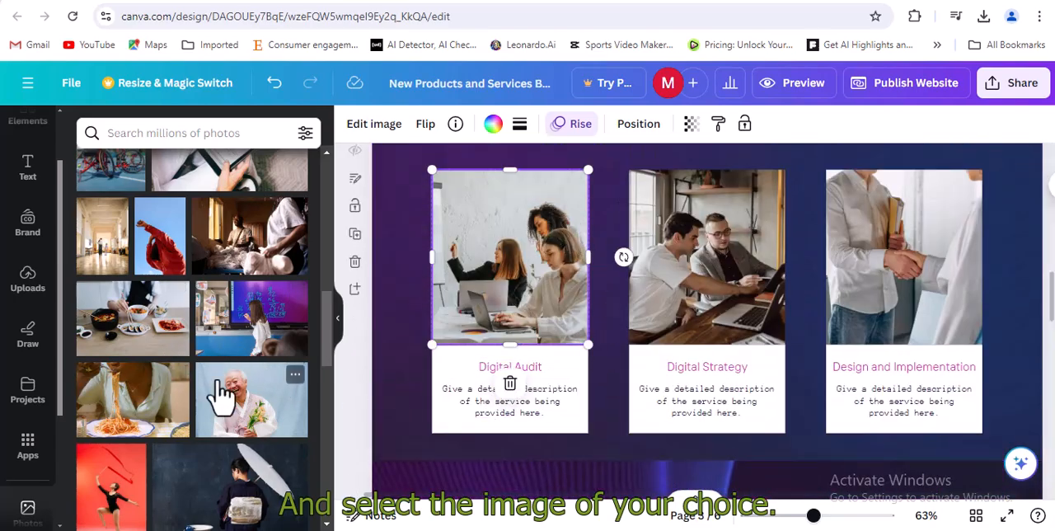
pyautogui.scroll(-3)
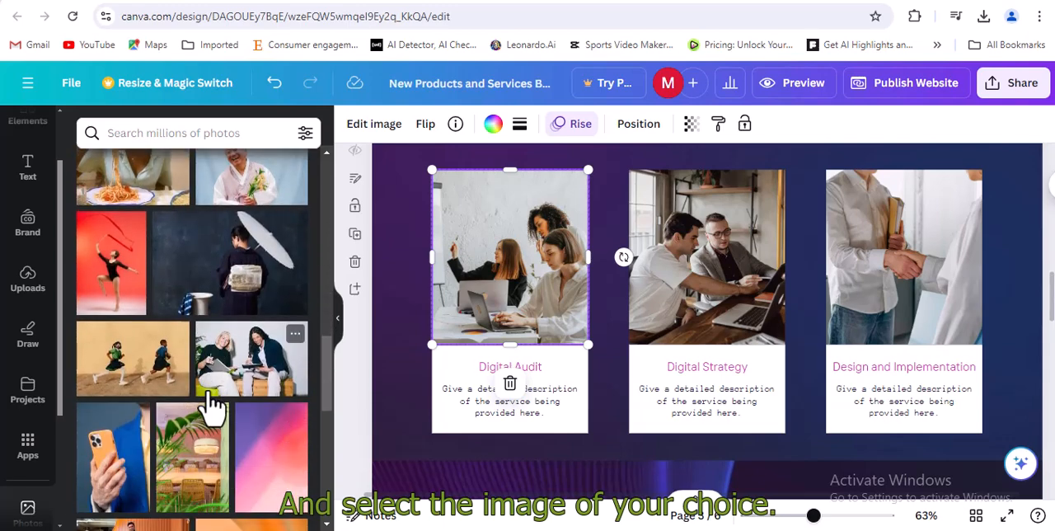
pyautogui.click(250, 359)
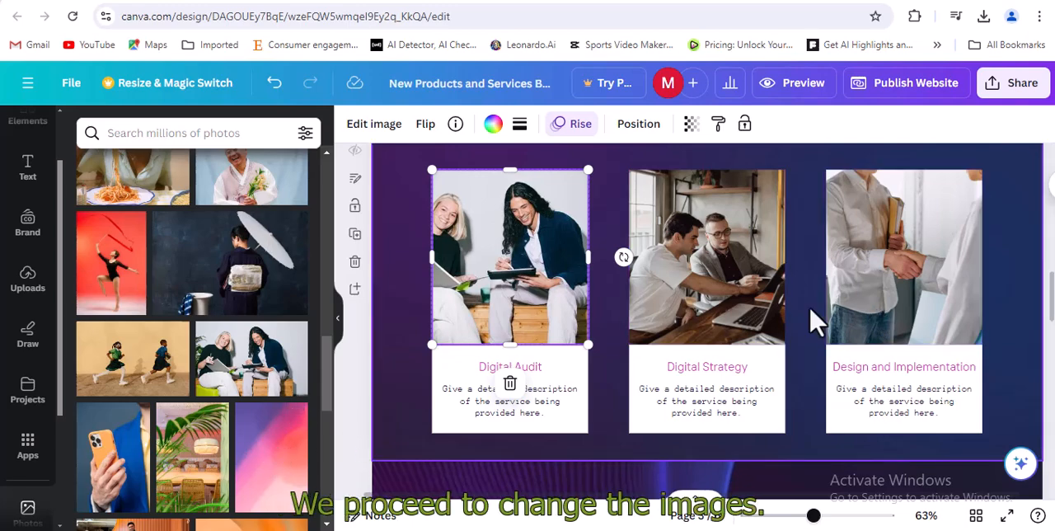
pyautogui.scroll(-3)
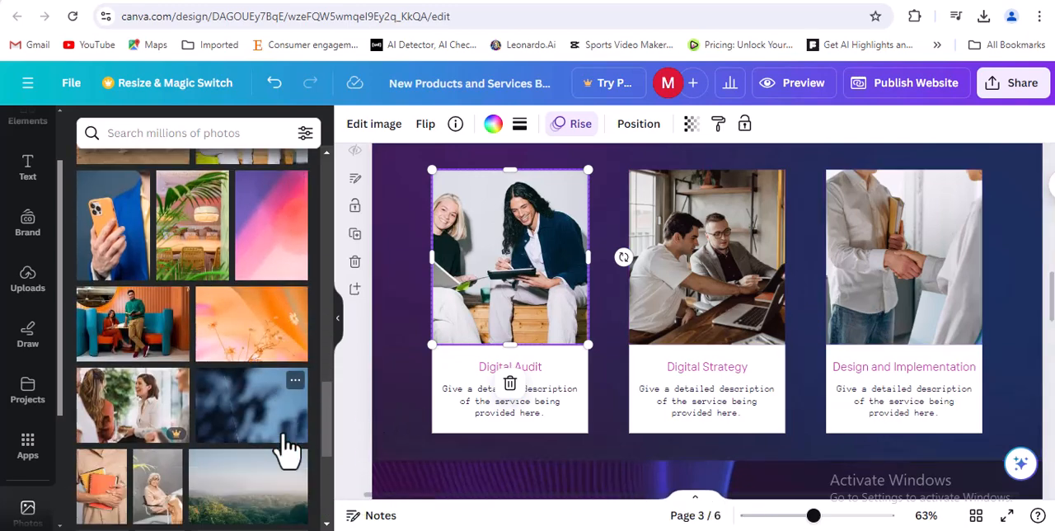
pyautogui.scroll(-3)
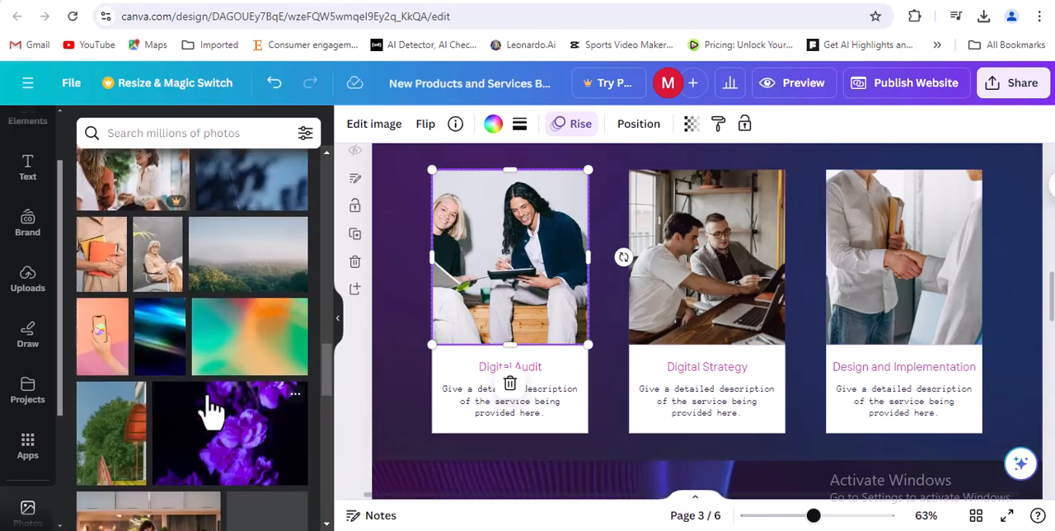
pyautogui.scroll(-3)
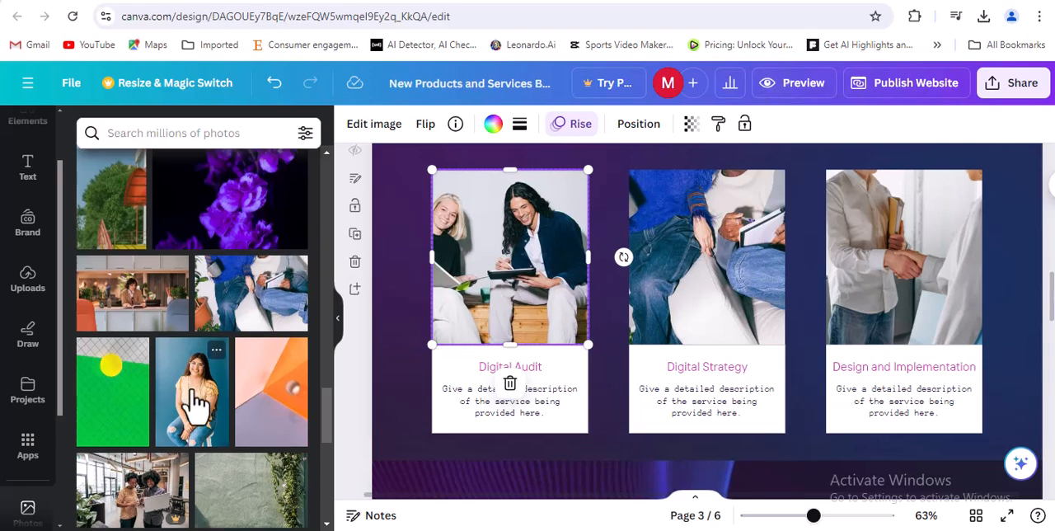
pyautogui.scroll(-3)
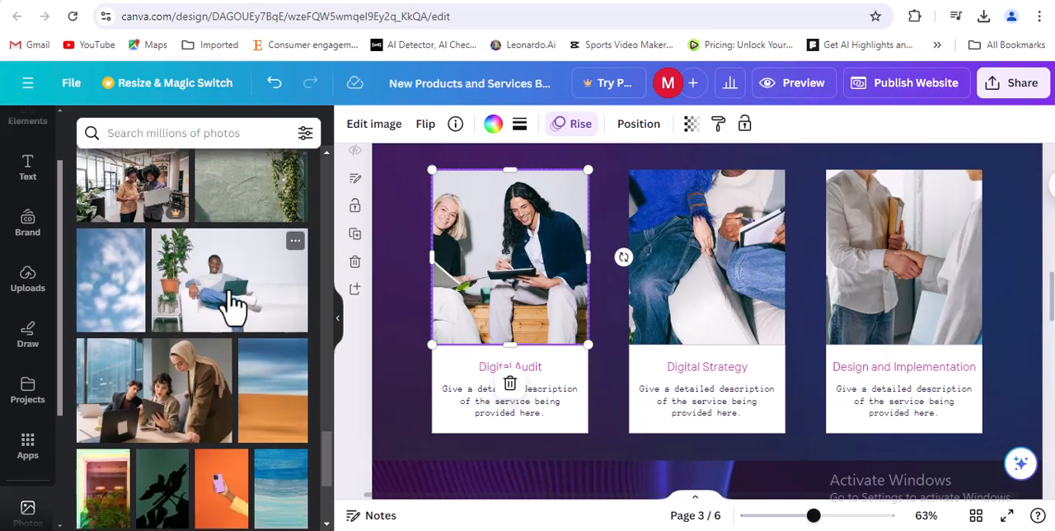
pyautogui.scroll(-3)
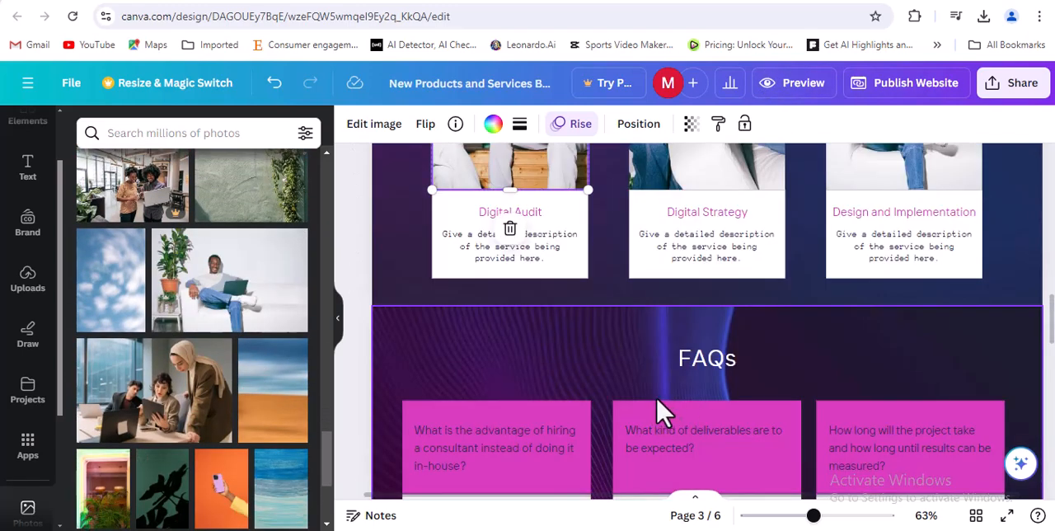
pyautogui.scroll(-3)
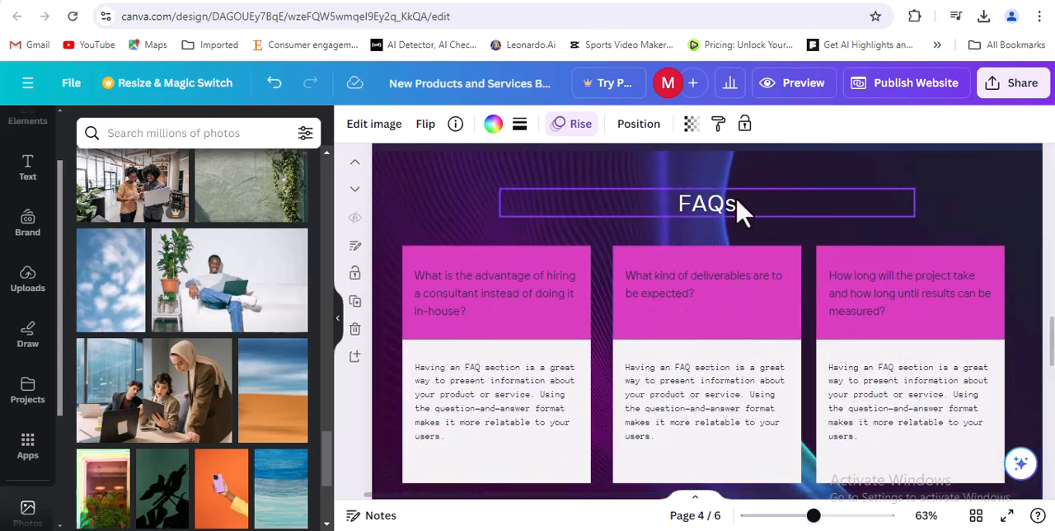
pyautogui.scroll(-3)
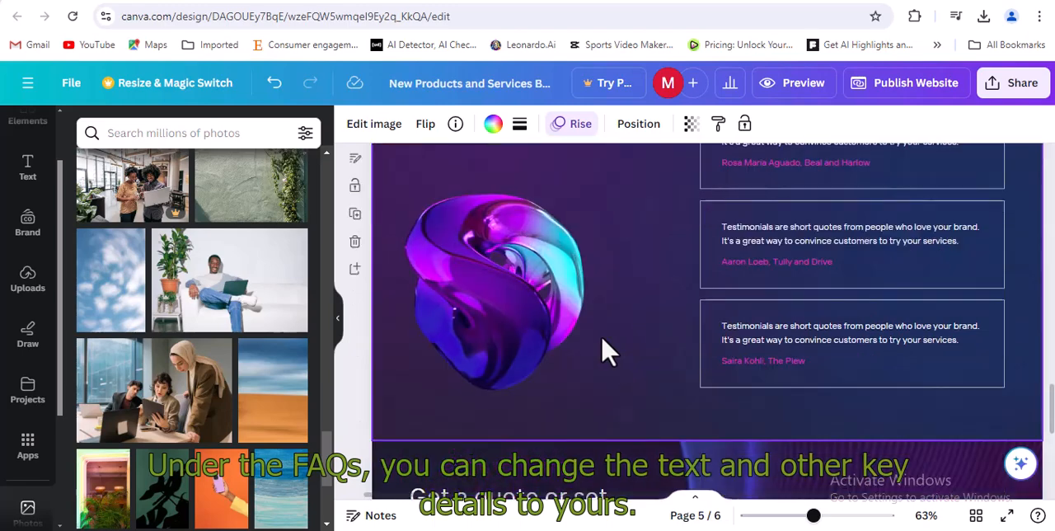
pyautogui.scroll(-3)
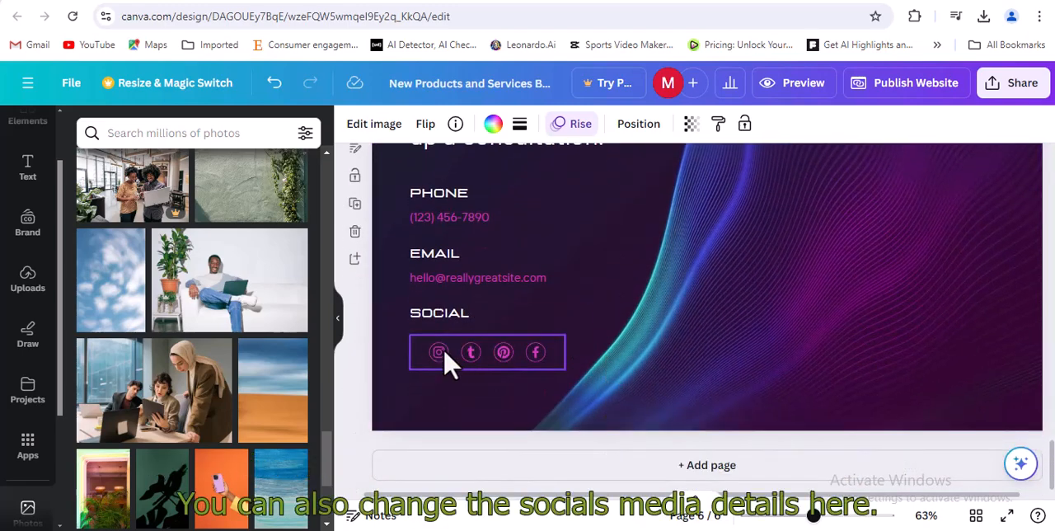
pyautogui.click(438, 351)
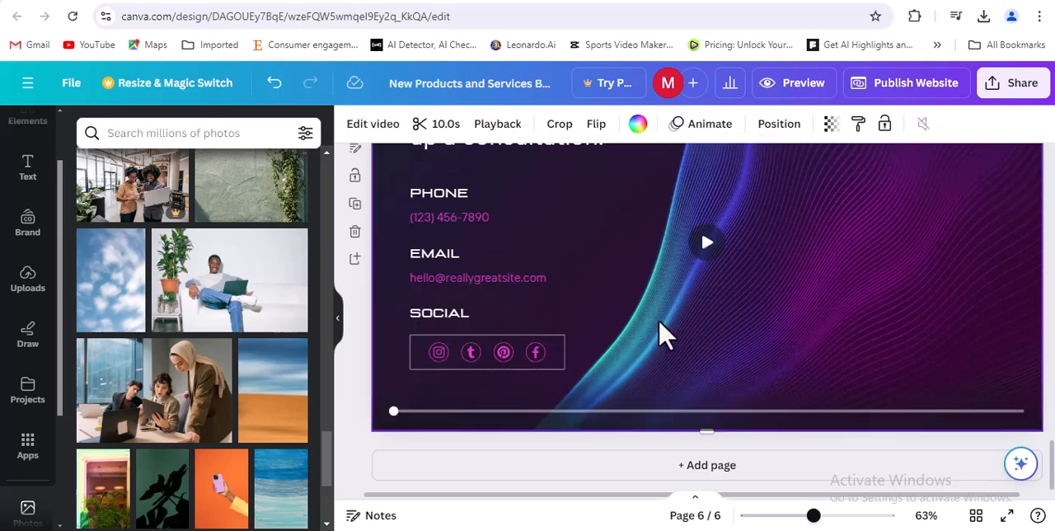
pyautogui.click(478, 277)
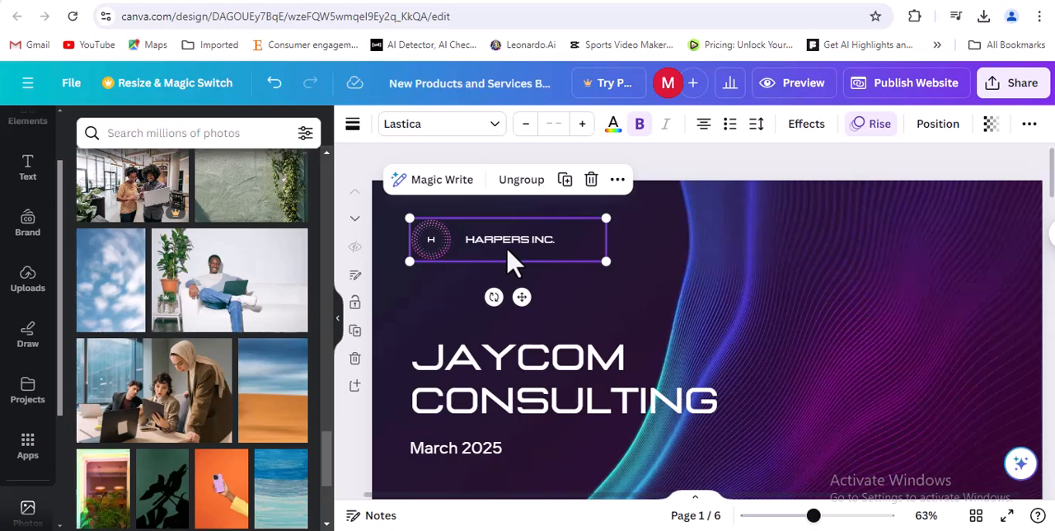
# - Upload the Jconsult Logo image from Downloads as the header icon
pyautogui.doubleClick(507, 239)
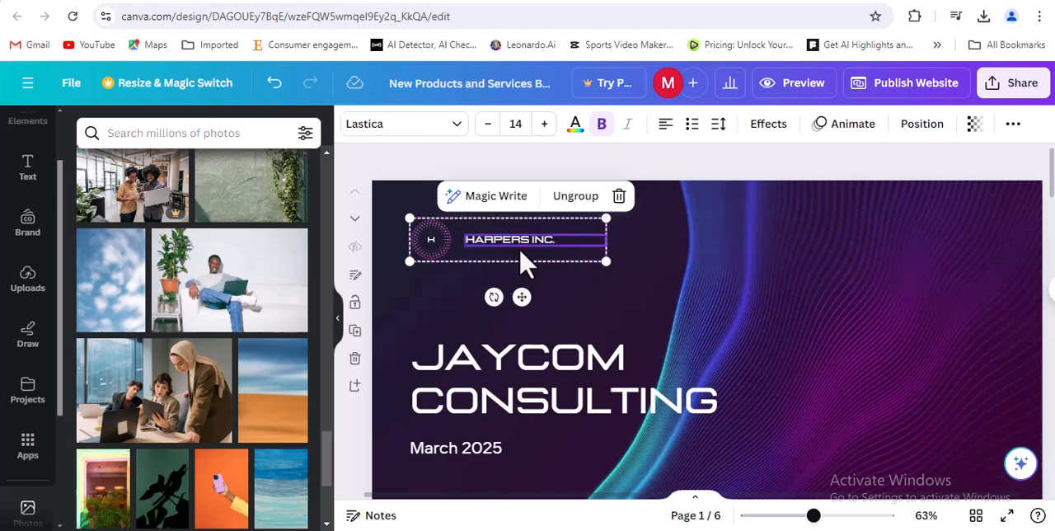
pyautogui.moveTo(474, 262)
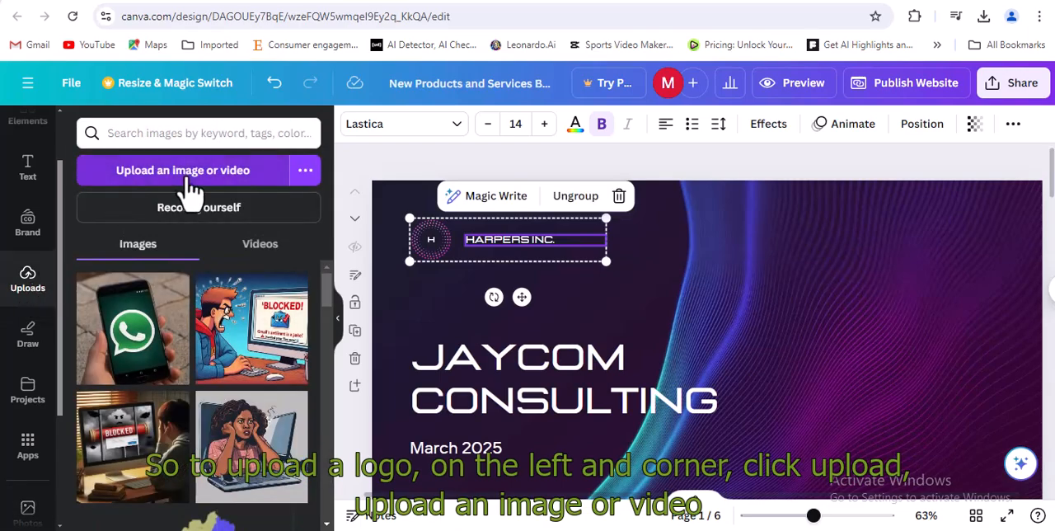
pyautogui.click(181, 170)
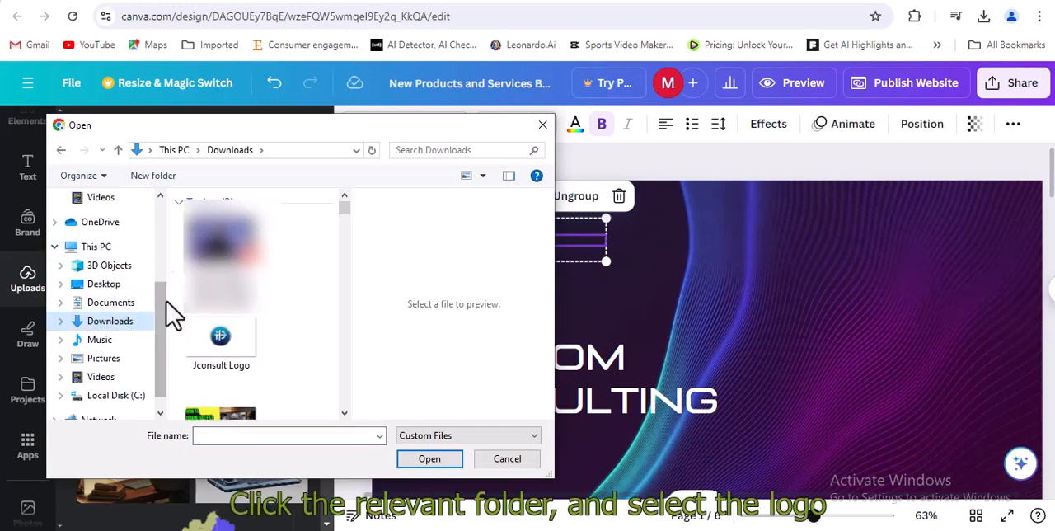
pyautogui.click(109, 319)
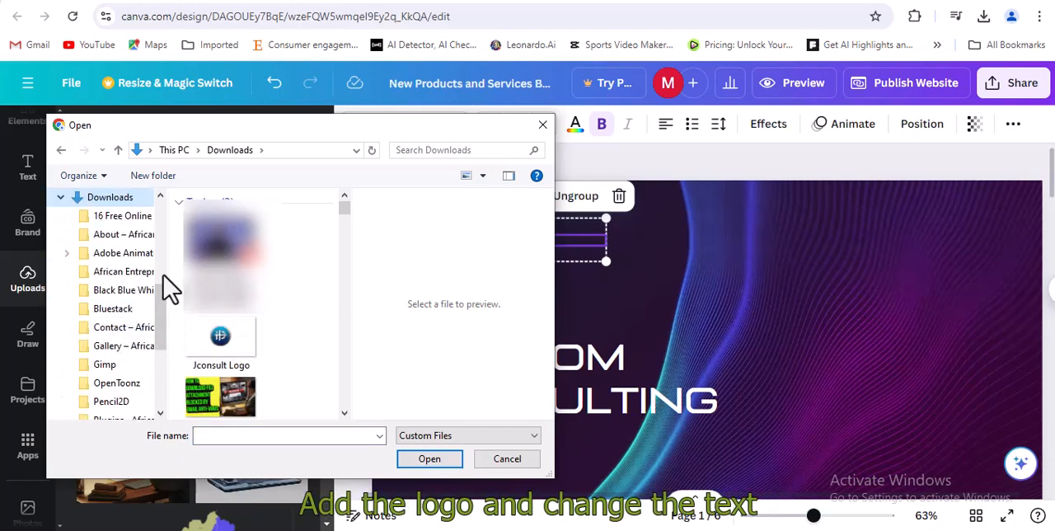
pyautogui.click(221, 340)
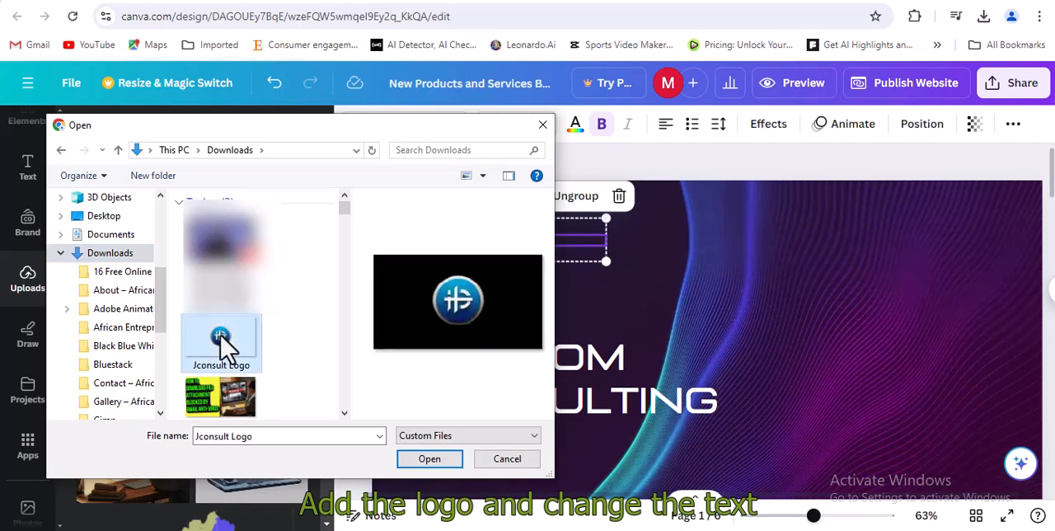
pyautogui.click(428, 459)
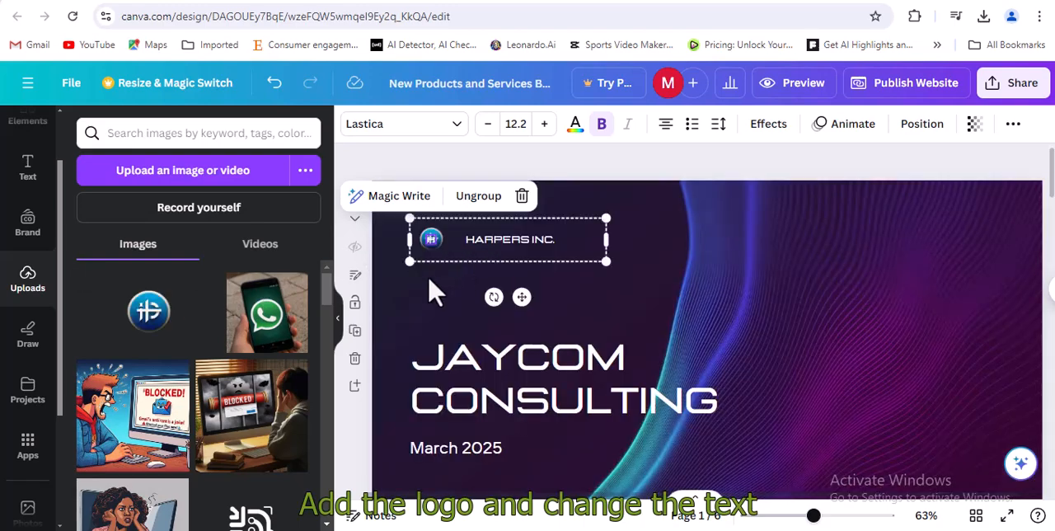
# - Rename the header company text from HARPERS INC. to JAYCOM
pyautogui.doubleClick(510, 239)
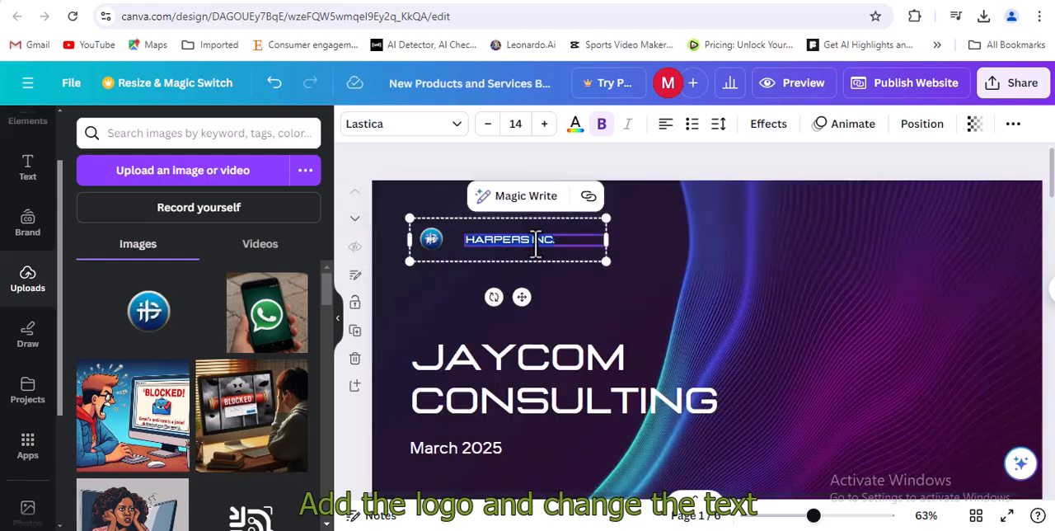
pyautogui.write('JAYC')
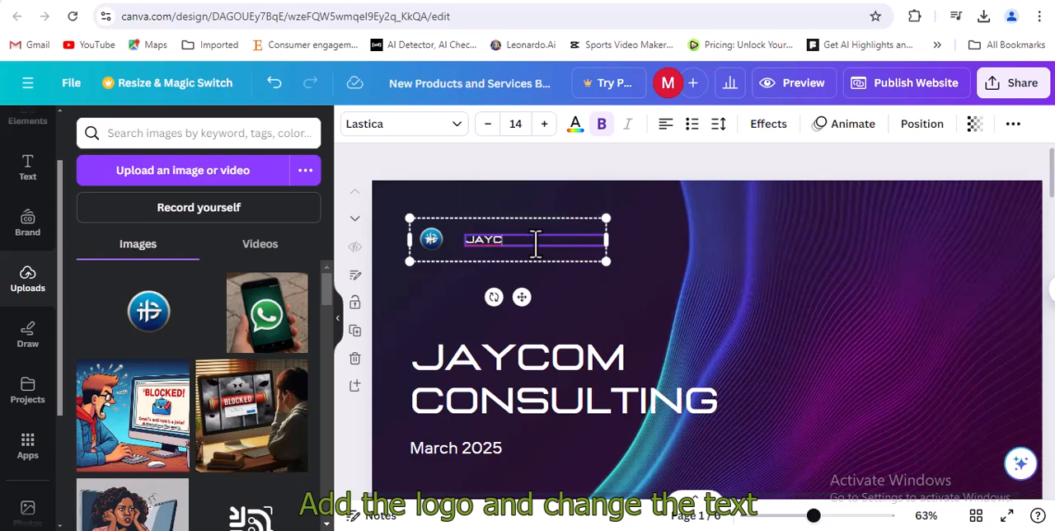
pyautogui.write('OM')
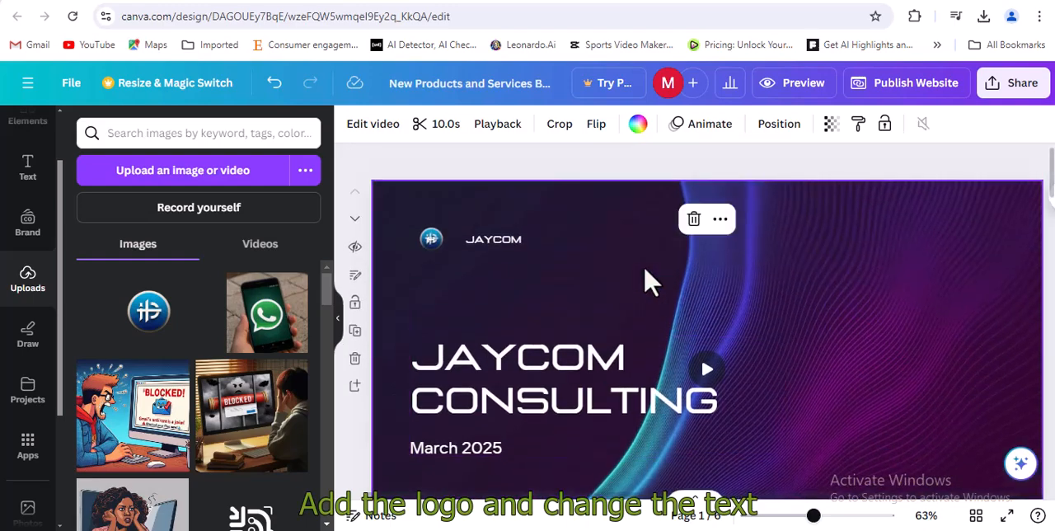
pyautogui.moveTo(535, 294)
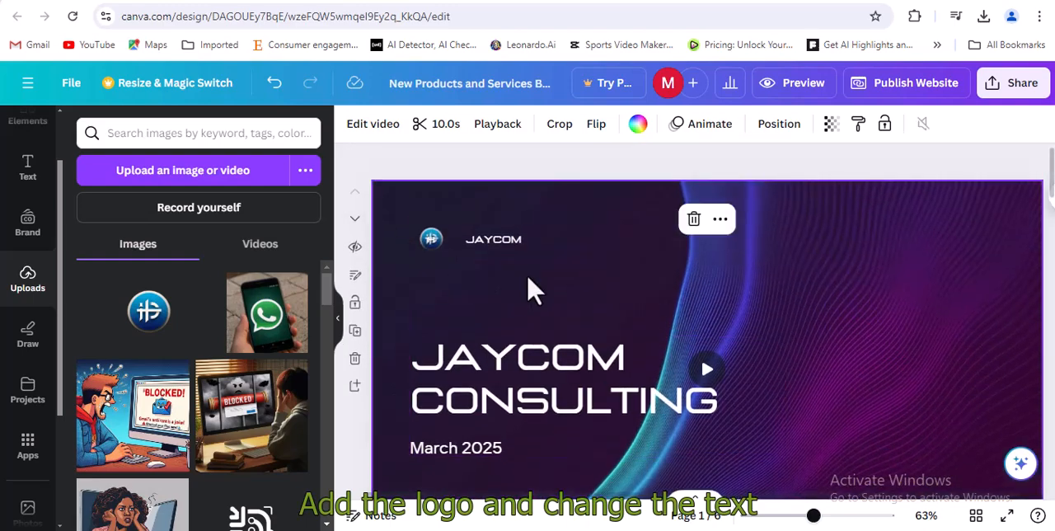
# - Preview the JAYCOM website design from the editor toolbar
pyautogui.click(719, 218)
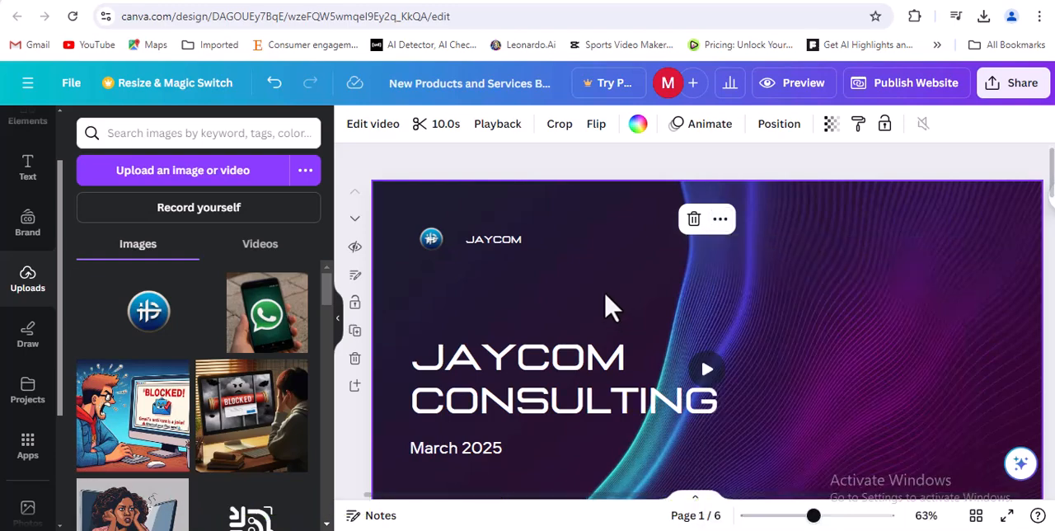
pyautogui.moveTo(799, 326)
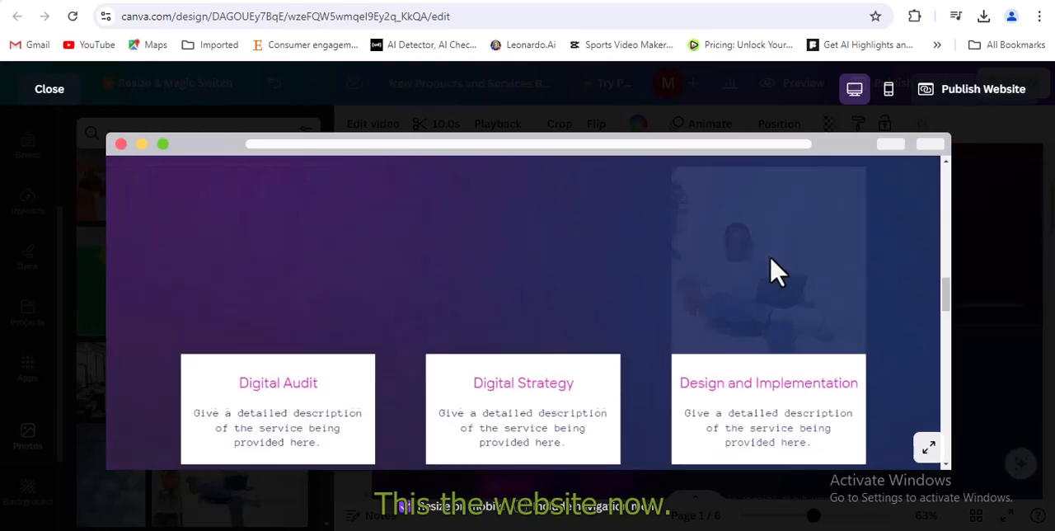
# - Scroll the preview down through the services, FAQs and contact sections
pyautogui.scroll(-3)
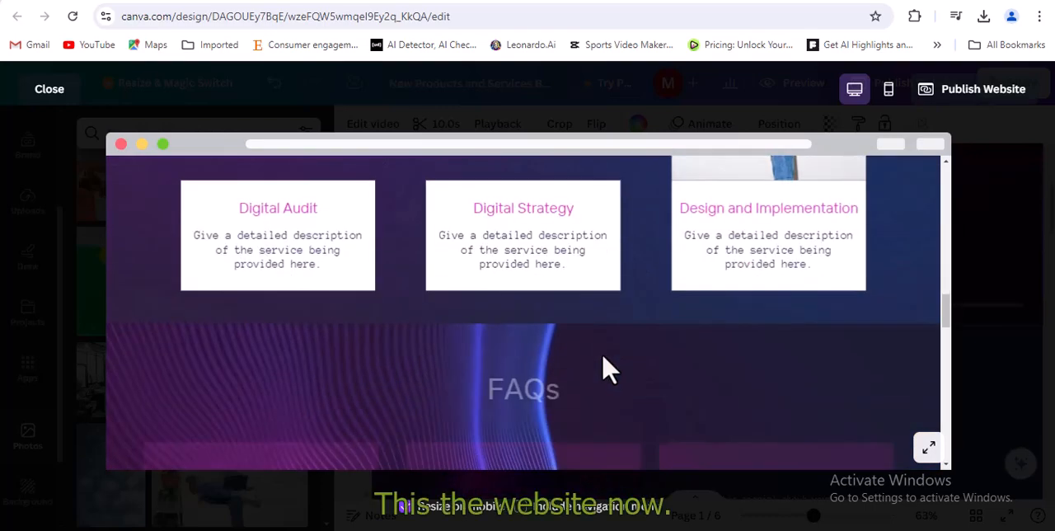
pyautogui.scroll(-3)
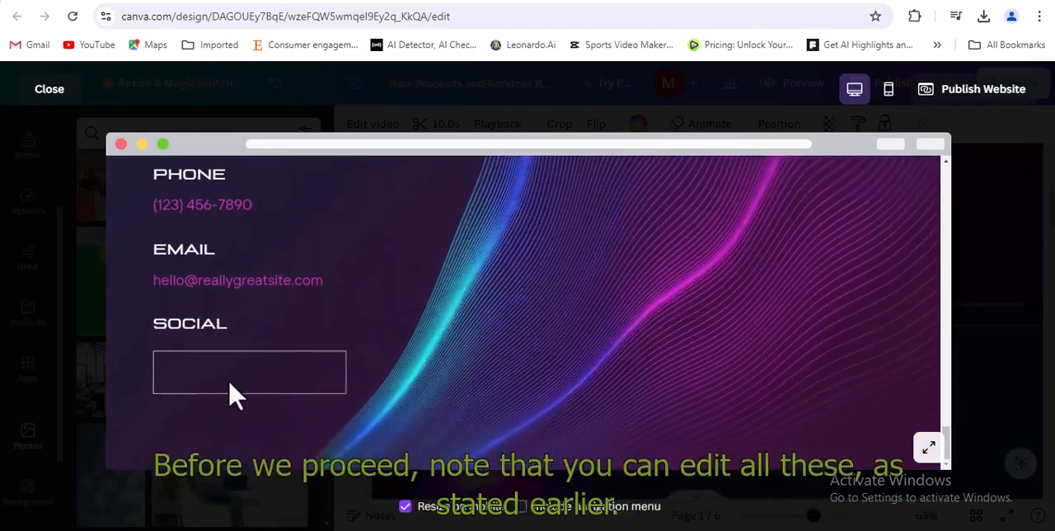
pyautogui.scroll(-3)
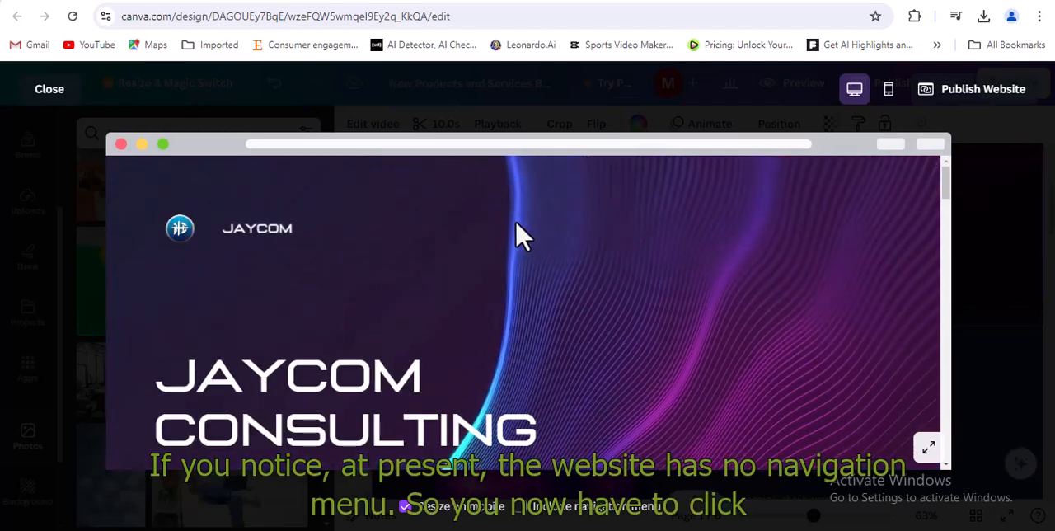
pyautogui.scroll(-3)
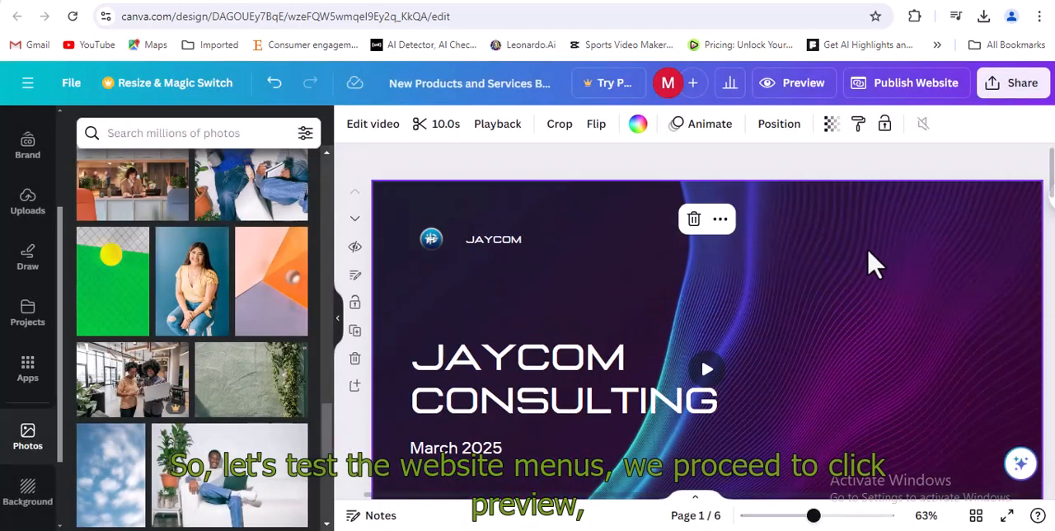
pyautogui.moveTo(781, 247)
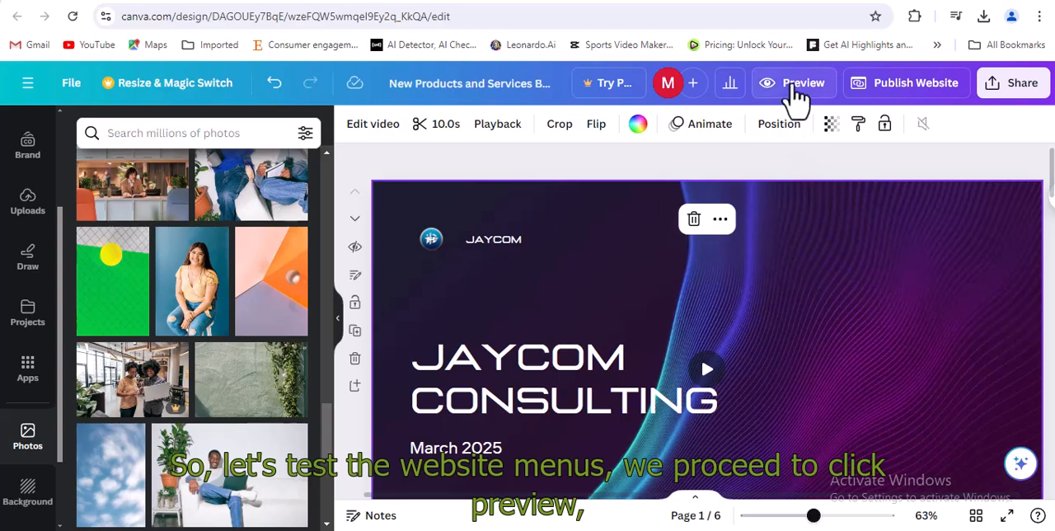
pyautogui.click(793, 82)
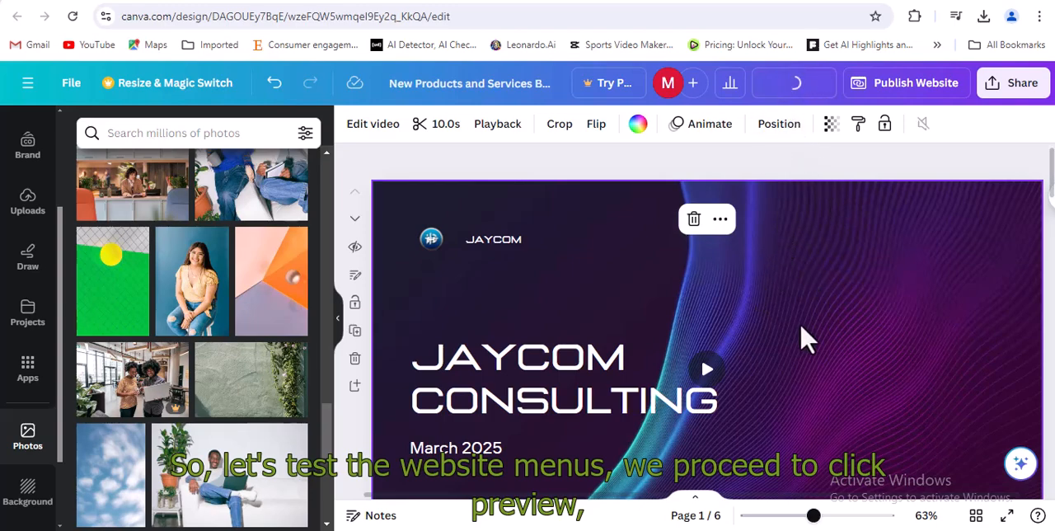
pyautogui.click(792, 83)
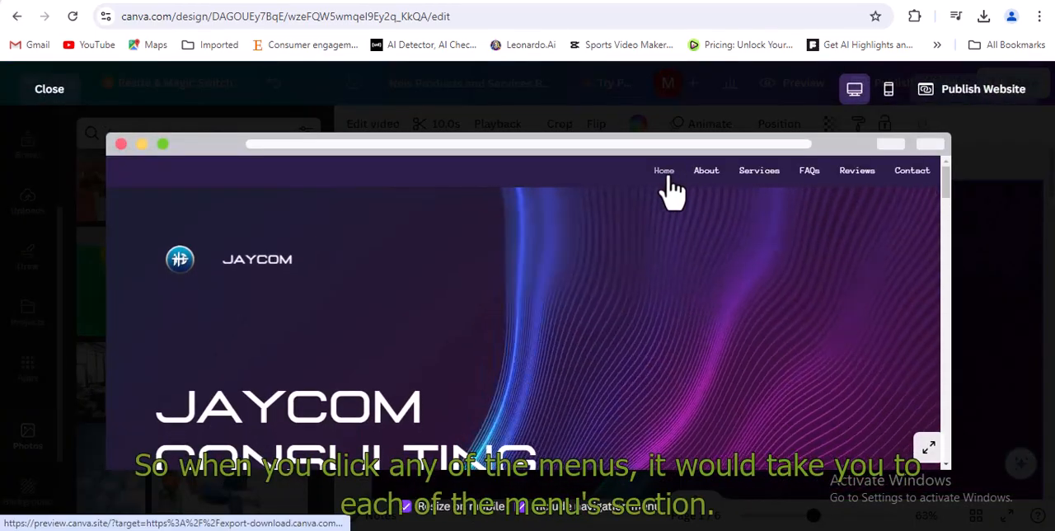
pyautogui.click(706, 170)
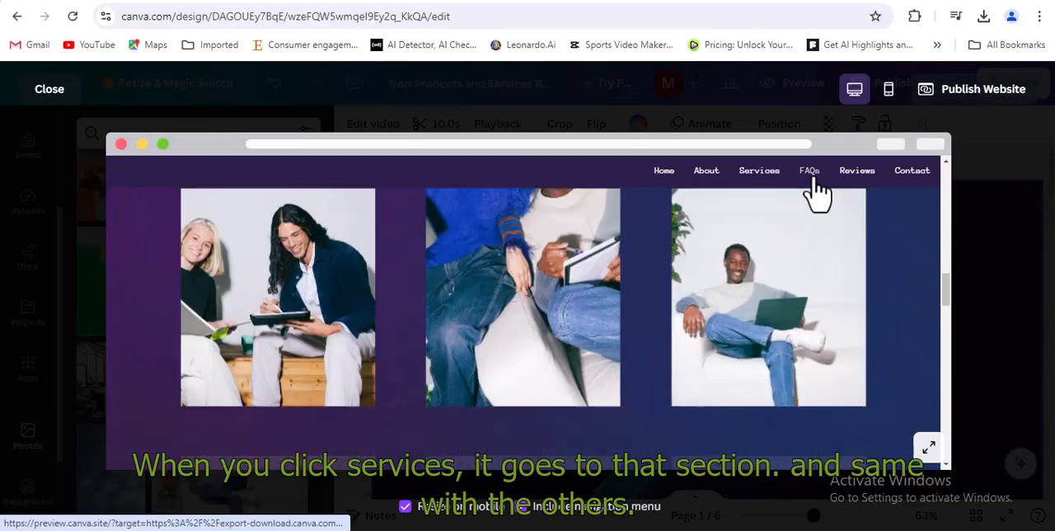
pyautogui.click(810, 172)
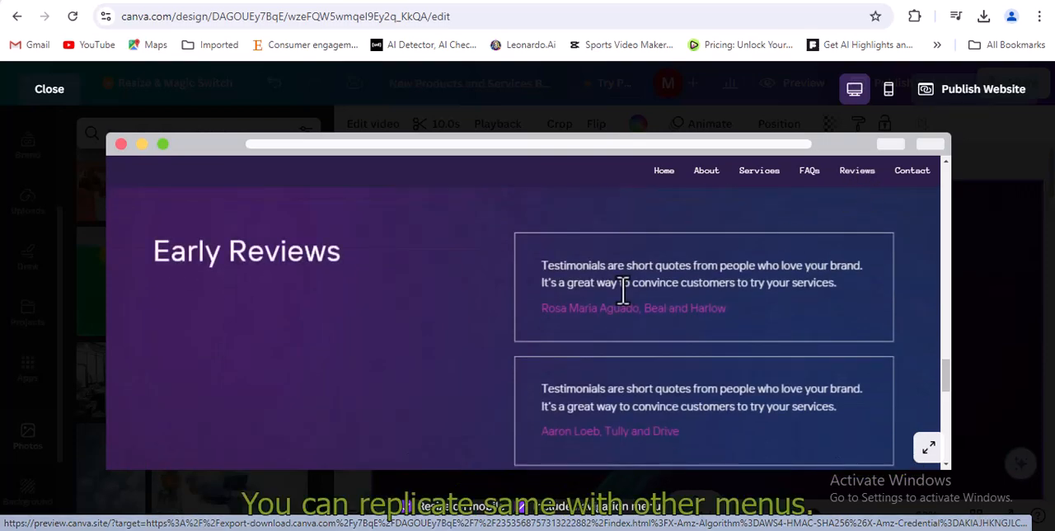
pyautogui.click(911, 171)
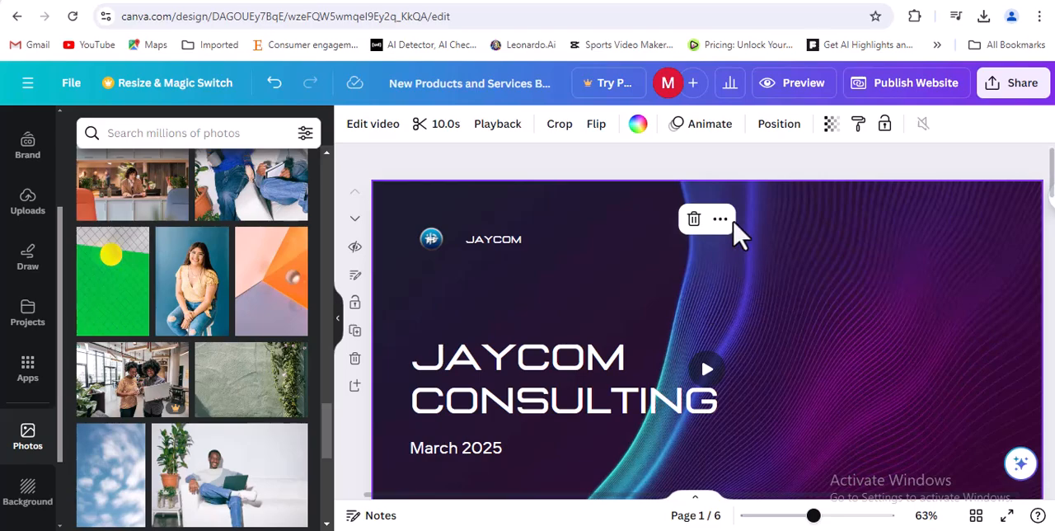
# - Bring up the Publish website panel with mobile resizing and navigation menu enabled
pyautogui.scroll(-3)
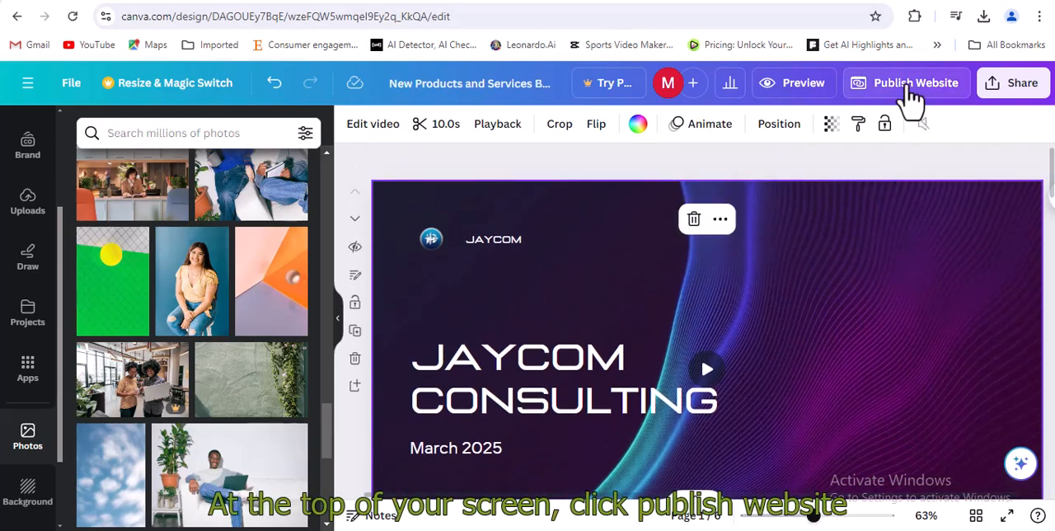
pyautogui.click(907, 82)
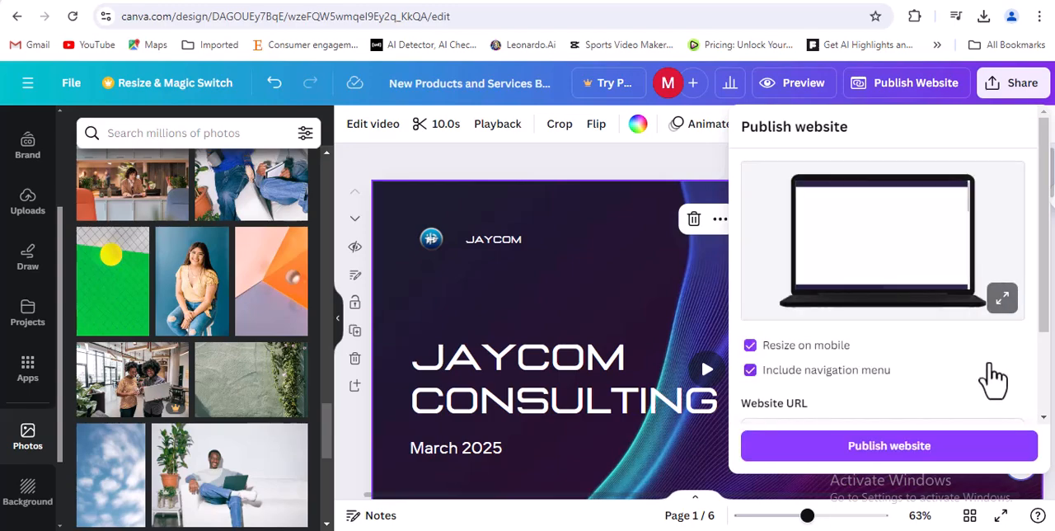
# - Set the Website URL to jaycomconsulting on the .my.canva.site domain
pyautogui.scroll(-3)
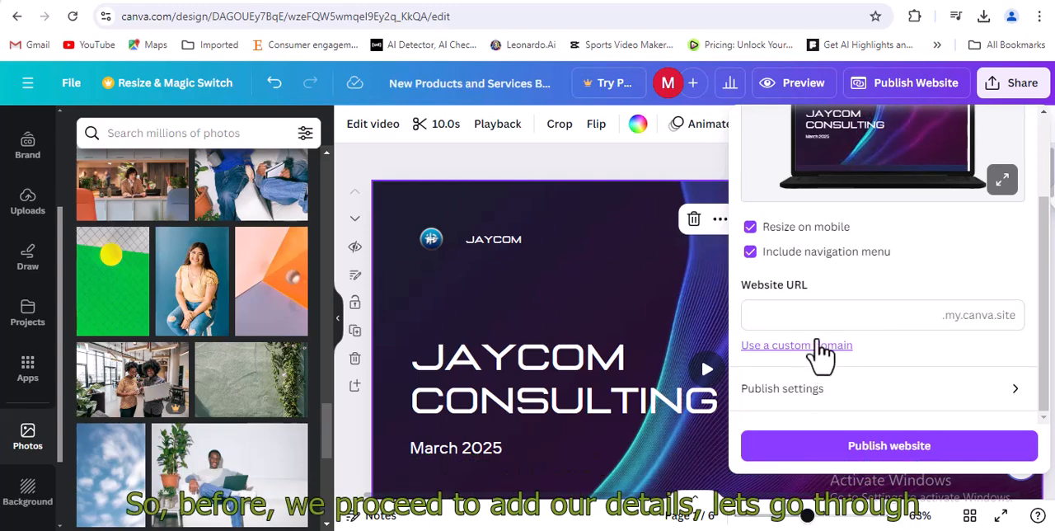
pyautogui.moveTo(1019, 404)
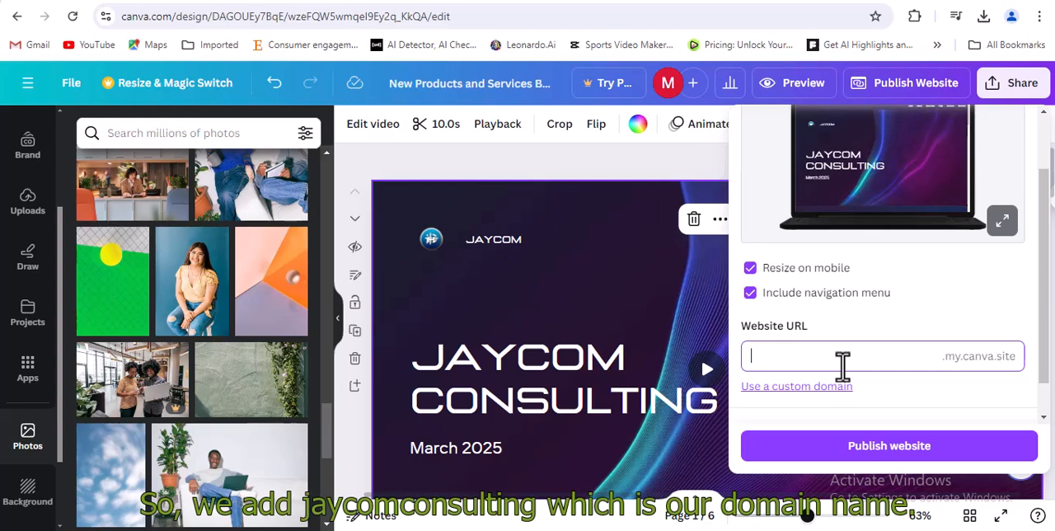
pyautogui.write('jay')
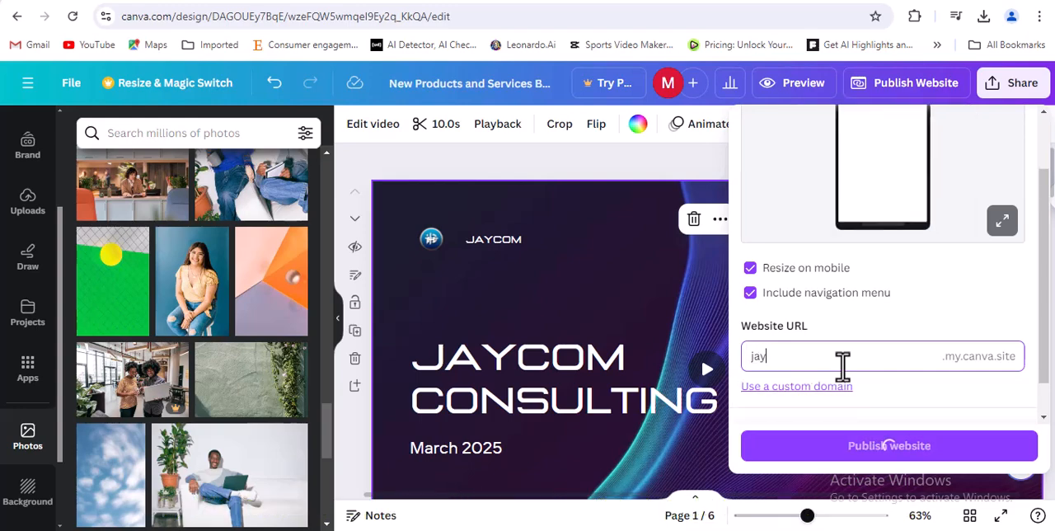
pyautogui.write('com')
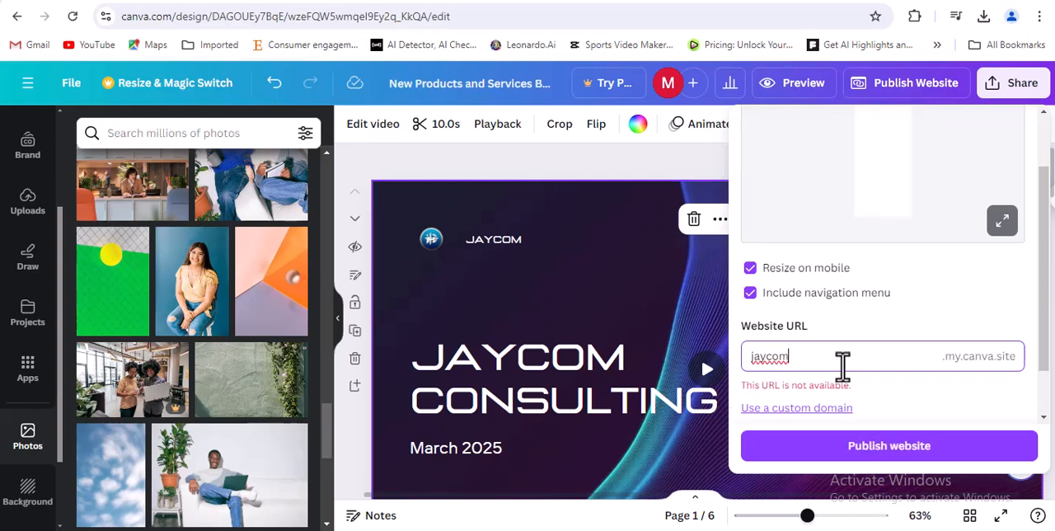
pyautogui.write('consulting')
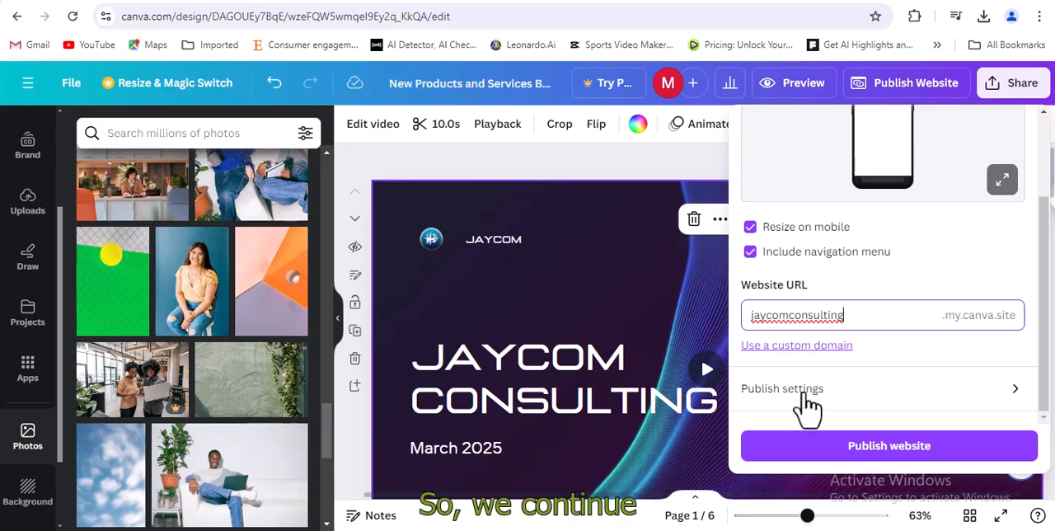
# - Set the browser tab title to Jaycom Consulting in the publish settings
pyautogui.click(781, 389)
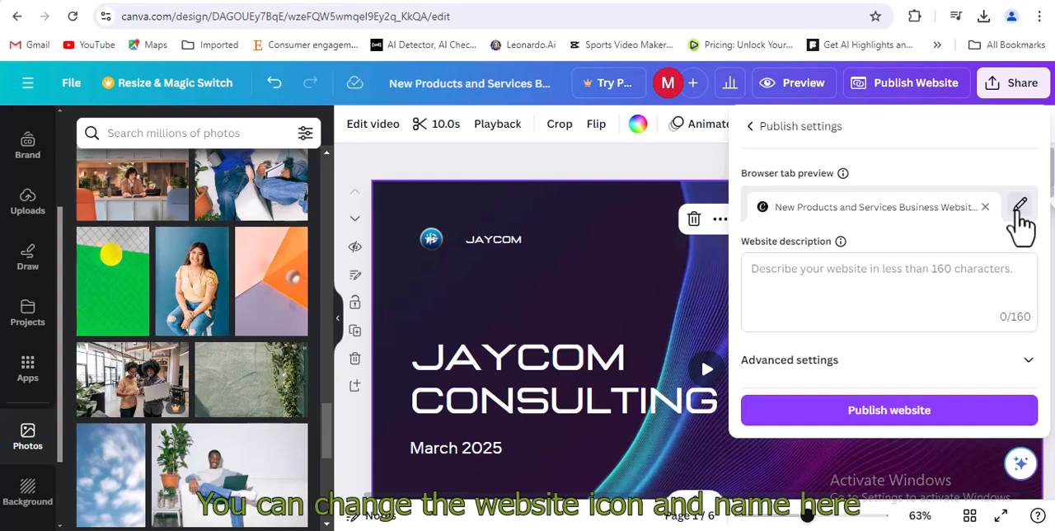
pyautogui.click(1022, 203)
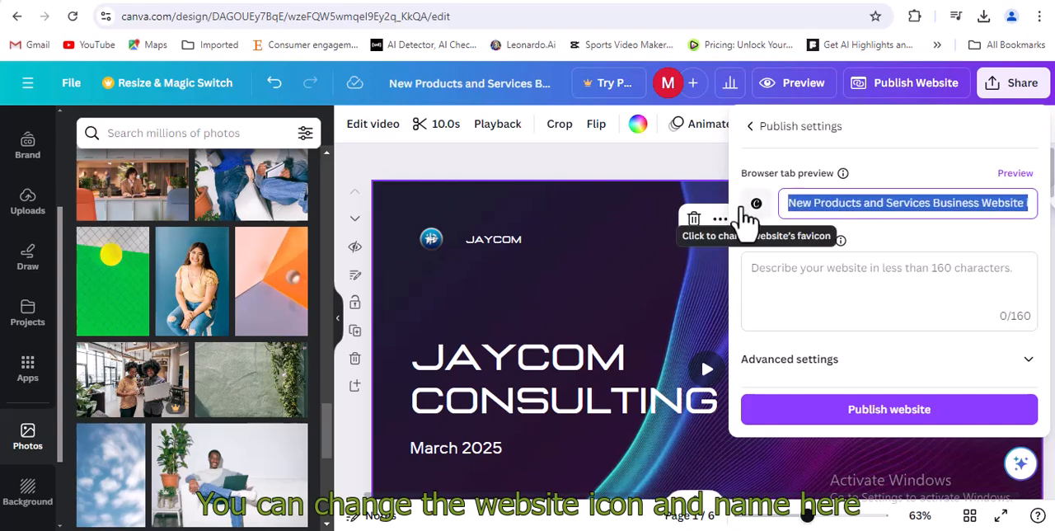
pyautogui.write('Jay')
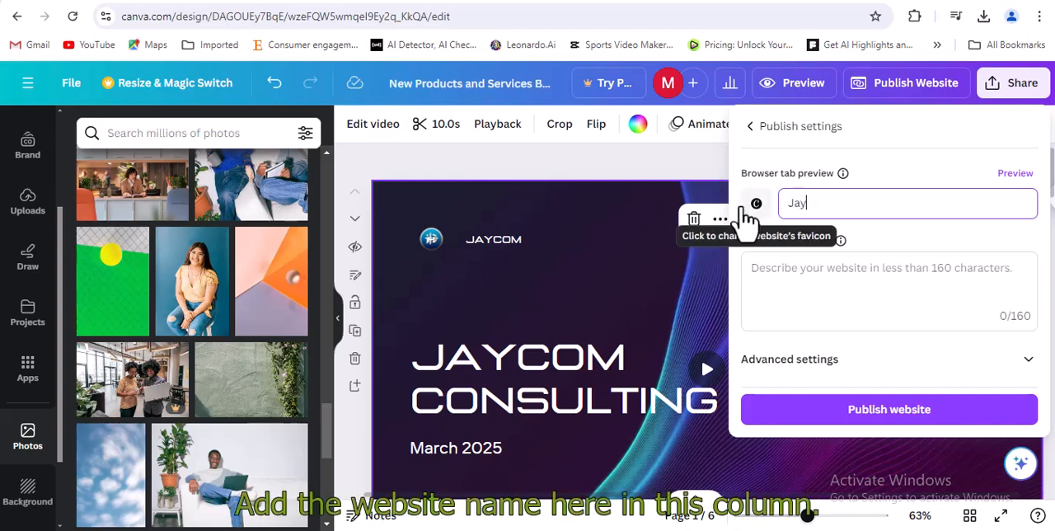
pyautogui.write('com Consul')
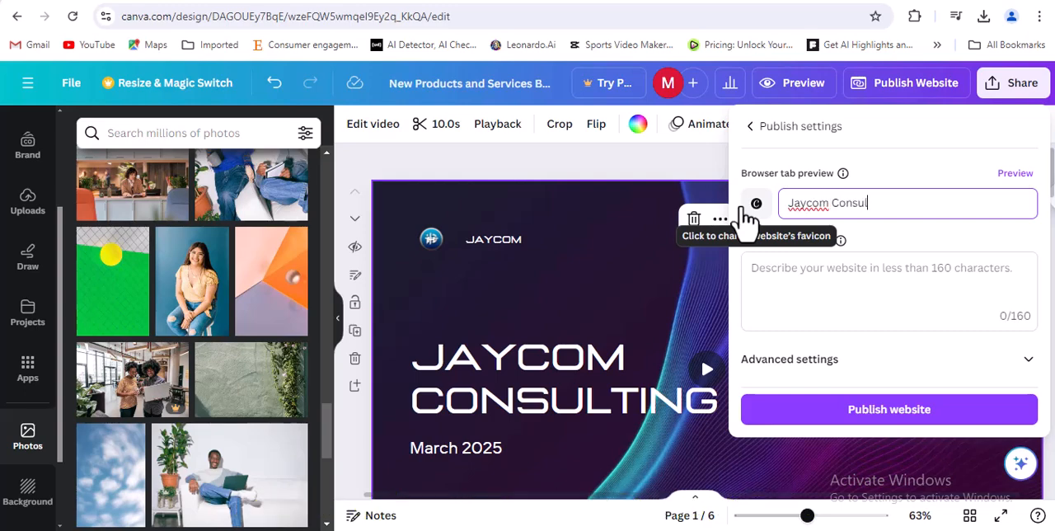
pyautogui.write('tinh')
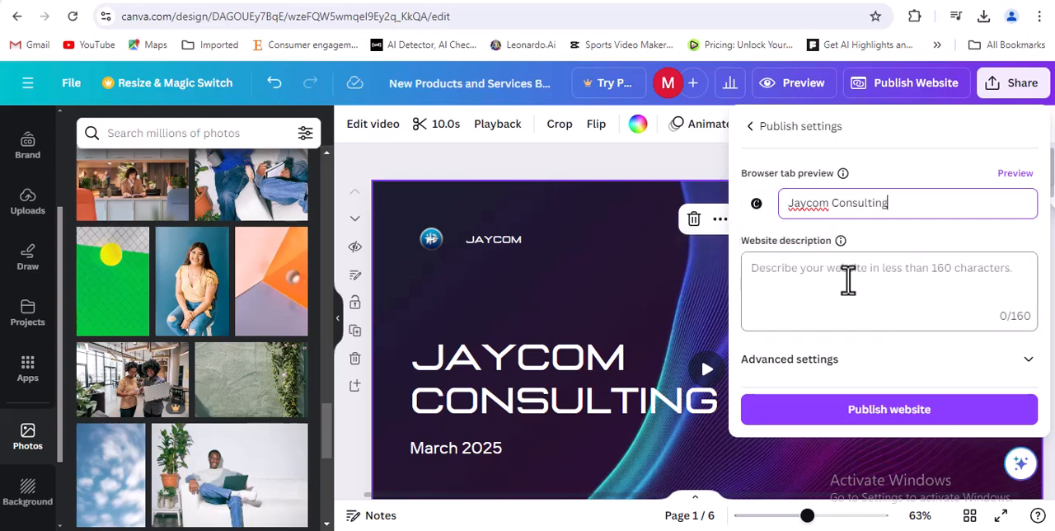
# - Write the website description: Jaycom Consulting, a group into web development and data analysis
pyautogui.click(888, 290)
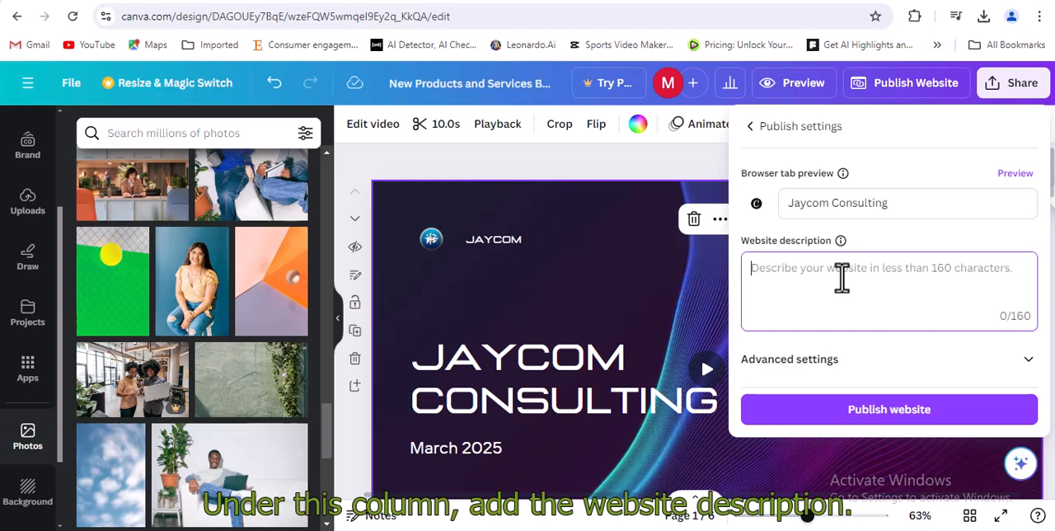
pyautogui.write('Jaycom')
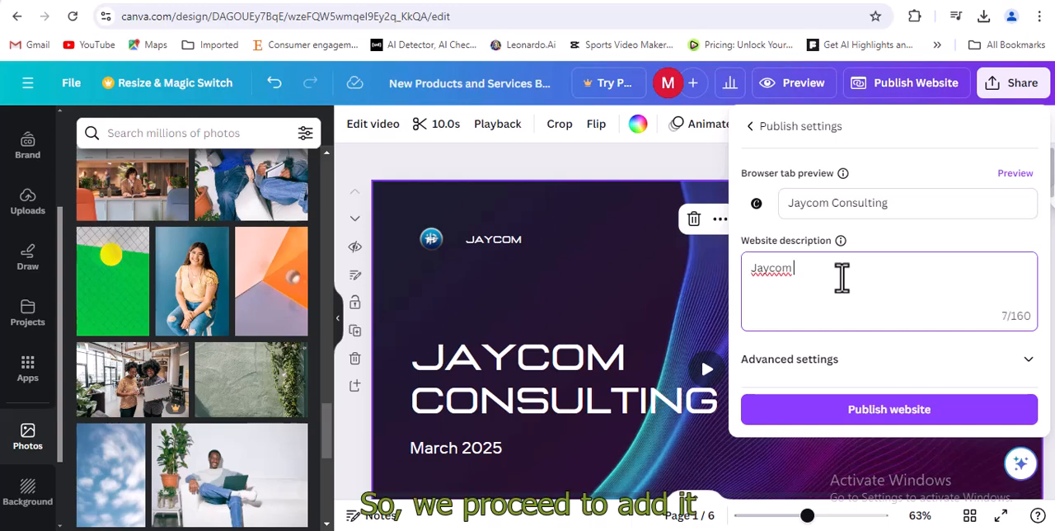
pyautogui.write('Consulting is a c')
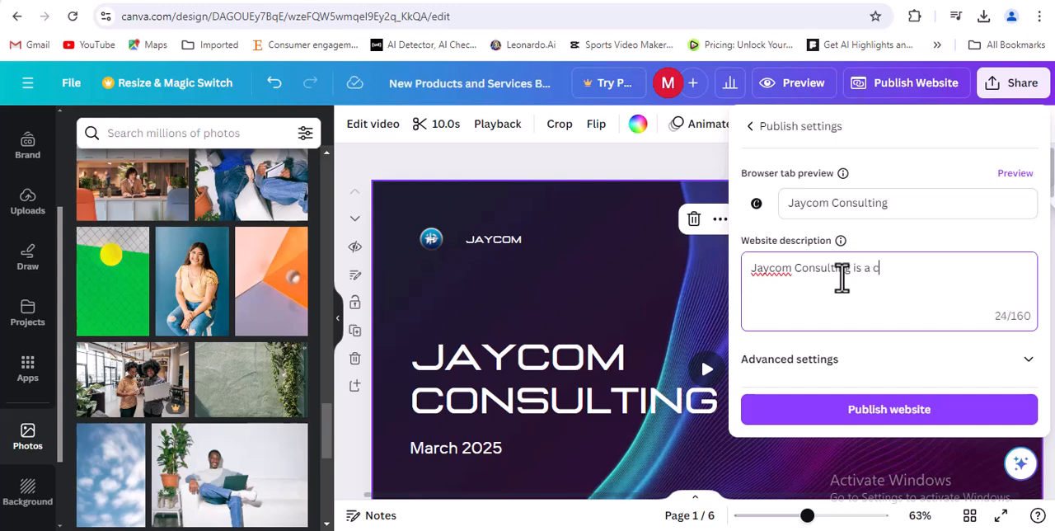
pyautogui.write('group of preof')
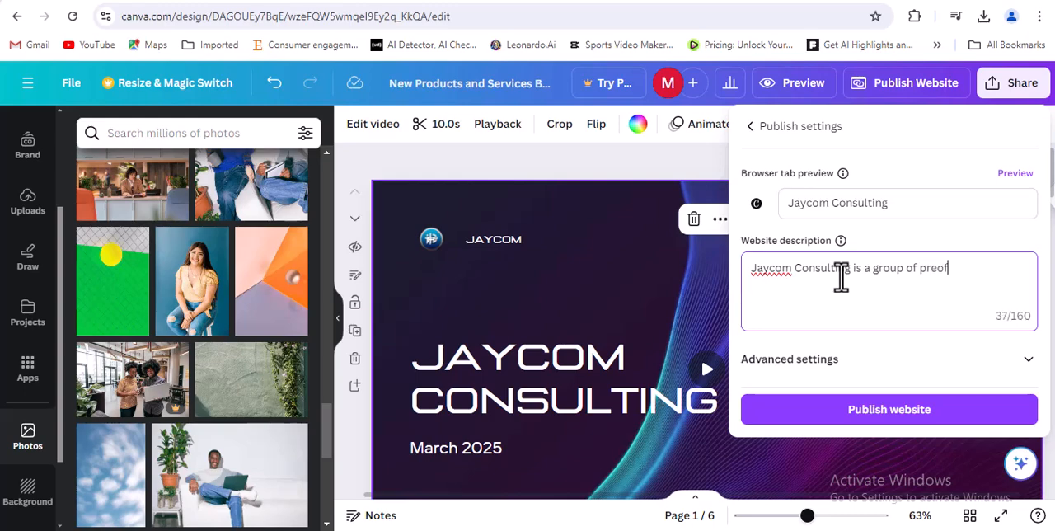
pyautogui.press('BackSpace')
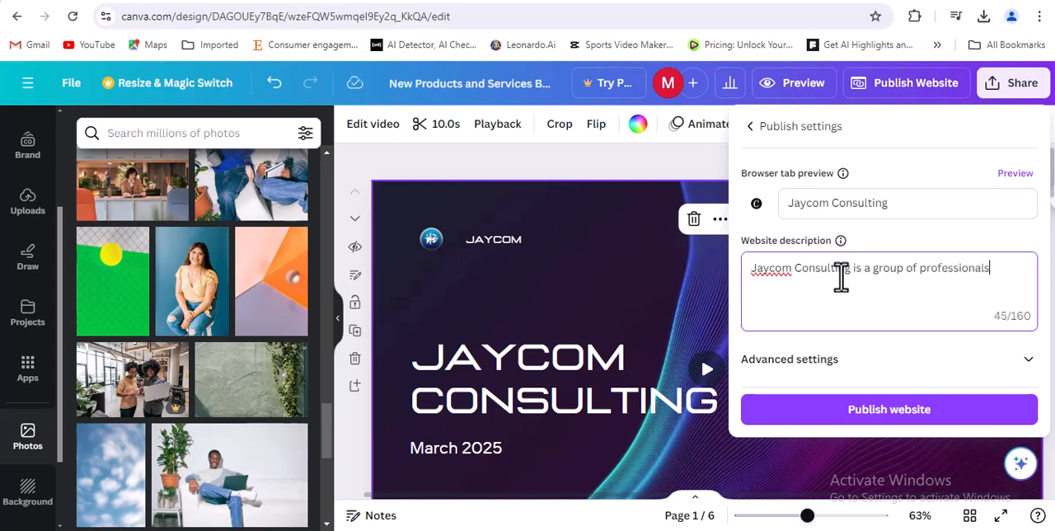
pyautogui.write('into the')
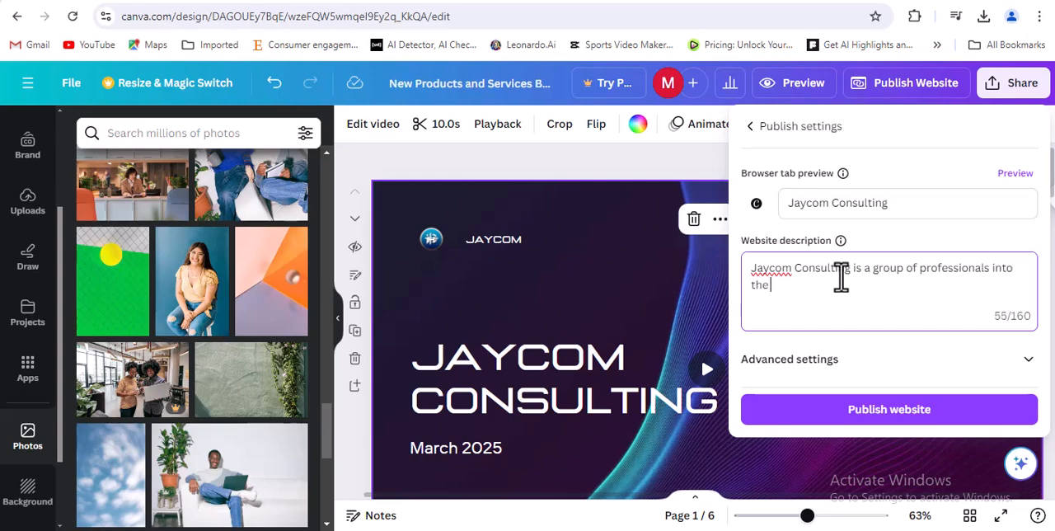
pyautogui.write('webd')
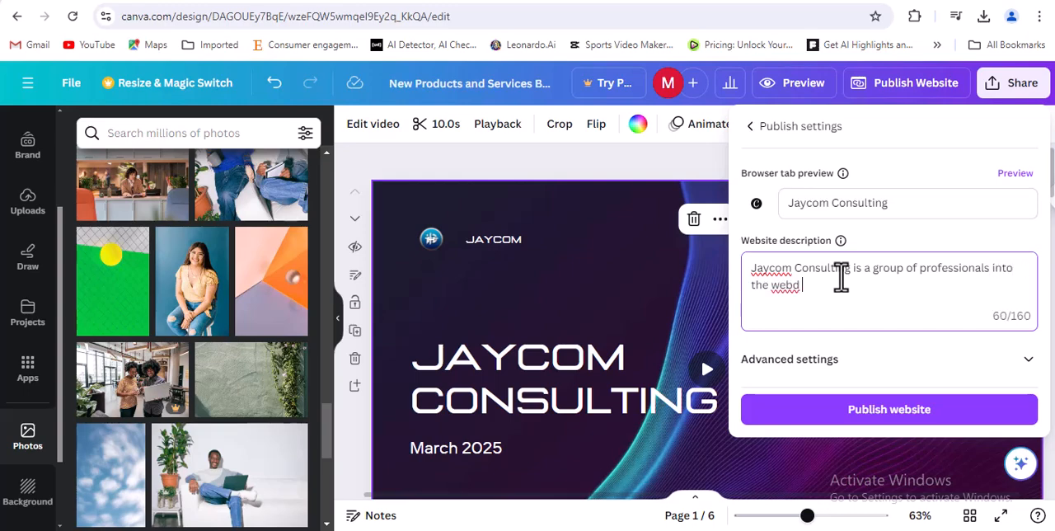
pyautogui.write('devel')
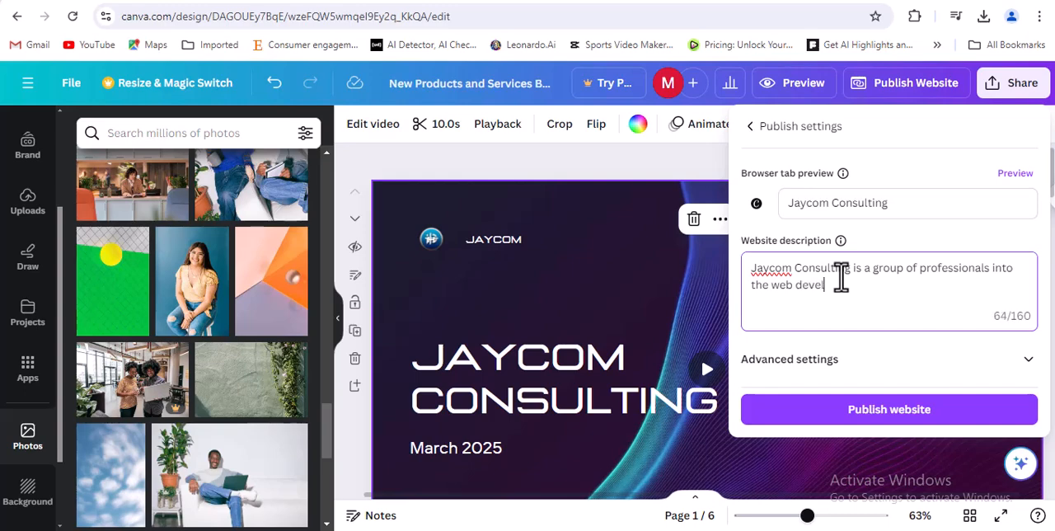
pyautogui.write('pment and')
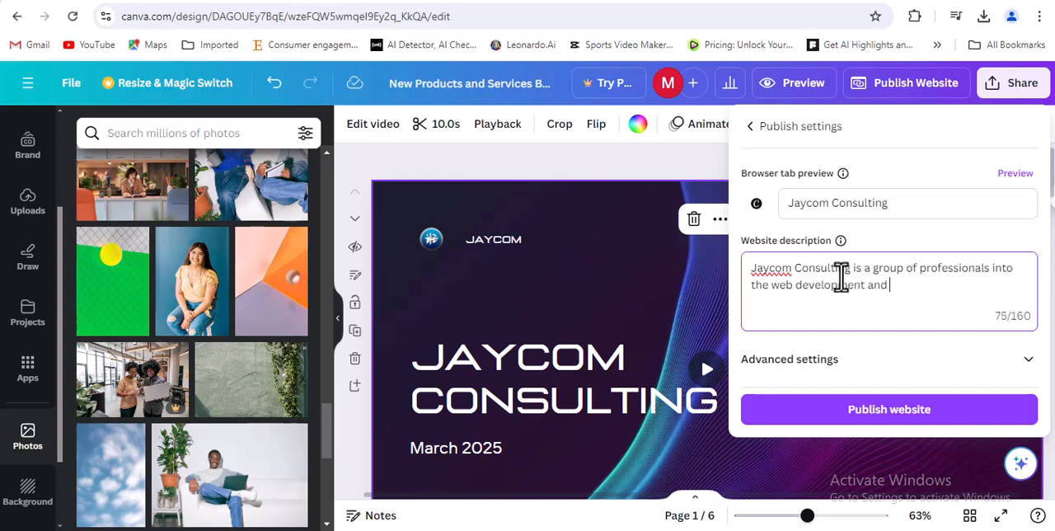
pyautogui.write('coing')
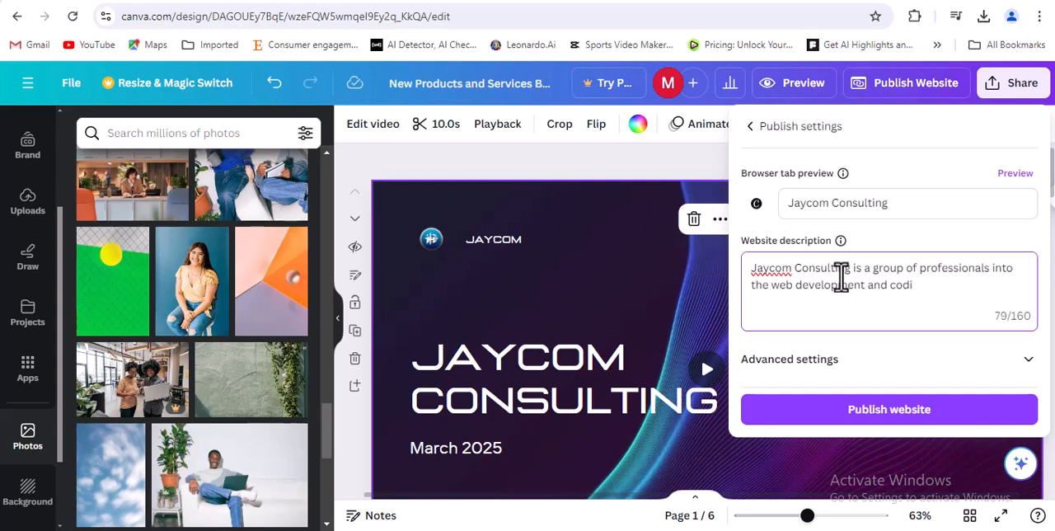
pyautogui.write('data')
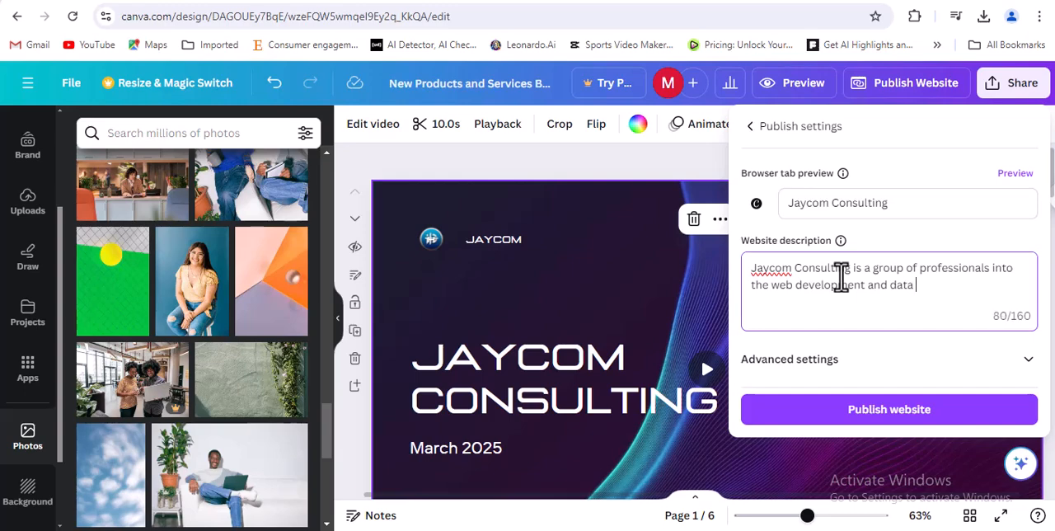
pyautogui.write('anal')
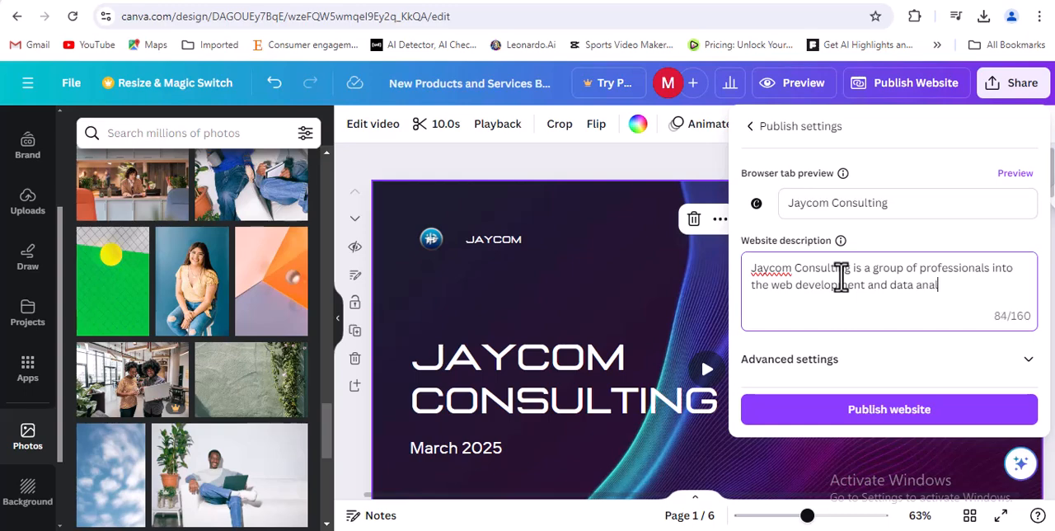
pyautogui.write('ysis')
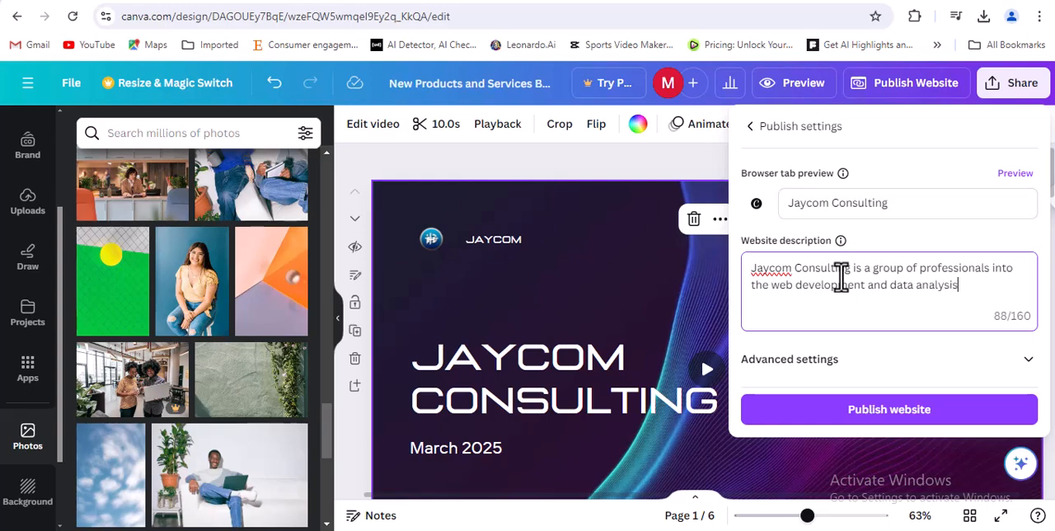
pyautogui.write('.')
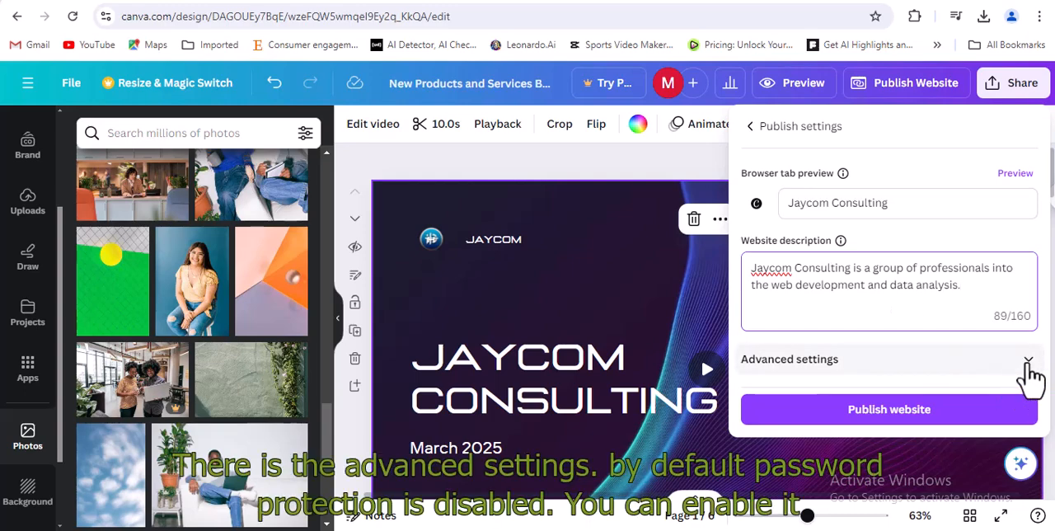
# - Enable link preview for social sharing under Advanced settings
pyautogui.click(1016, 359)
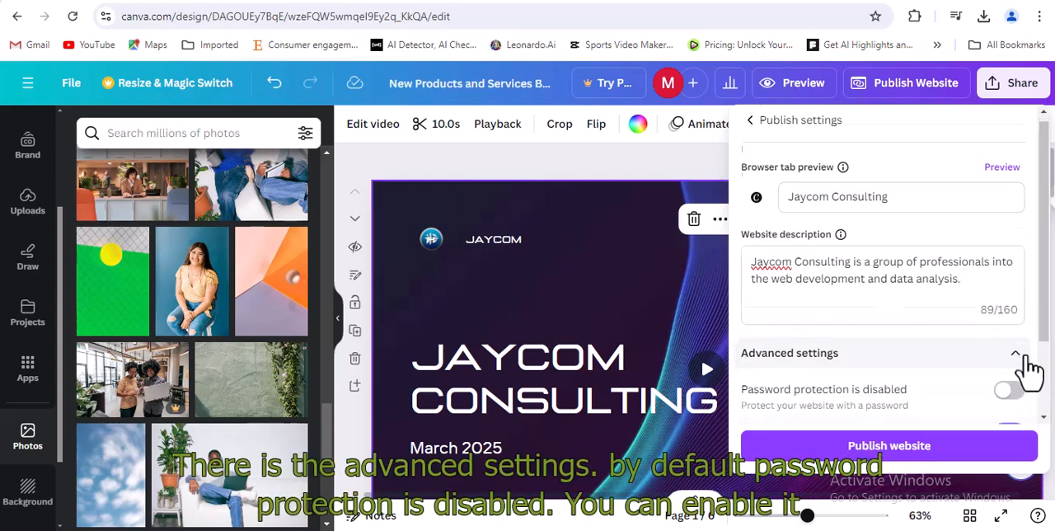
pyautogui.scroll(-3)
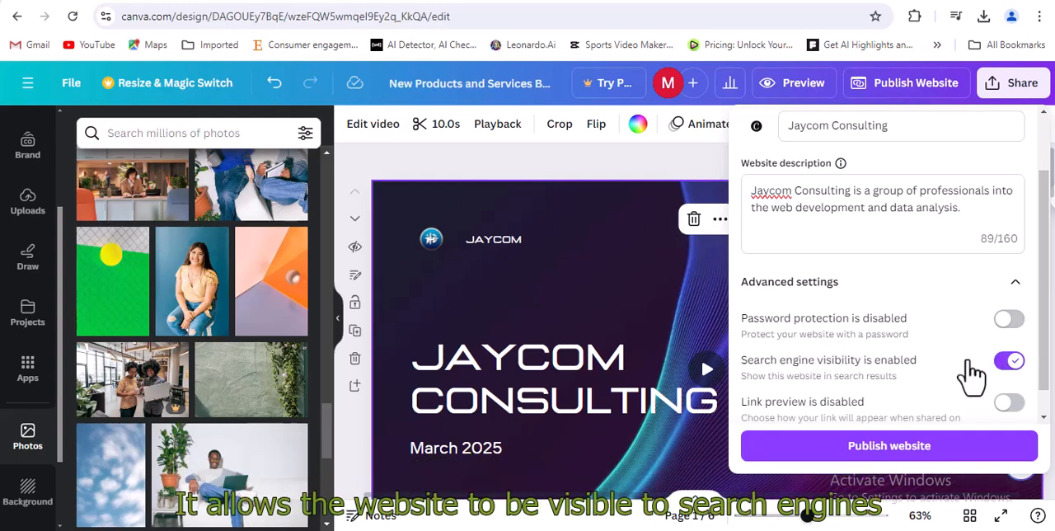
pyautogui.moveTo(811, 399)
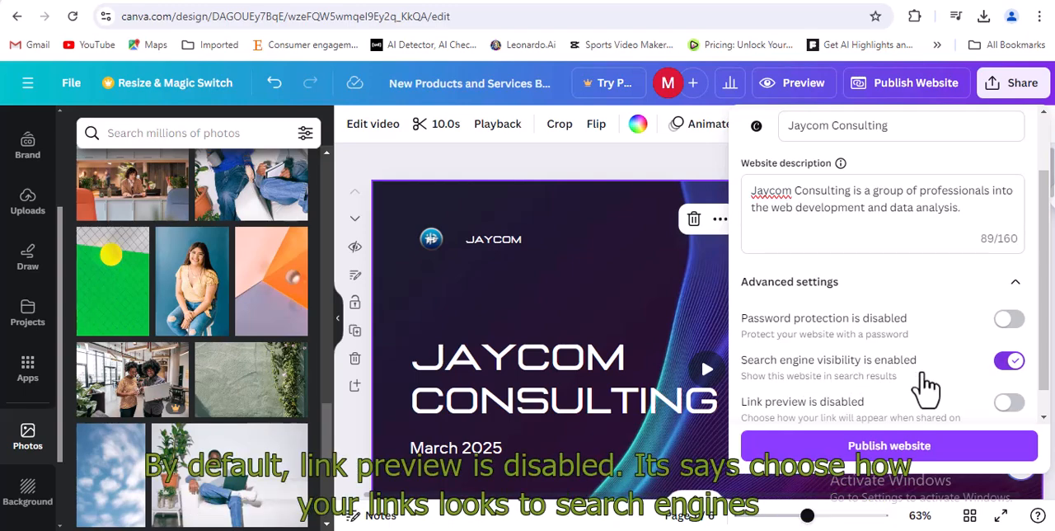
pyautogui.scroll(-3)
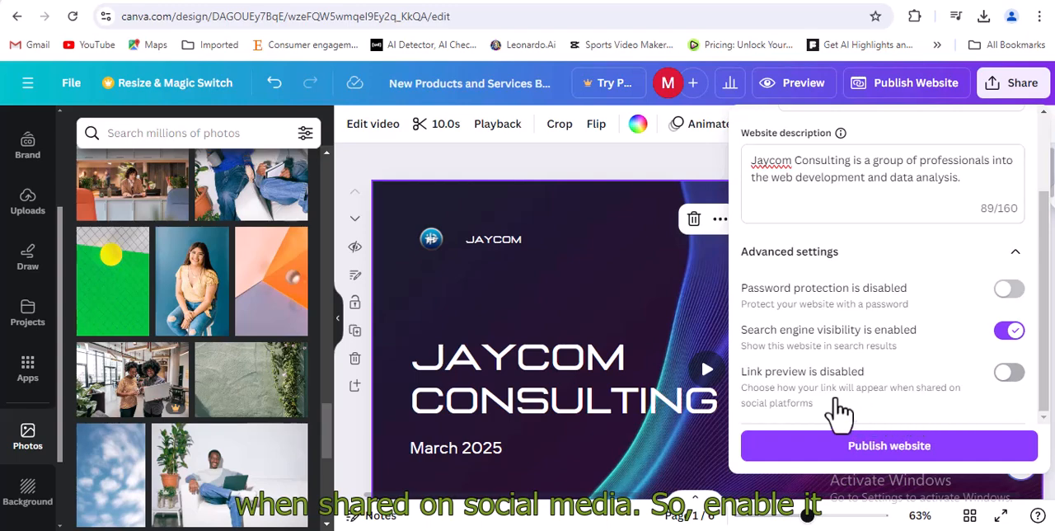
pyautogui.click(1008, 372)
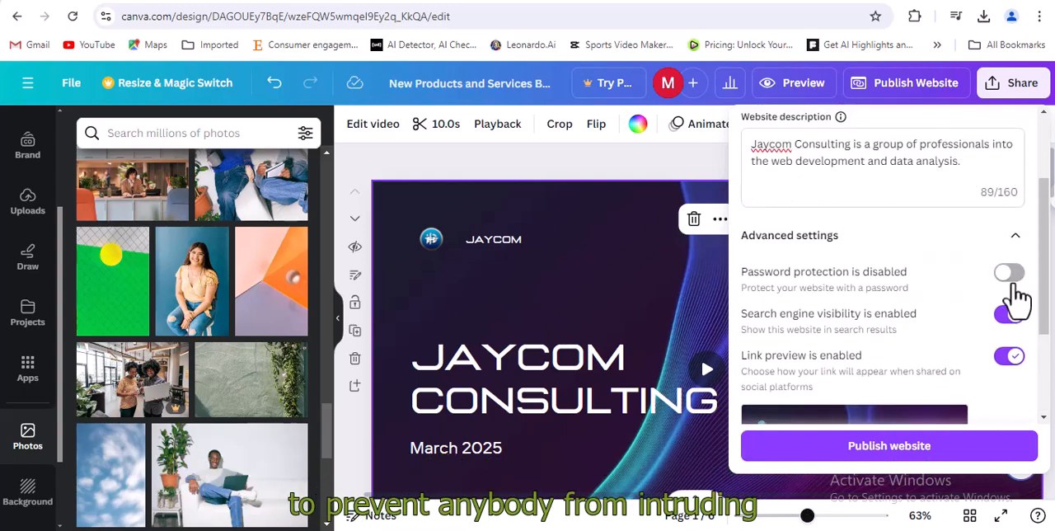
# - Leave password protection and search engine visibility switched off after toggling password briefly
pyautogui.click(1009, 274)
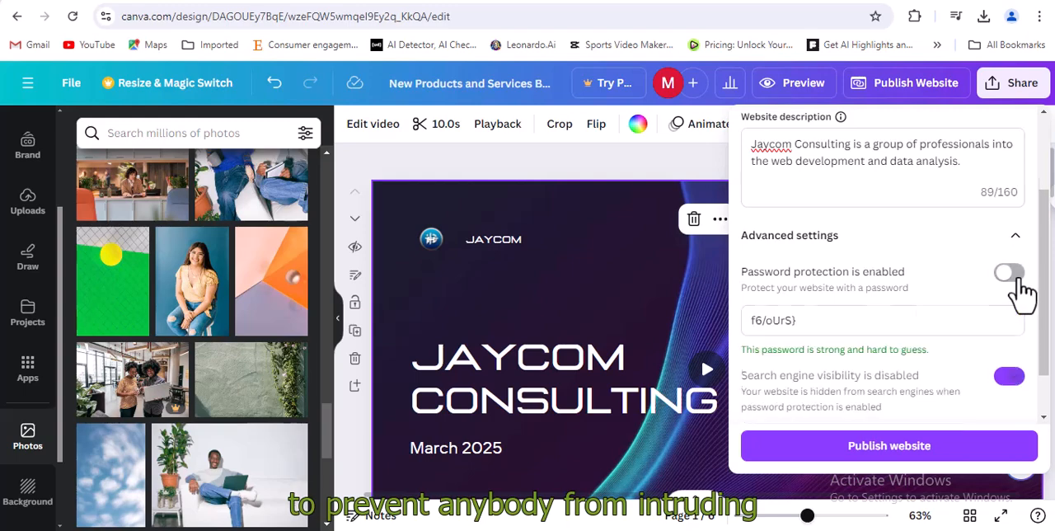
pyautogui.click(1008, 274)
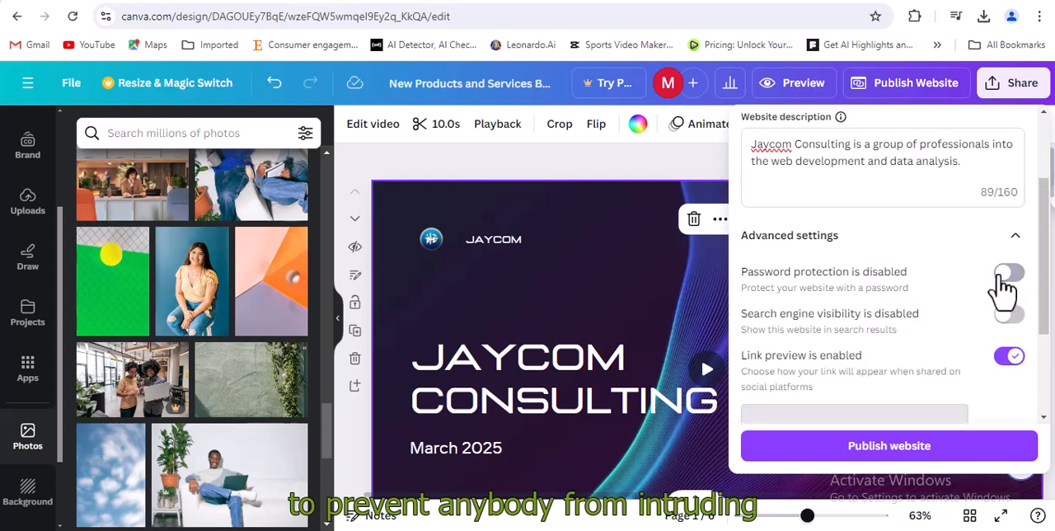
pyautogui.scroll(-3)
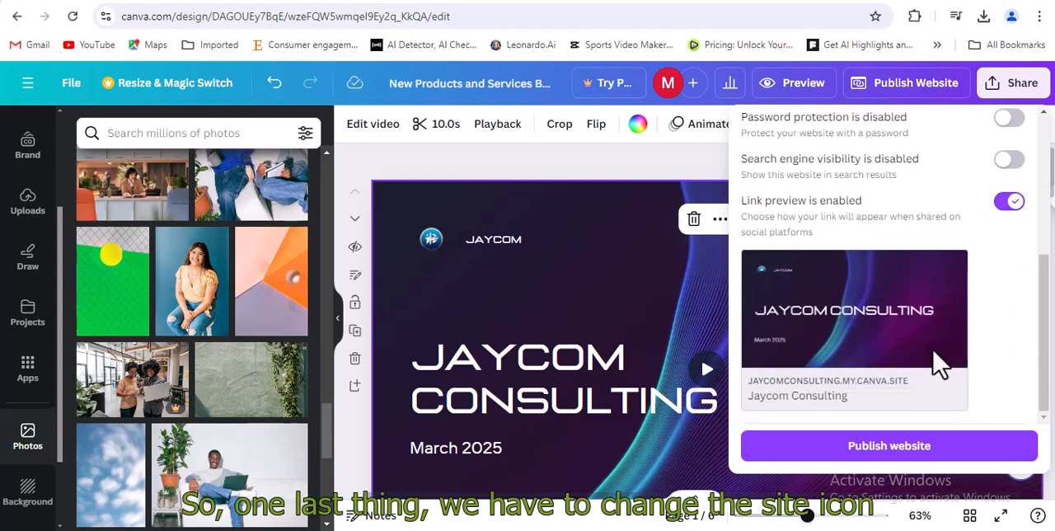
pyautogui.moveTo(1014, 412)
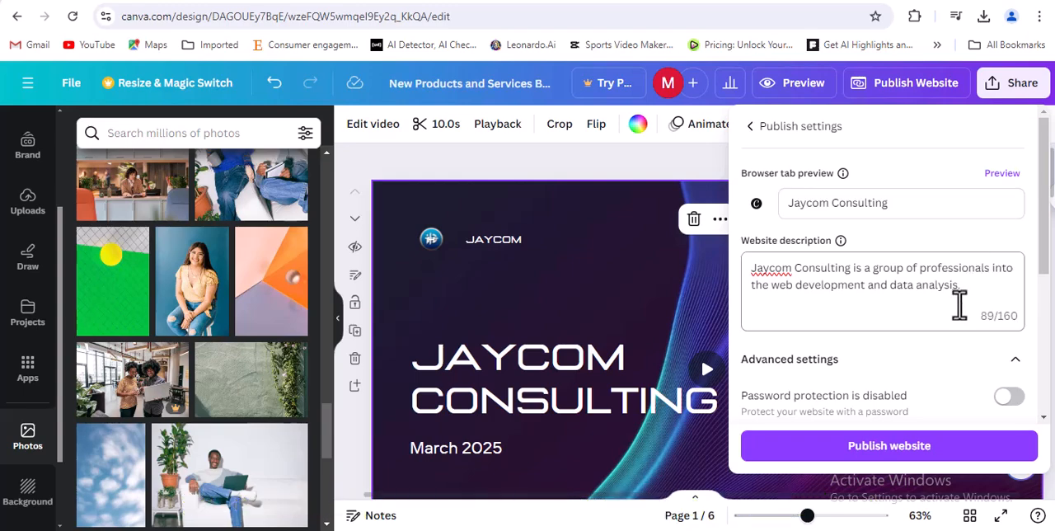
pyautogui.scroll(-3)
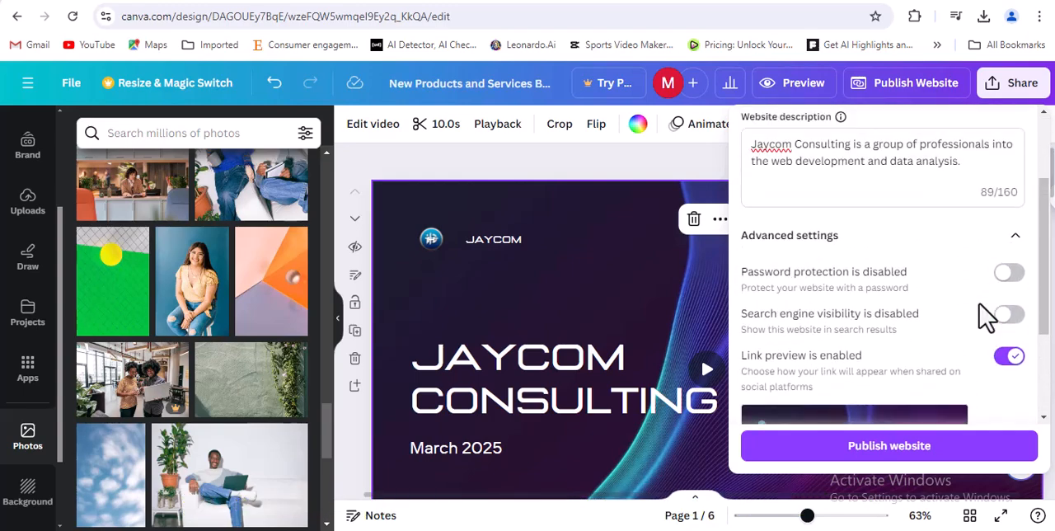
pyautogui.scroll(-3)
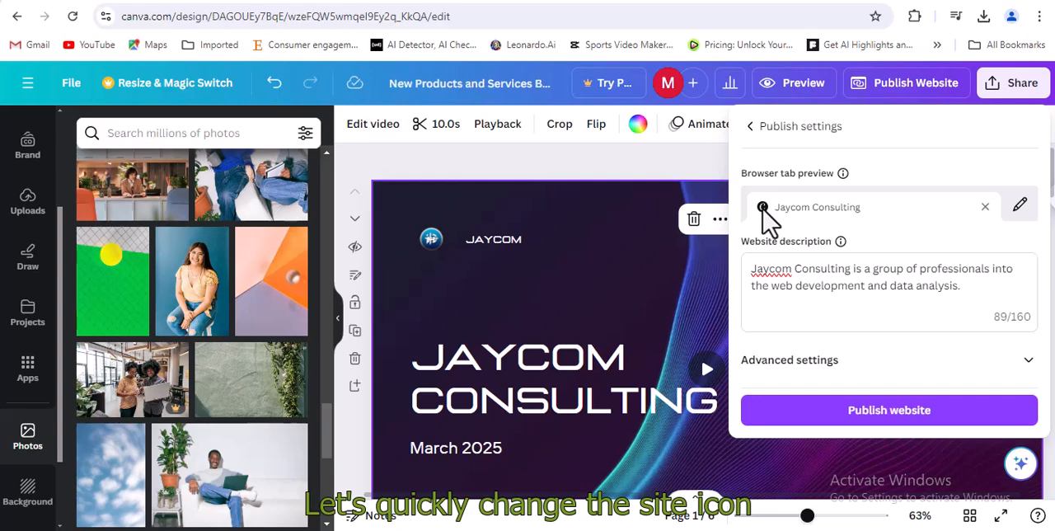
# - Replace the default browser tab icon with an uploaded custom image and confirm it
pyautogui.click(1020, 203)
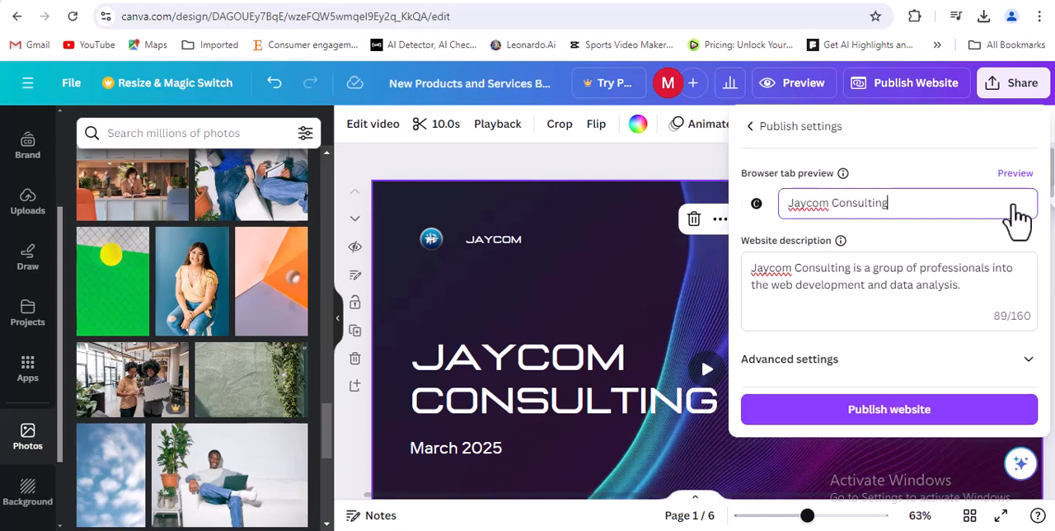
pyautogui.click(755, 203)
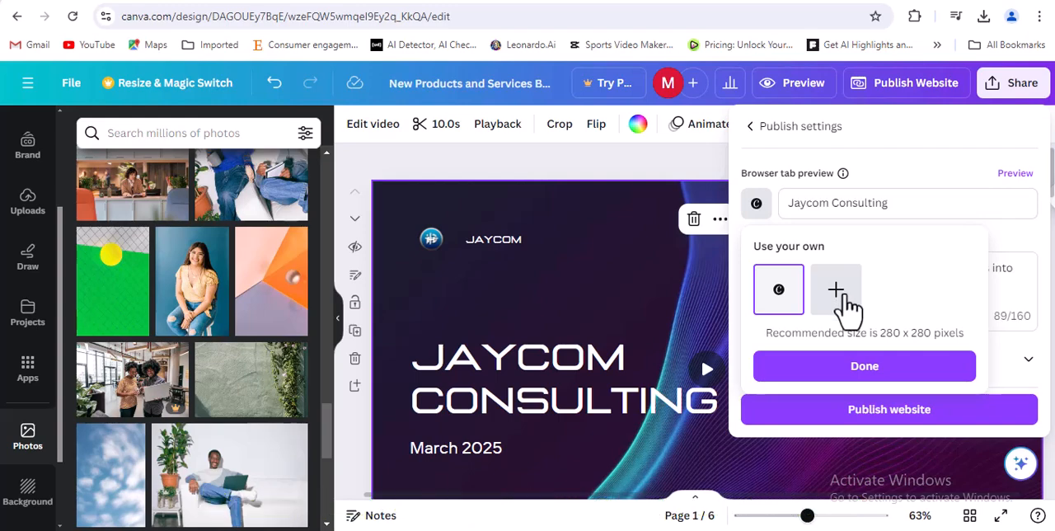
pyautogui.click(836, 288)
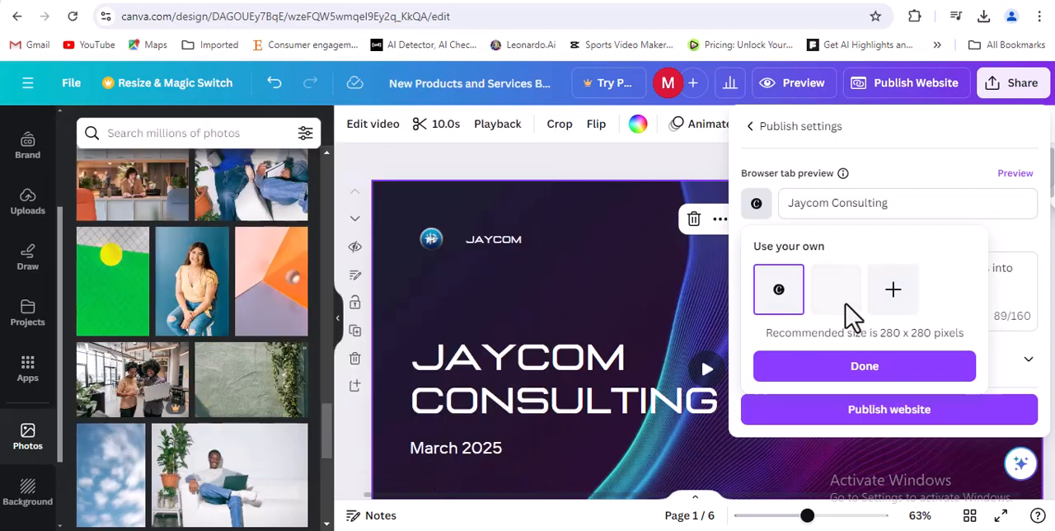
pyautogui.click(835, 288)
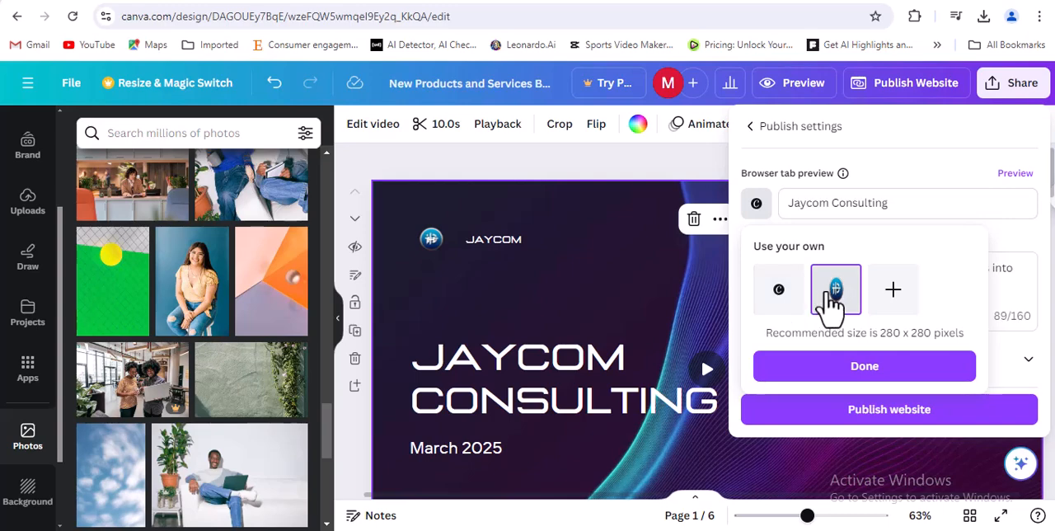
pyautogui.click(778, 289)
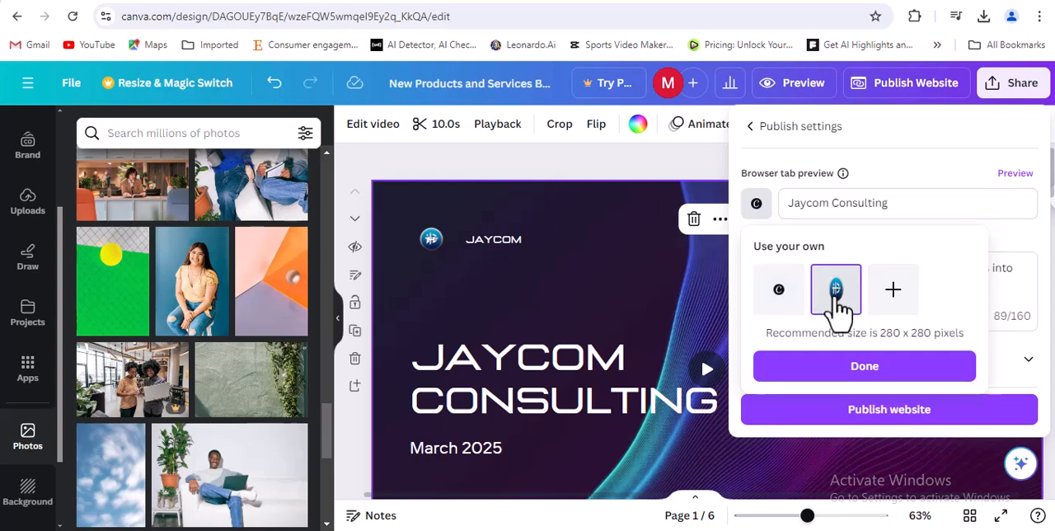
pyautogui.click(863, 366)
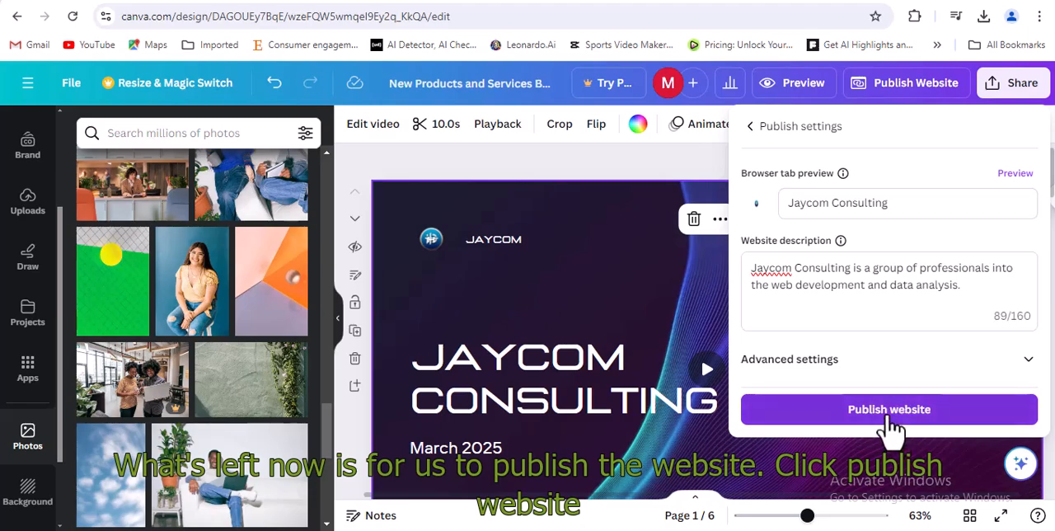
# - Publish the site live at jaycomconsulting.my.canva.site and view the published website
pyautogui.click(889, 409)
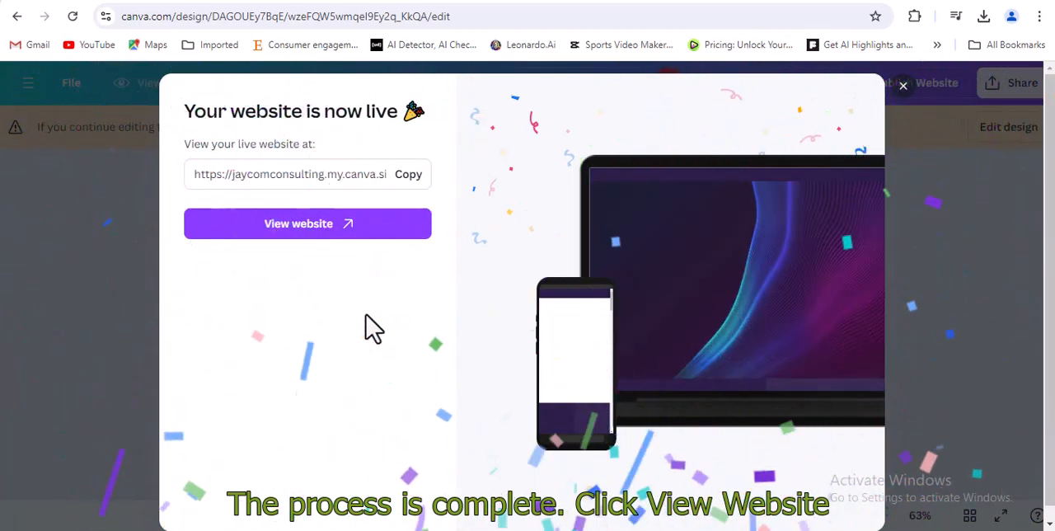
pyautogui.moveTo(307, 224)
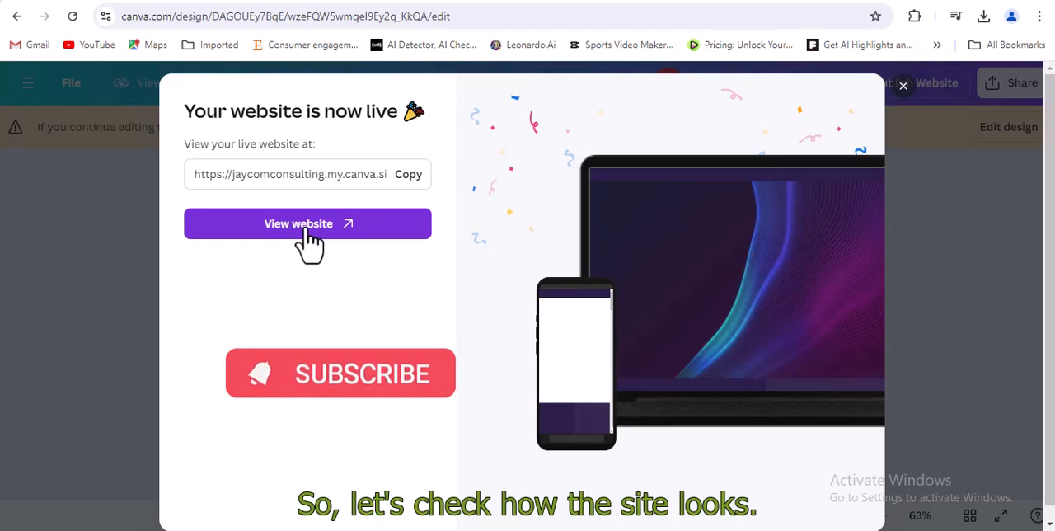
pyautogui.click(306, 224)
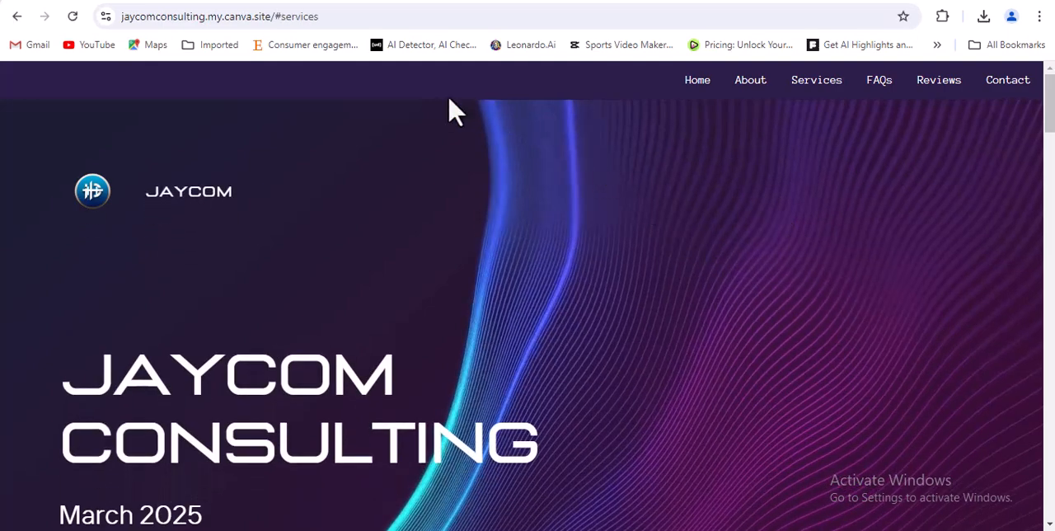
pyautogui.click(695, 79)
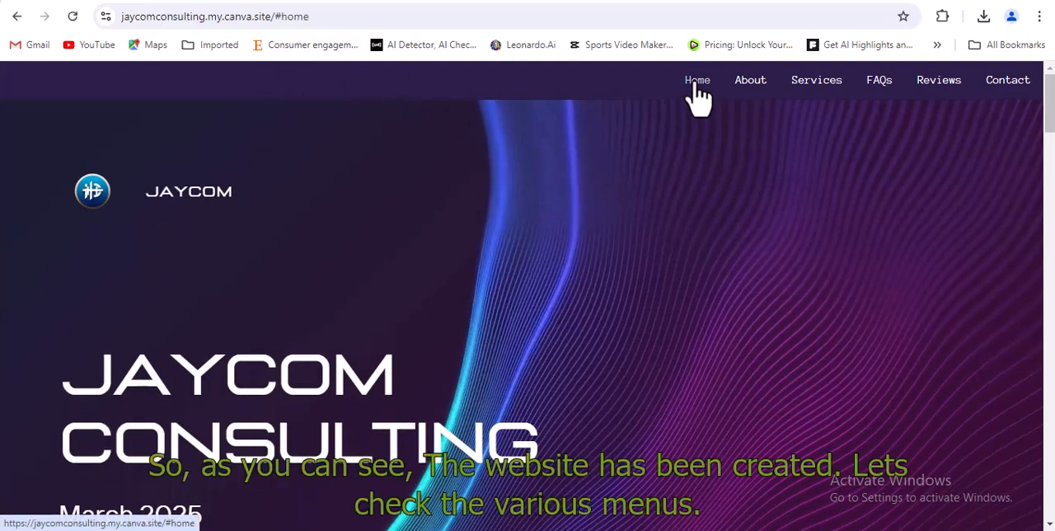
pyautogui.click(750, 79)
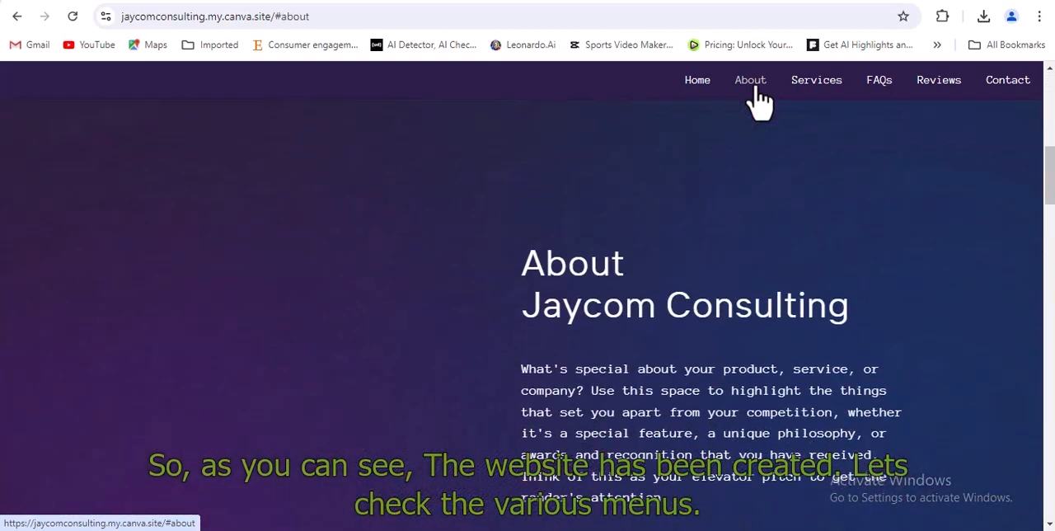
pyautogui.click(816, 79)
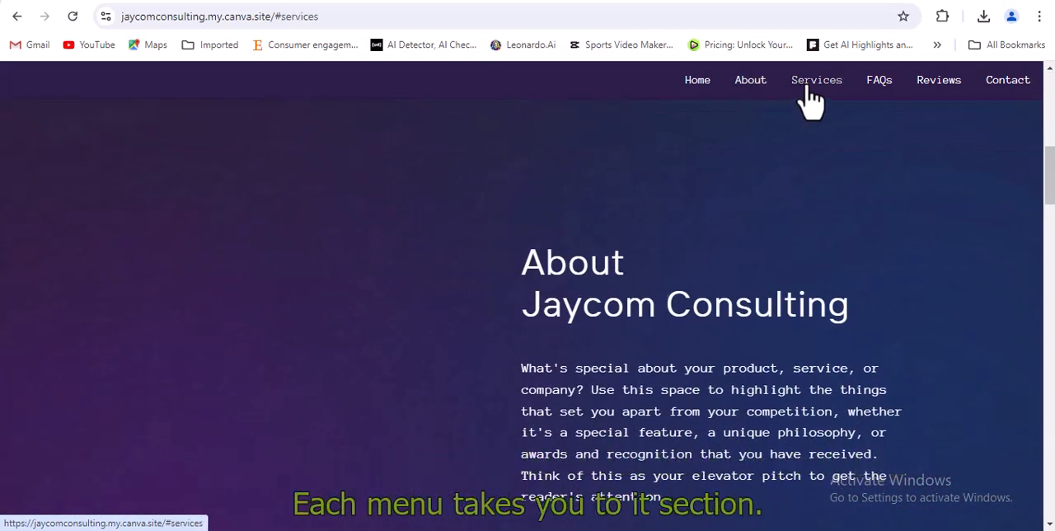
pyautogui.click(816, 79)
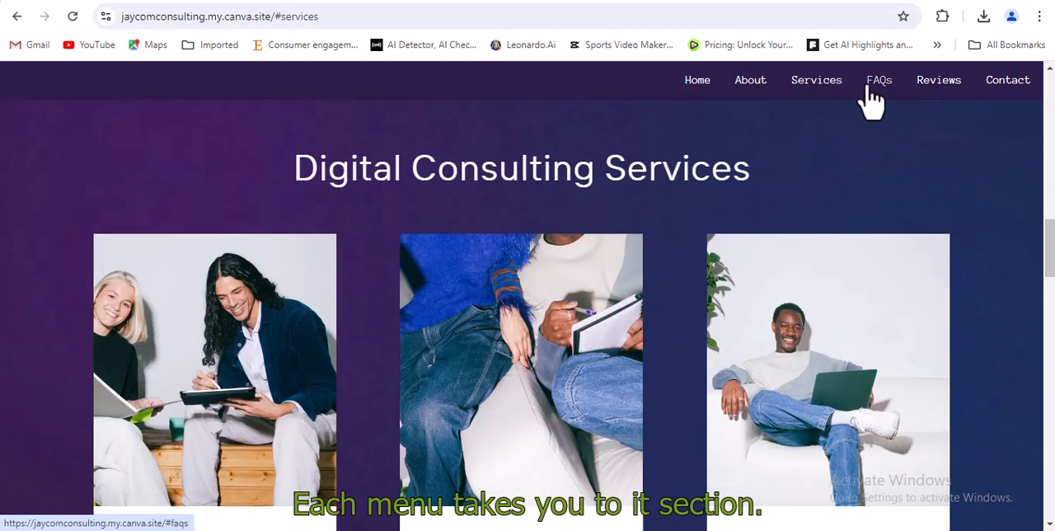
pyautogui.click(879, 79)
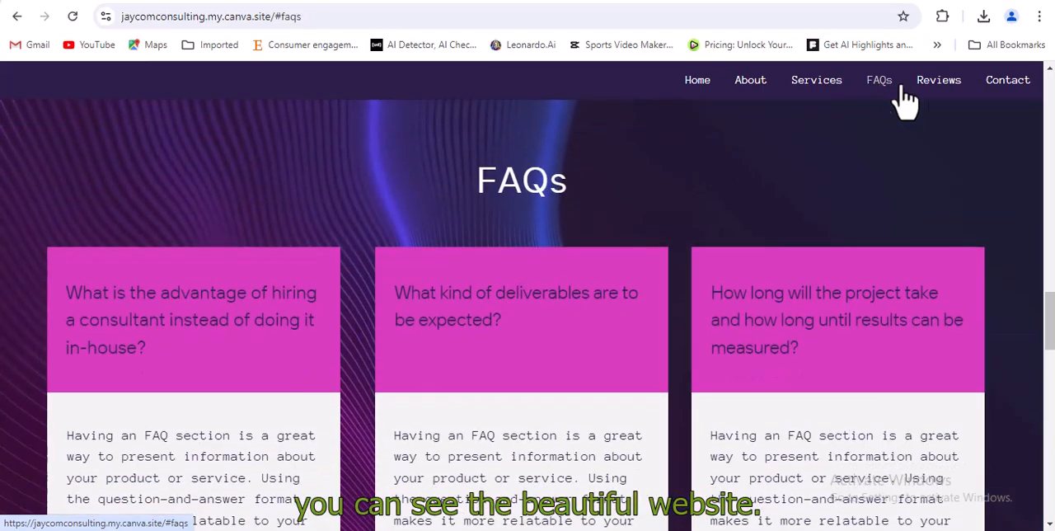
pyautogui.click(938, 79)
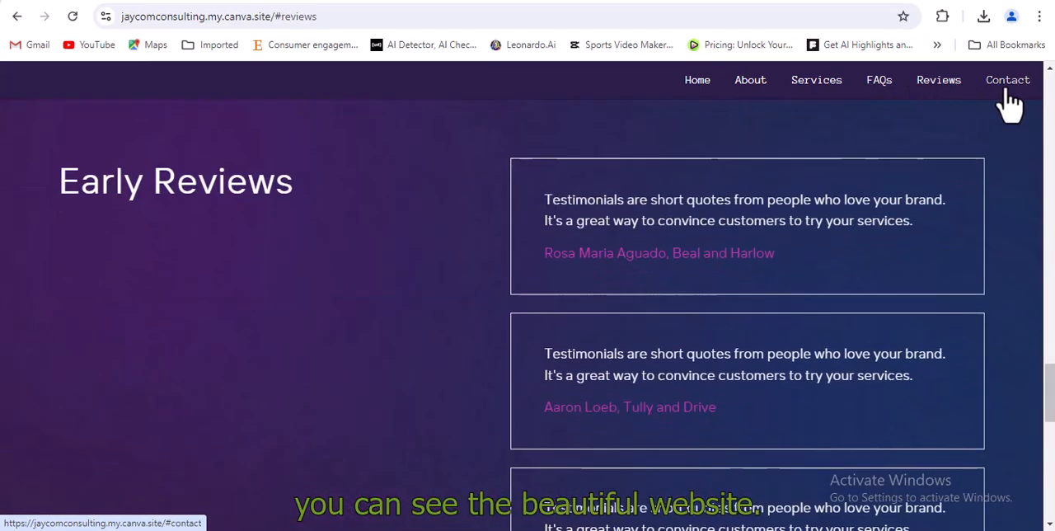
pyautogui.click(1007, 80)
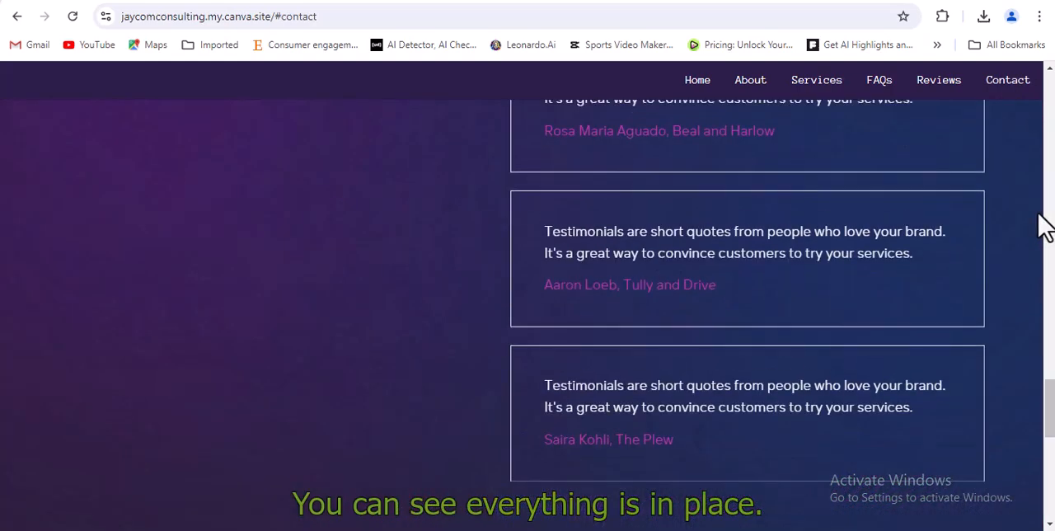
pyautogui.scroll(3)
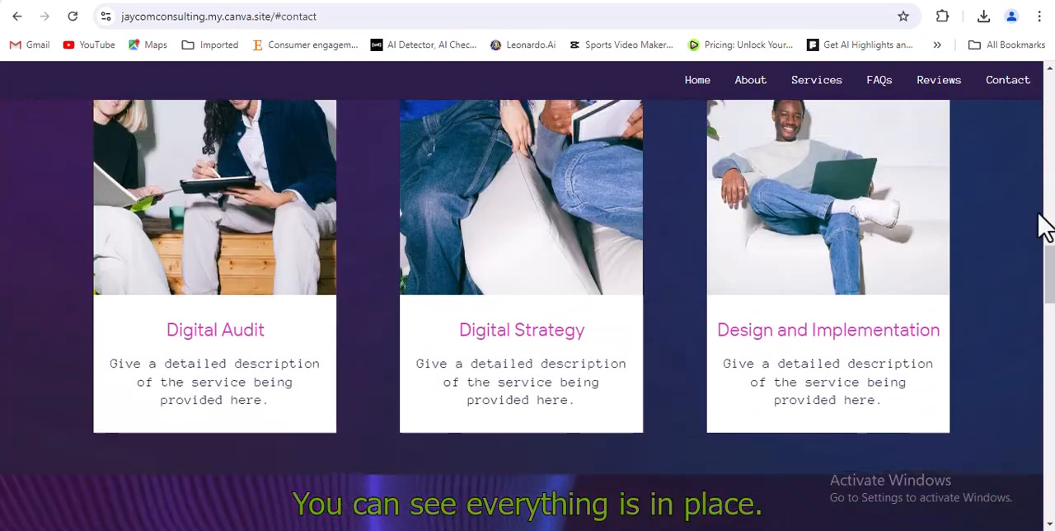
pyautogui.scroll(3)
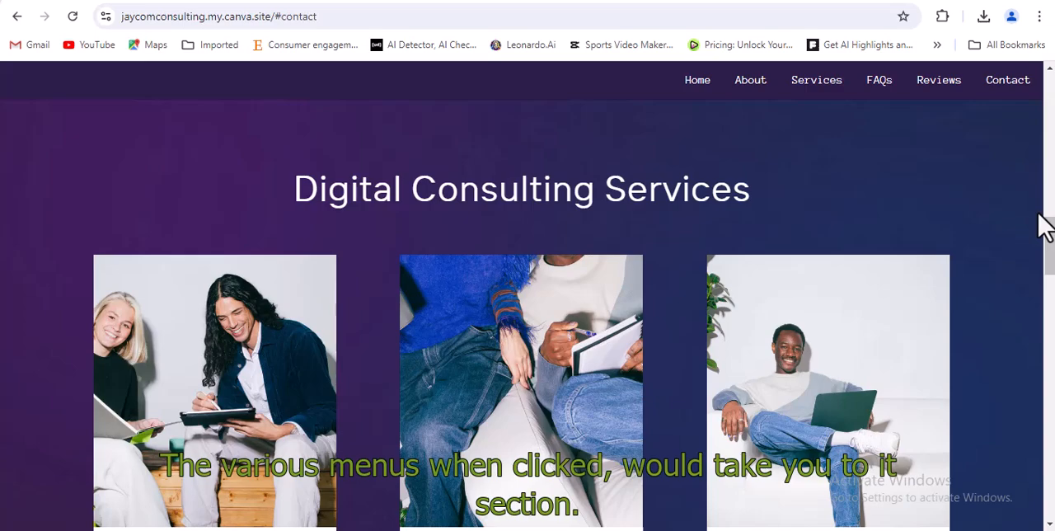
pyautogui.scroll(3)
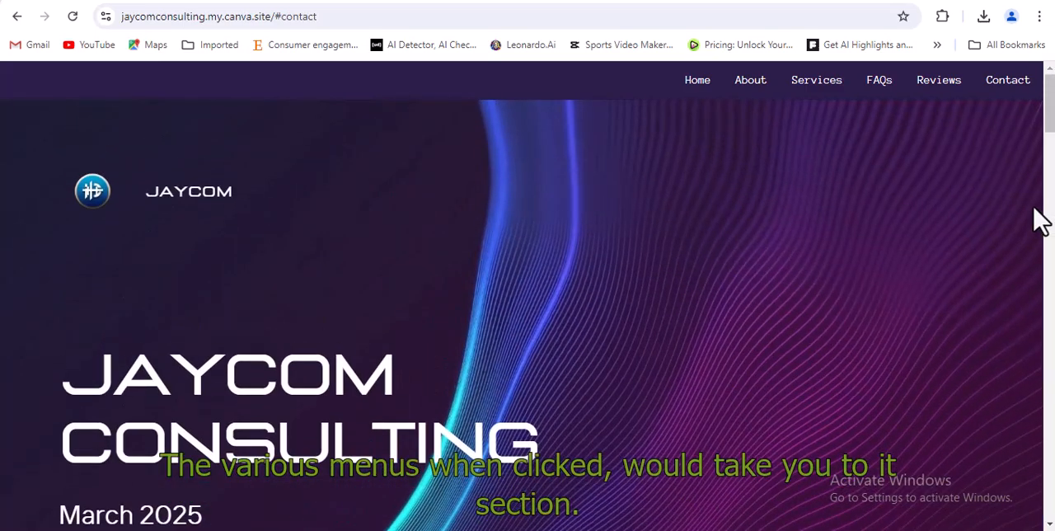
pyautogui.click(879, 79)
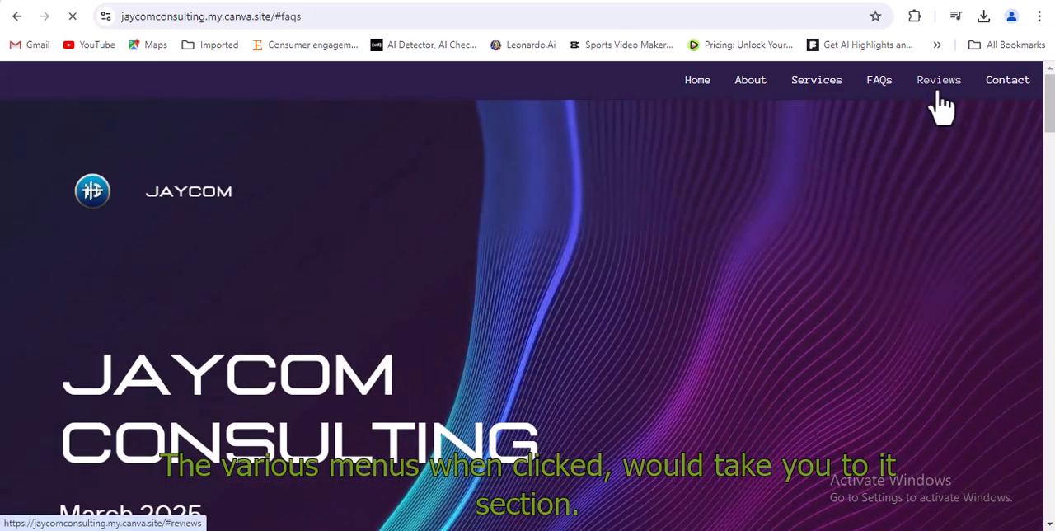
pyautogui.click(1005, 80)
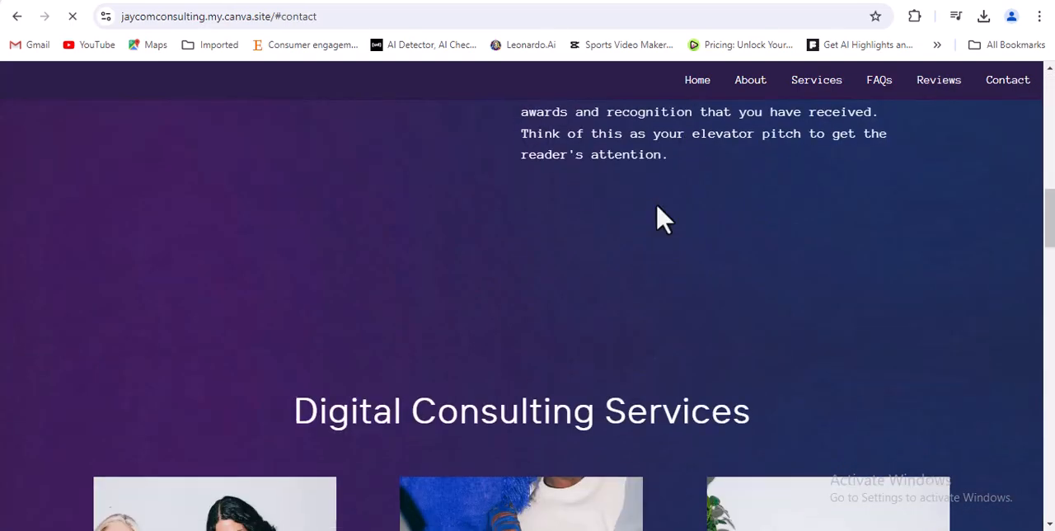
pyautogui.scroll(-3)
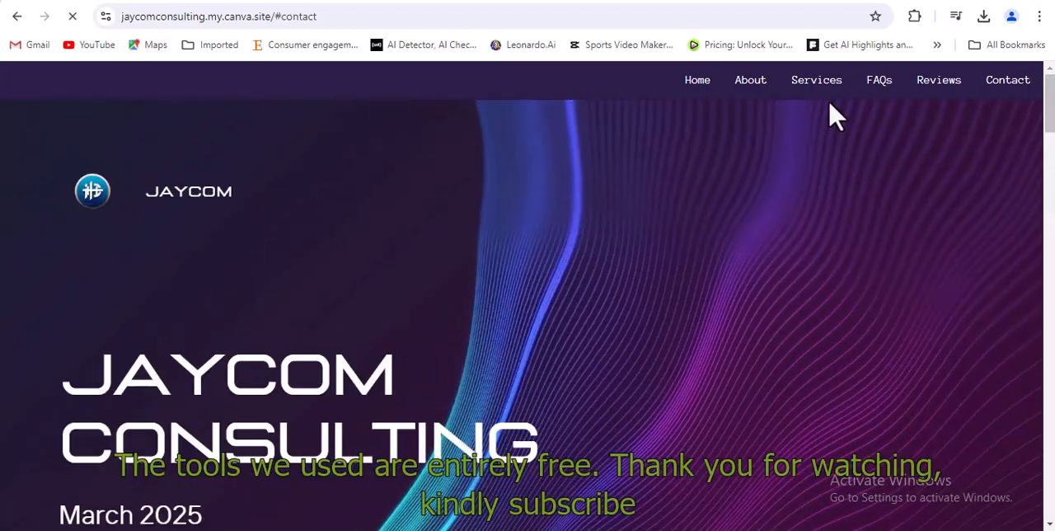
pyautogui.scroll(-3)
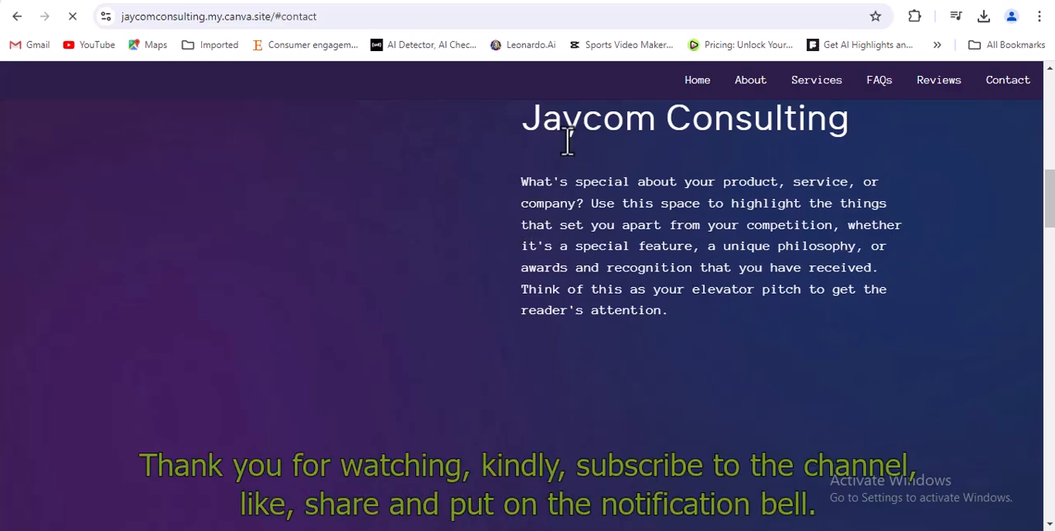
pyautogui.click(748, 79)
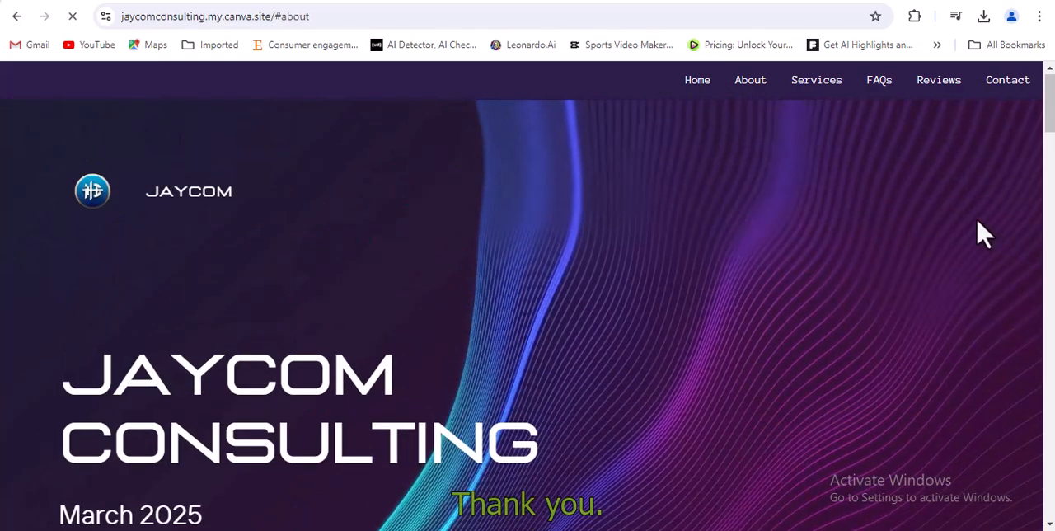